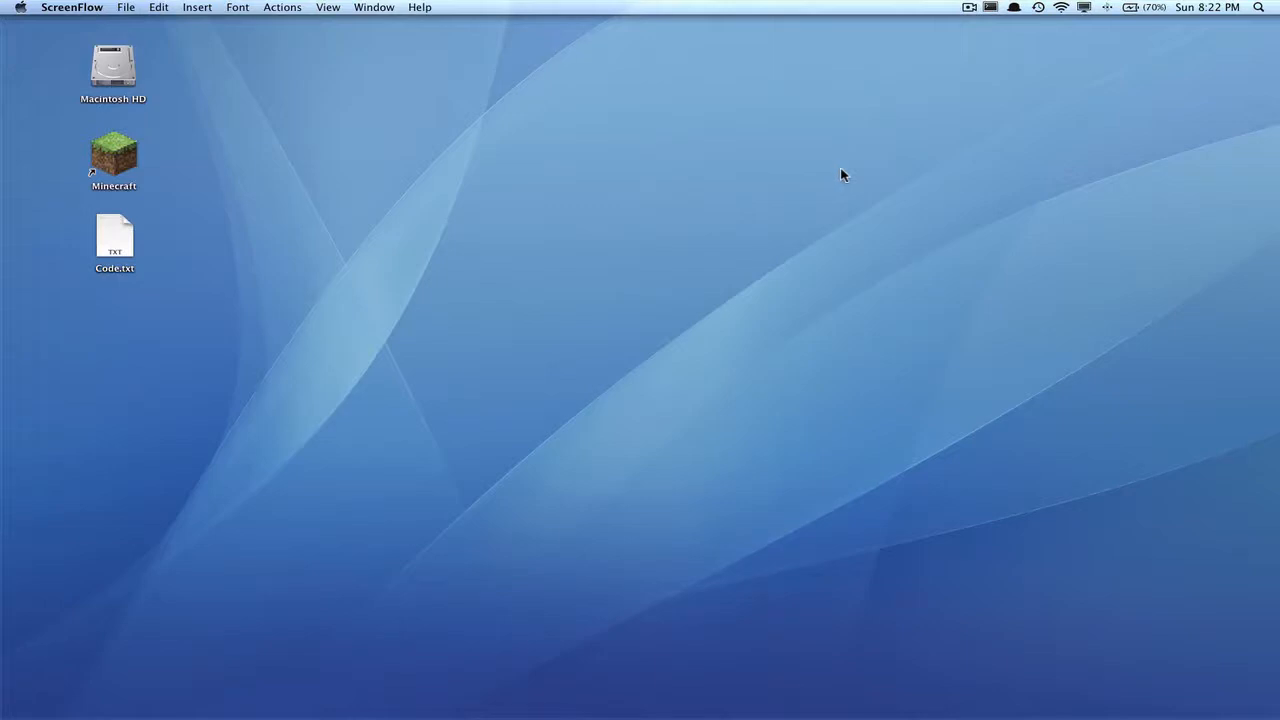
{"action": "mouse_move", "coordinate": [646, 194]}
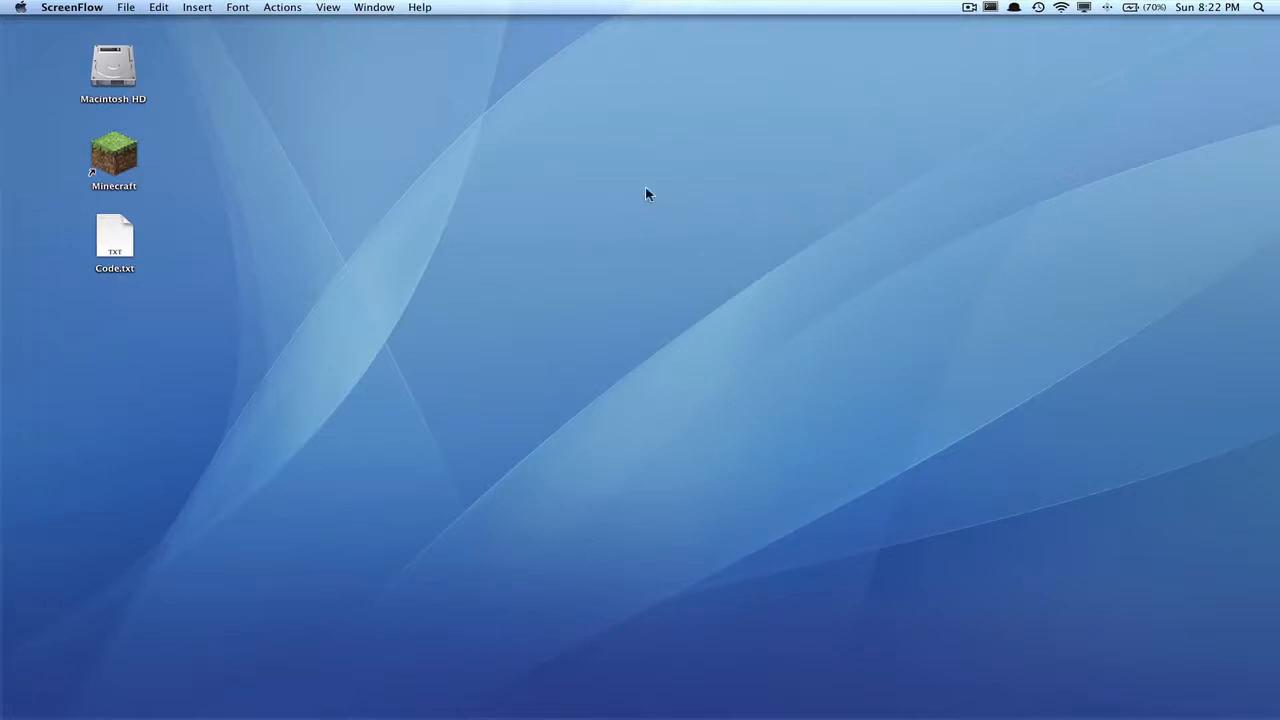
{"action": "mouse_move", "coordinate": [433, 106]}
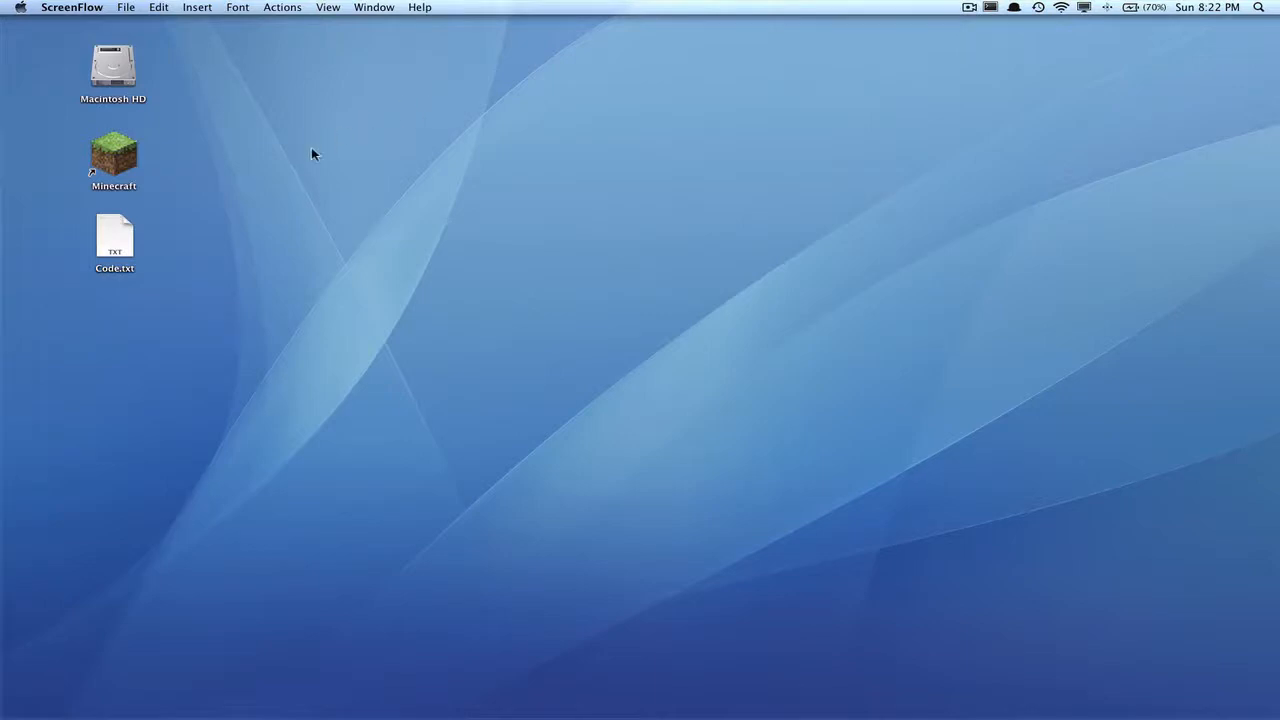
{"action": "mouse_move", "coordinate": [308, 145]}
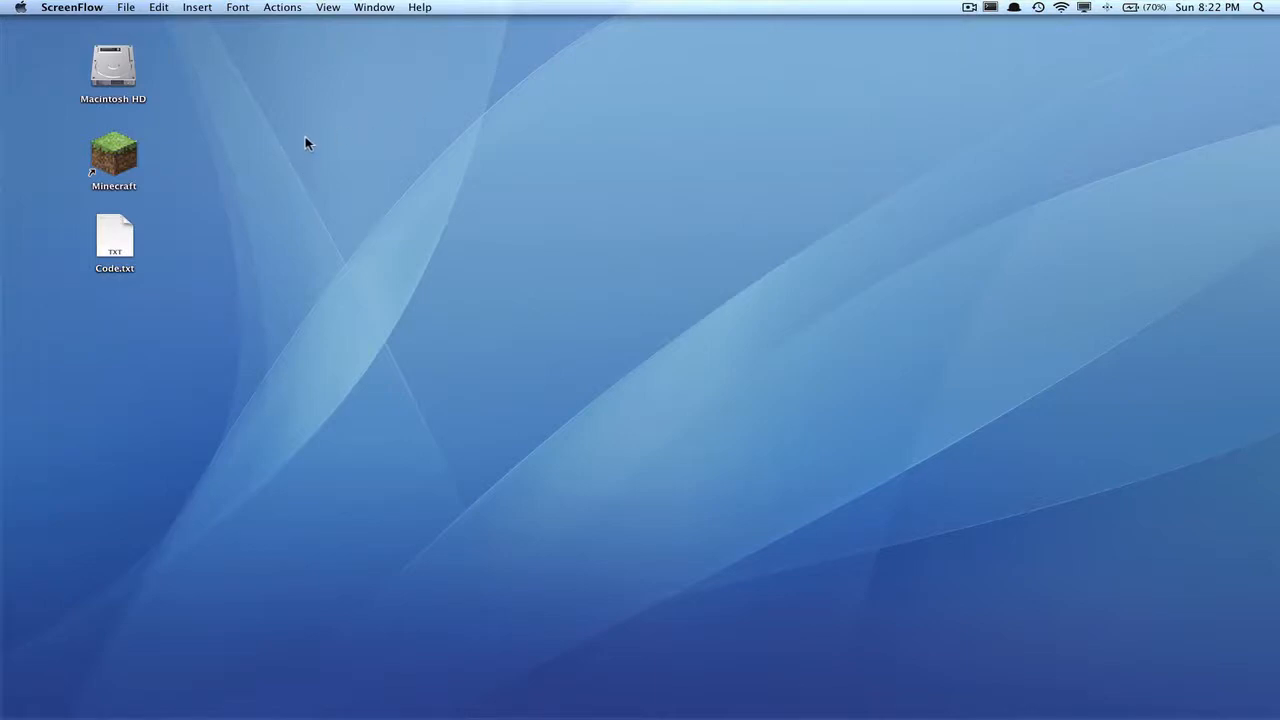
{"action": "mouse_move", "coordinate": [289, 144]}
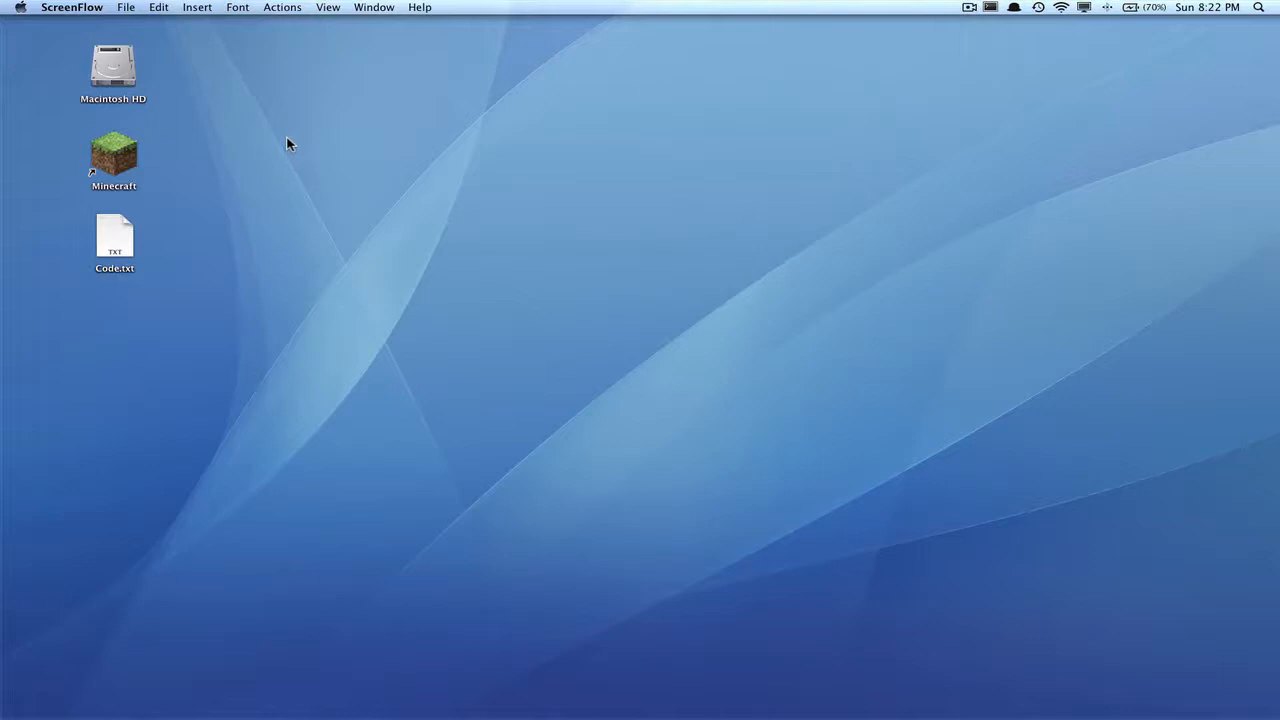
{"action": "mouse_move", "coordinate": [646, 221]}
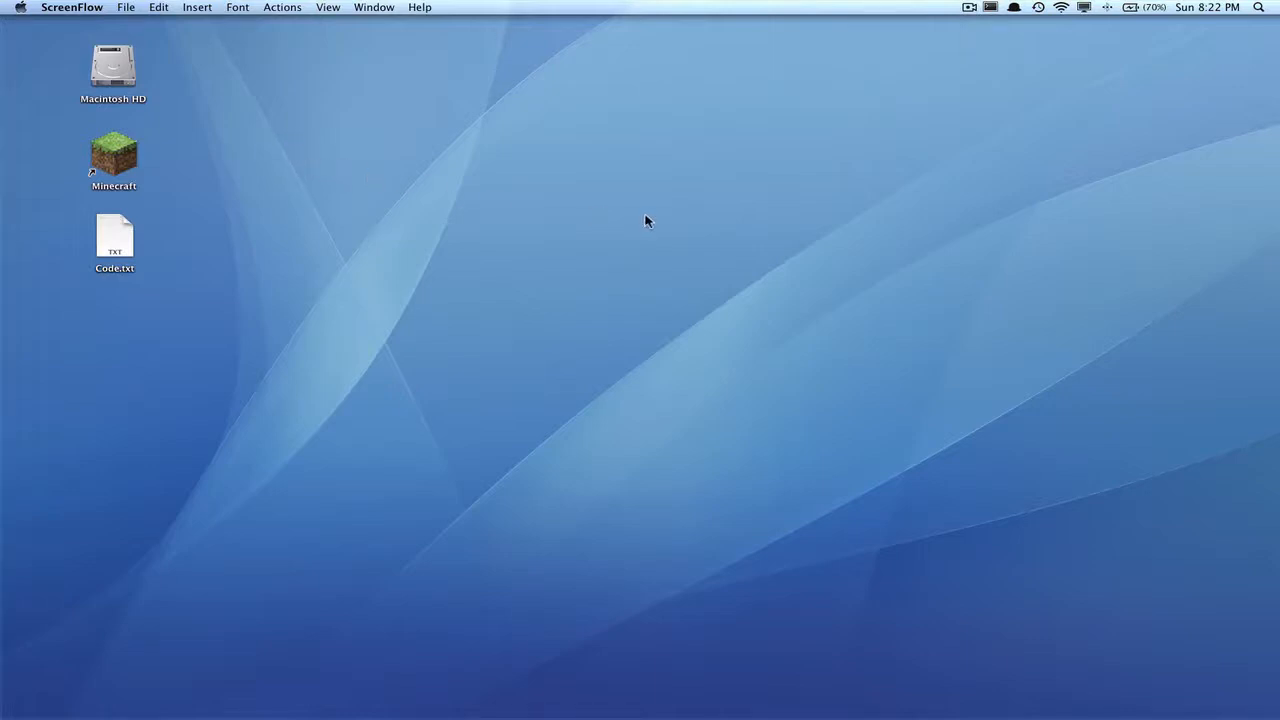
{"action": "mouse_move", "coordinate": [158, 368]}
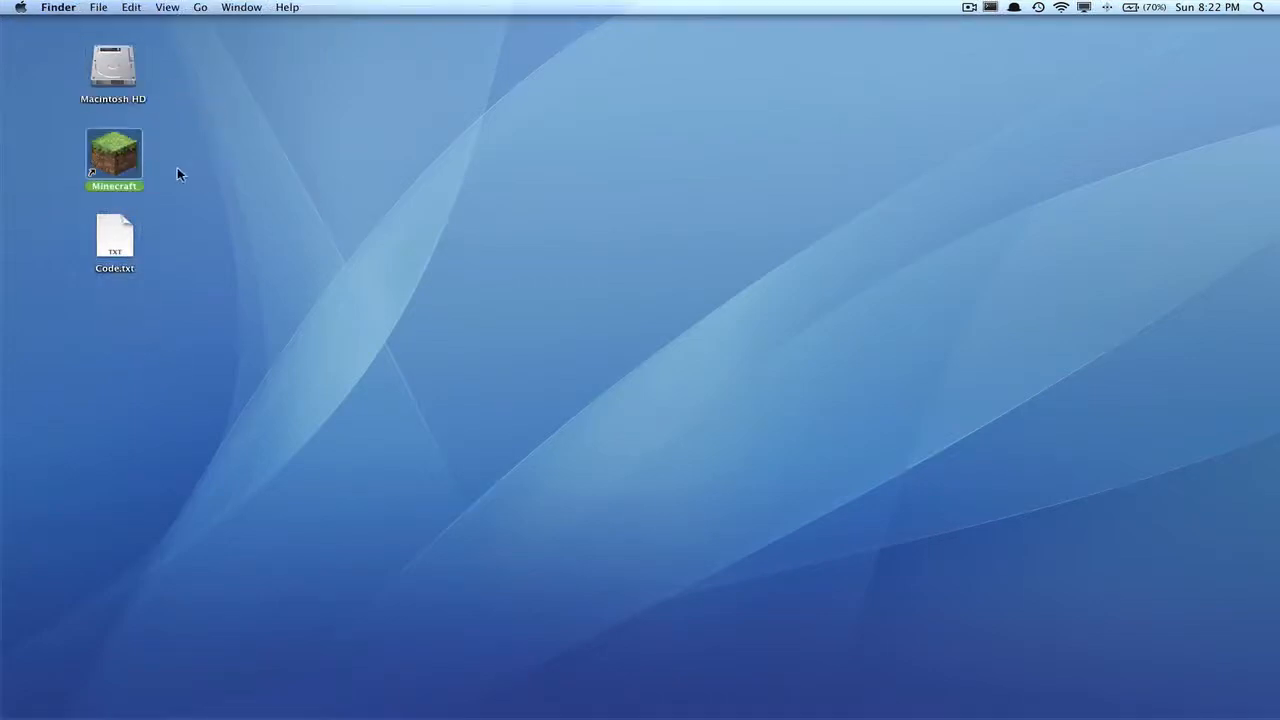
Read the script in Code.txt, then return to the Port Map download page.
{"action": "left_click", "coordinate": [114, 240]}
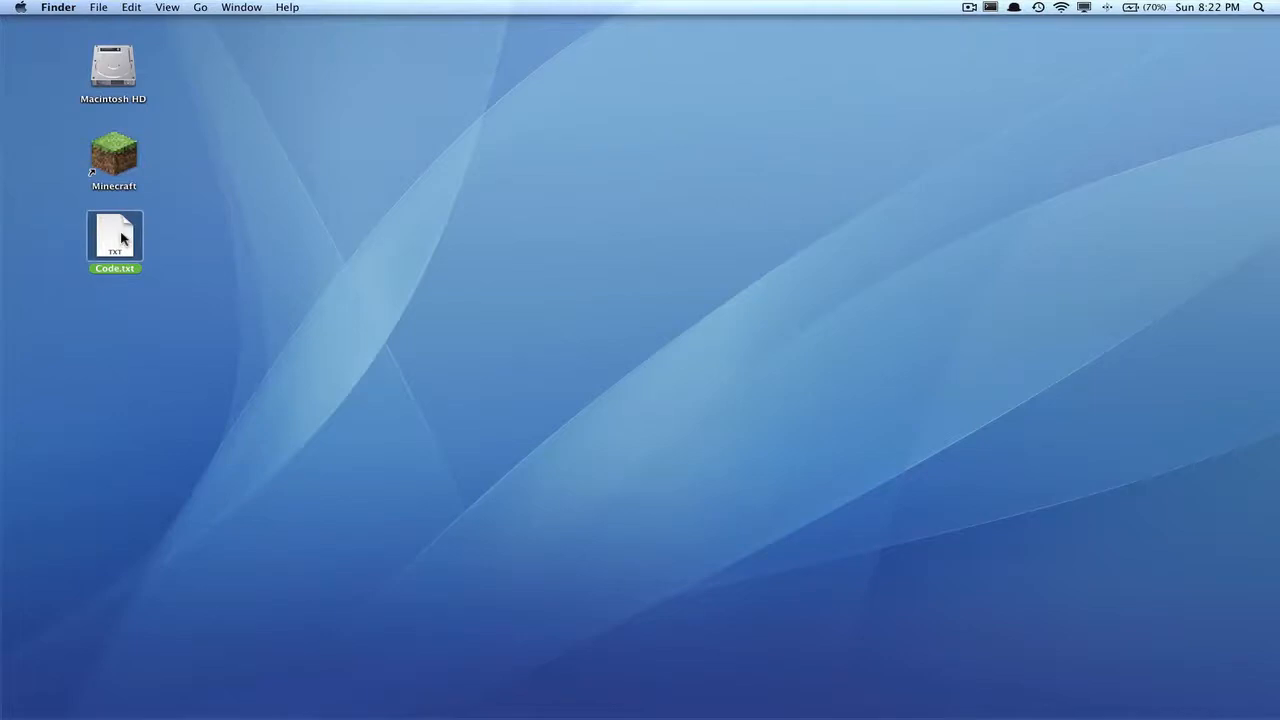
{"action": "double_click", "coordinate": [114, 237]}
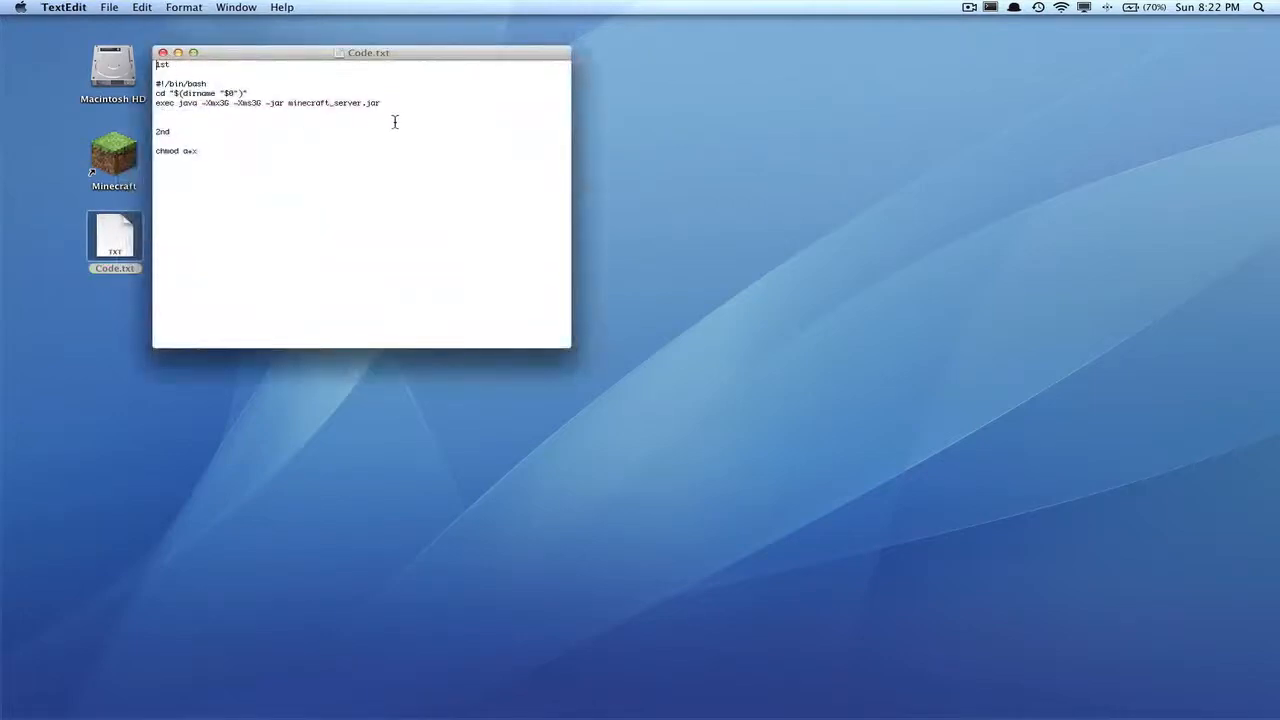
{"action": "left_click_drag", "start_coordinate": [156, 84], "coordinate": [380, 103]}
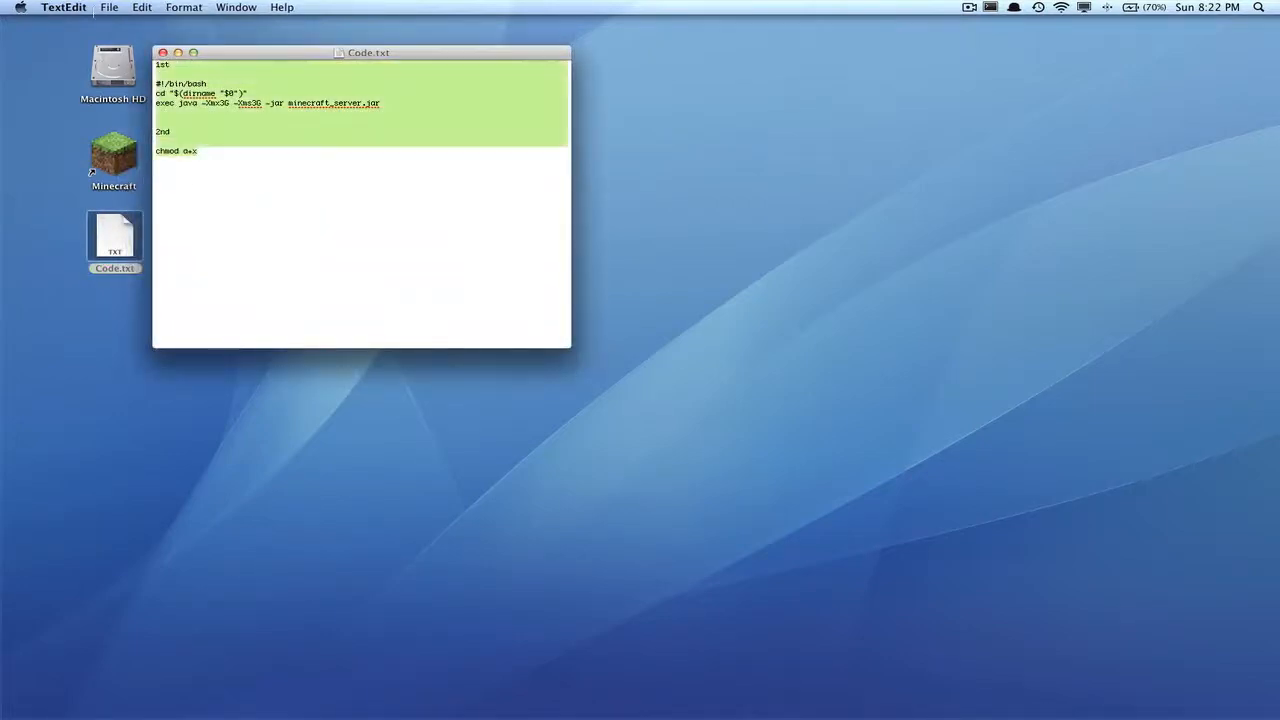
{"action": "left_click", "coordinate": [163, 52]}
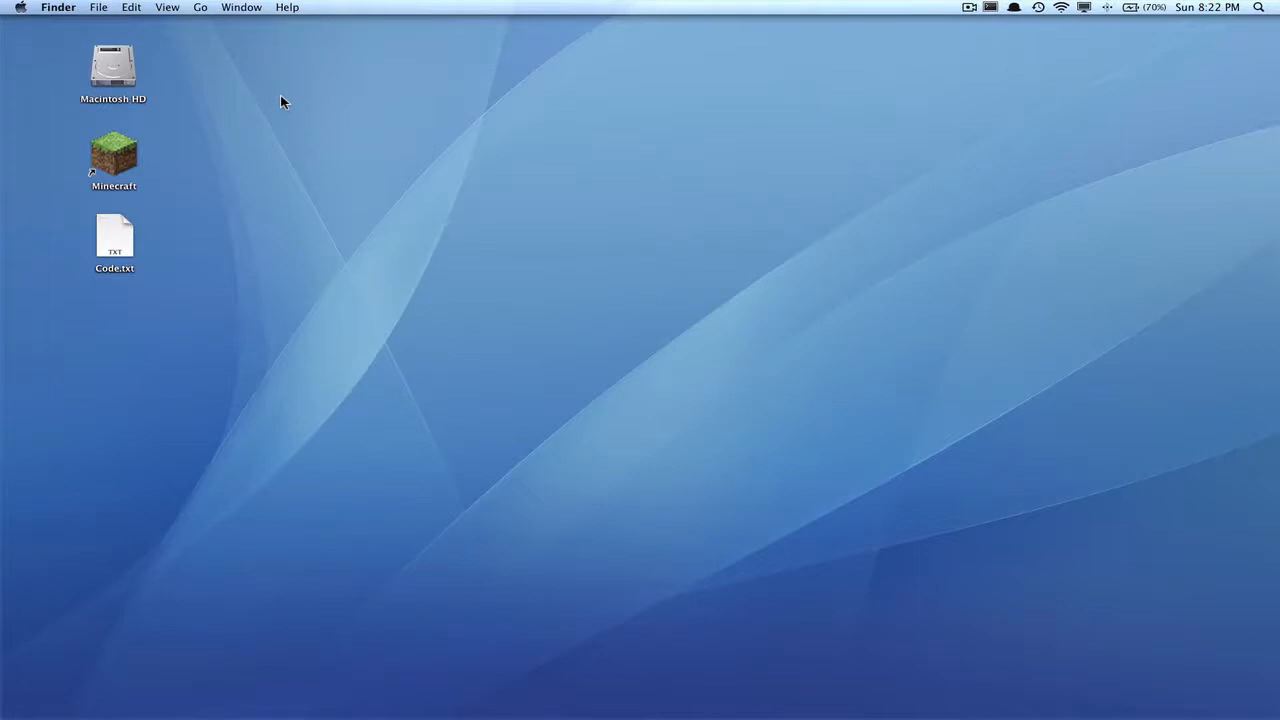
{"action": "mouse_move", "coordinate": [305, 116]}
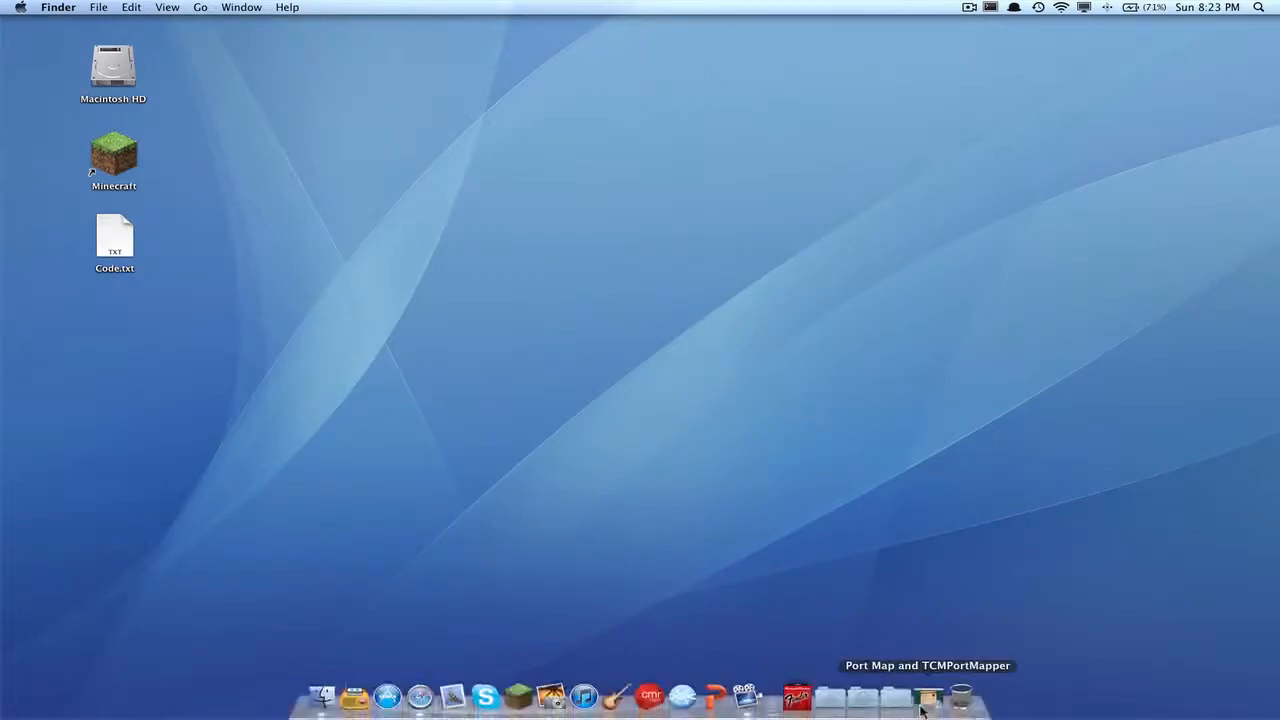
{"action": "left_click", "coordinate": [925, 697]}
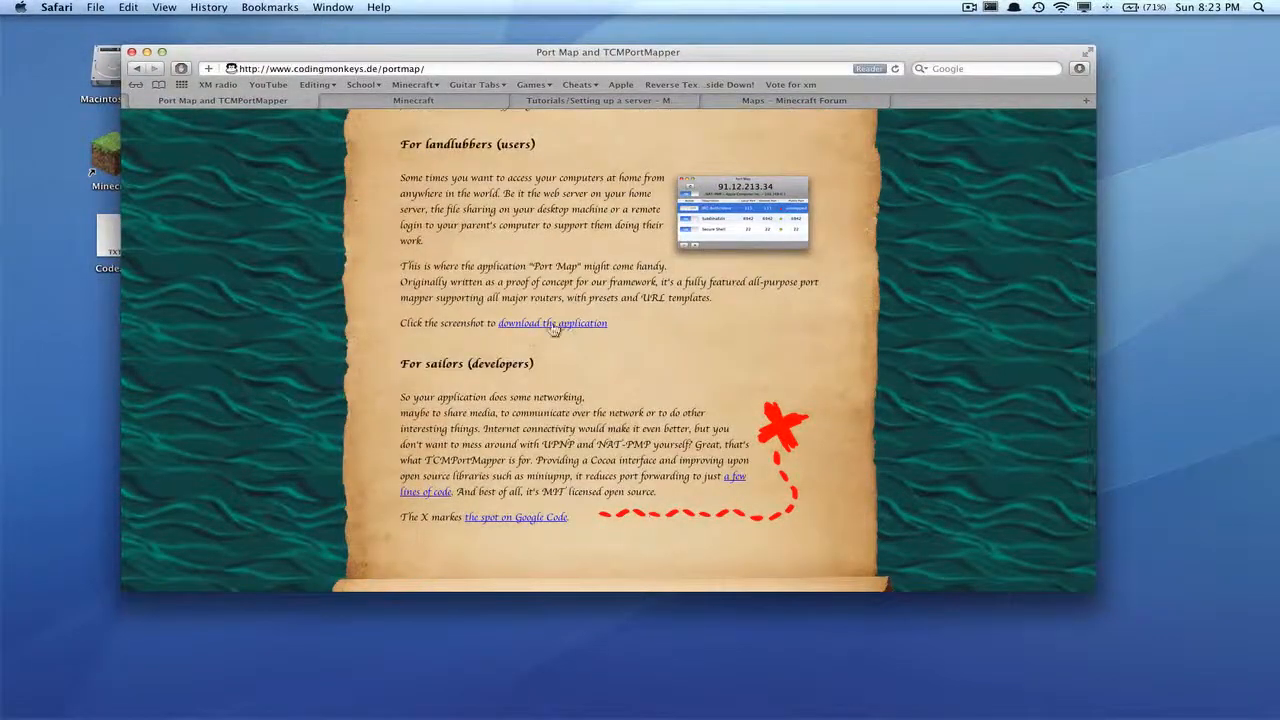
{"action": "scroll", "scroll_direction": "up", "scroll_amount": 3}
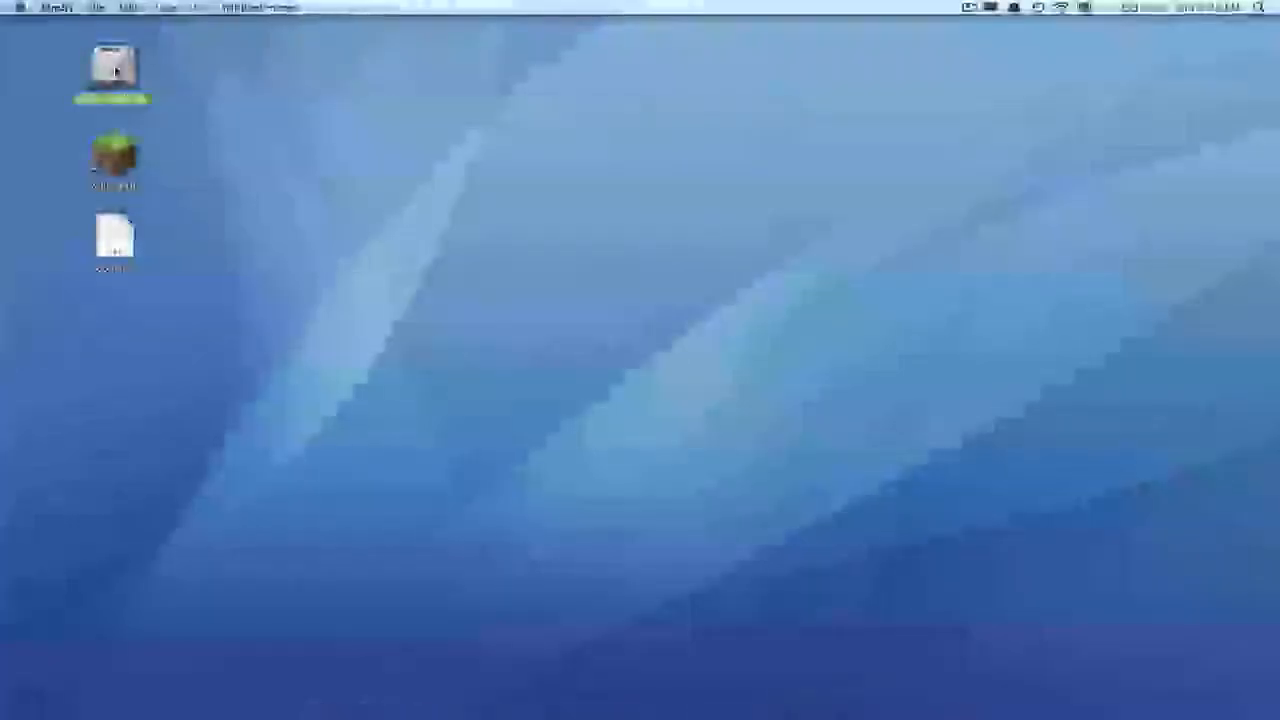
Browse Macintosh HD > Ben > Downloads to find Port Map.
{"action": "double_click", "coordinate": [113, 70]}
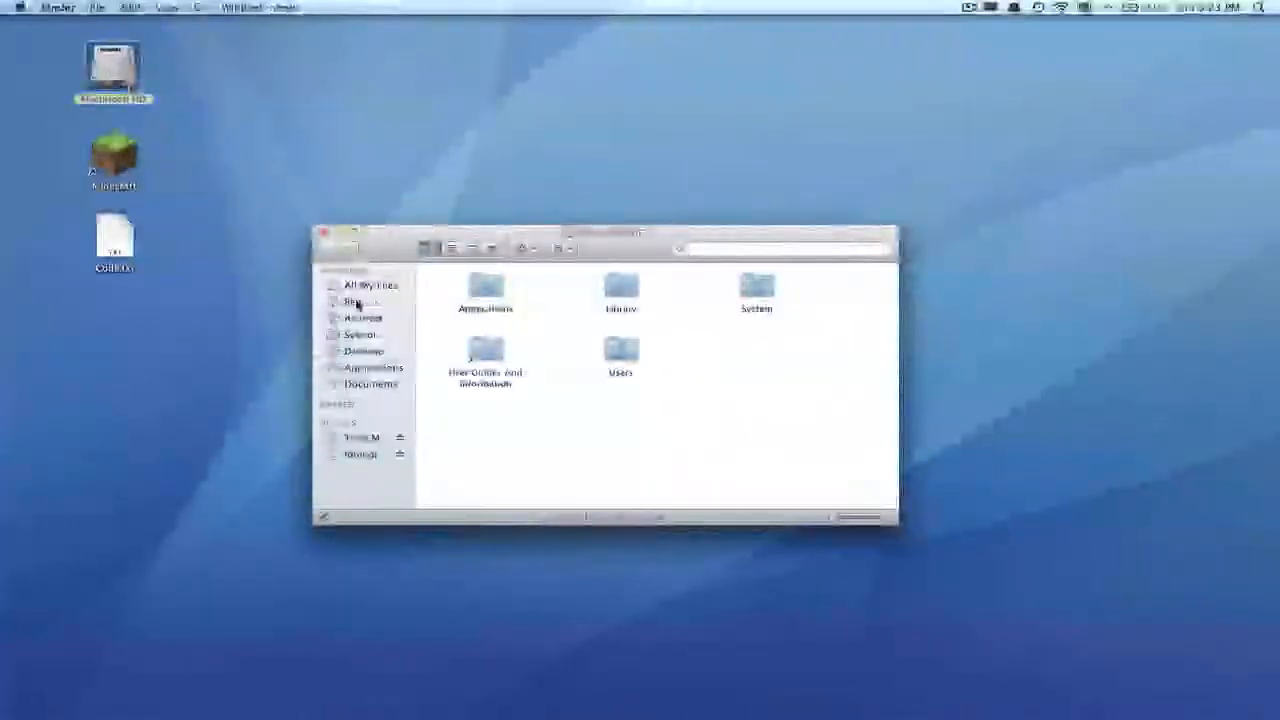
{"action": "left_click", "coordinate": [352, 301]}
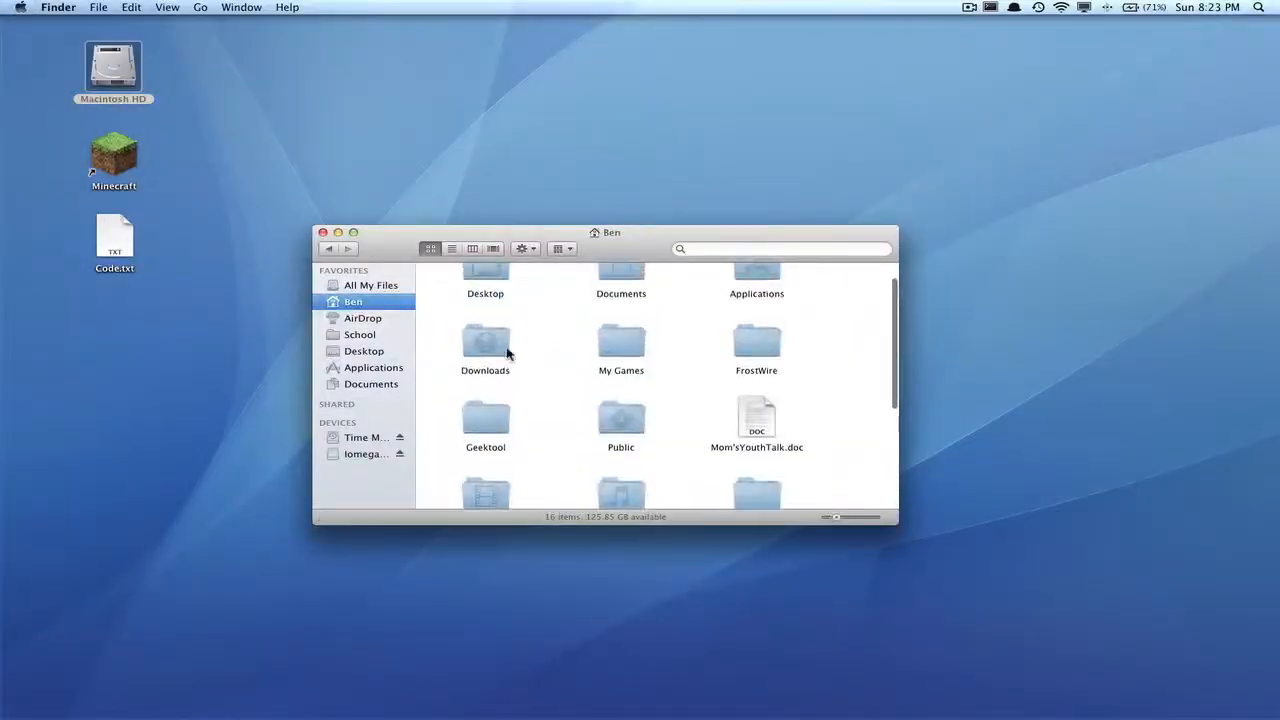
{"action": "double_click", "coordinate": [485, 340]}
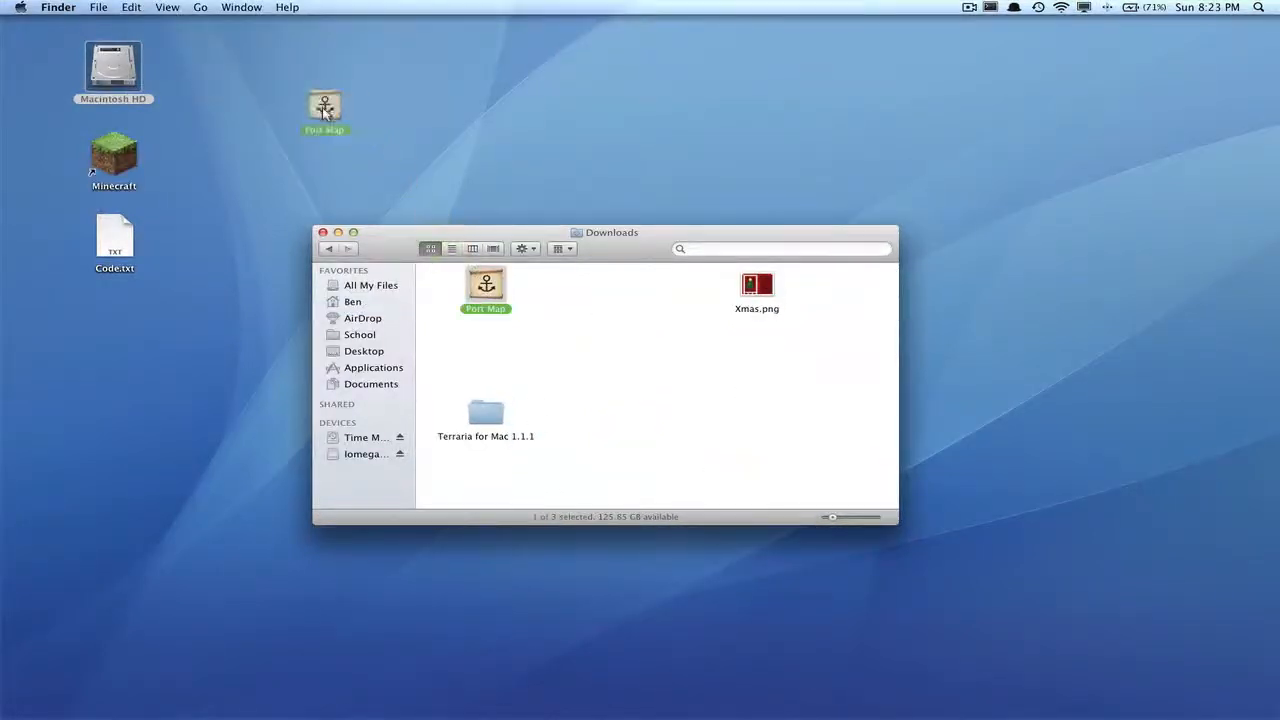
Put Port Map on the desktop and create a desktop folder named 'Minecraft'.
{"action": "left_click", "coordinate": [323, 232]}
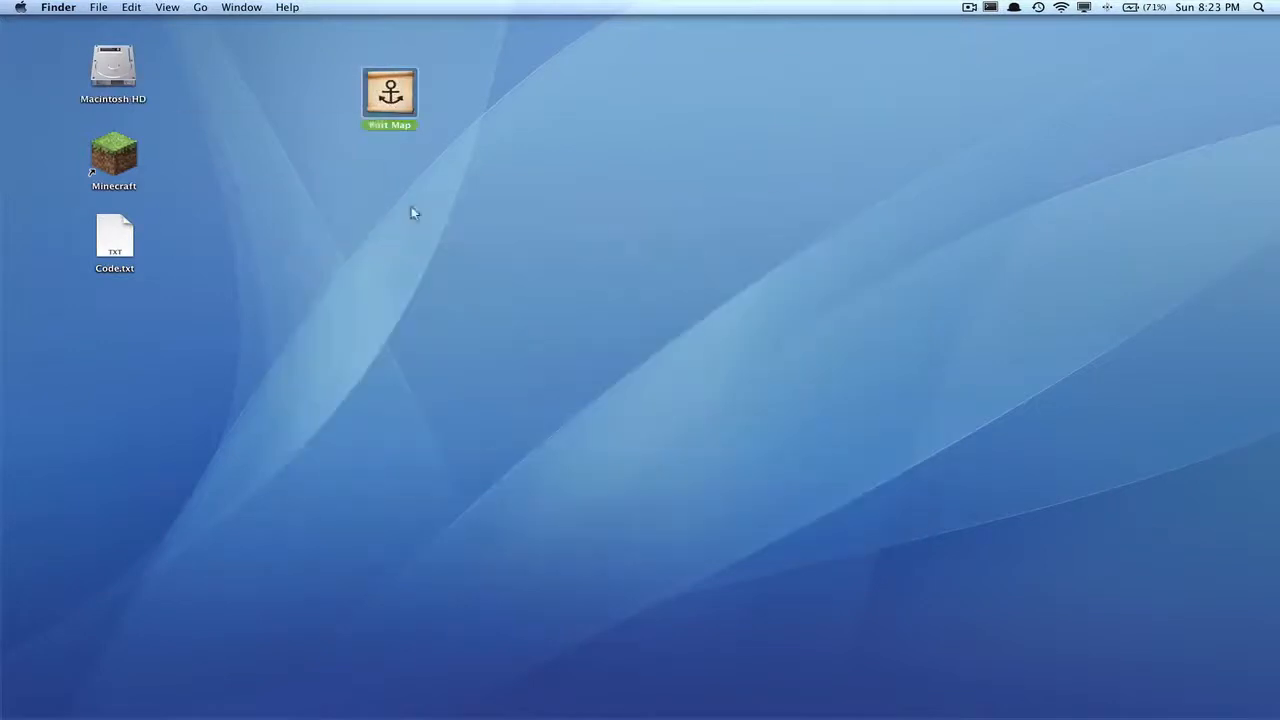
{"action": "left_click_drag", "start_coordinate": [390, 97], "coordinate": [435, 273]}
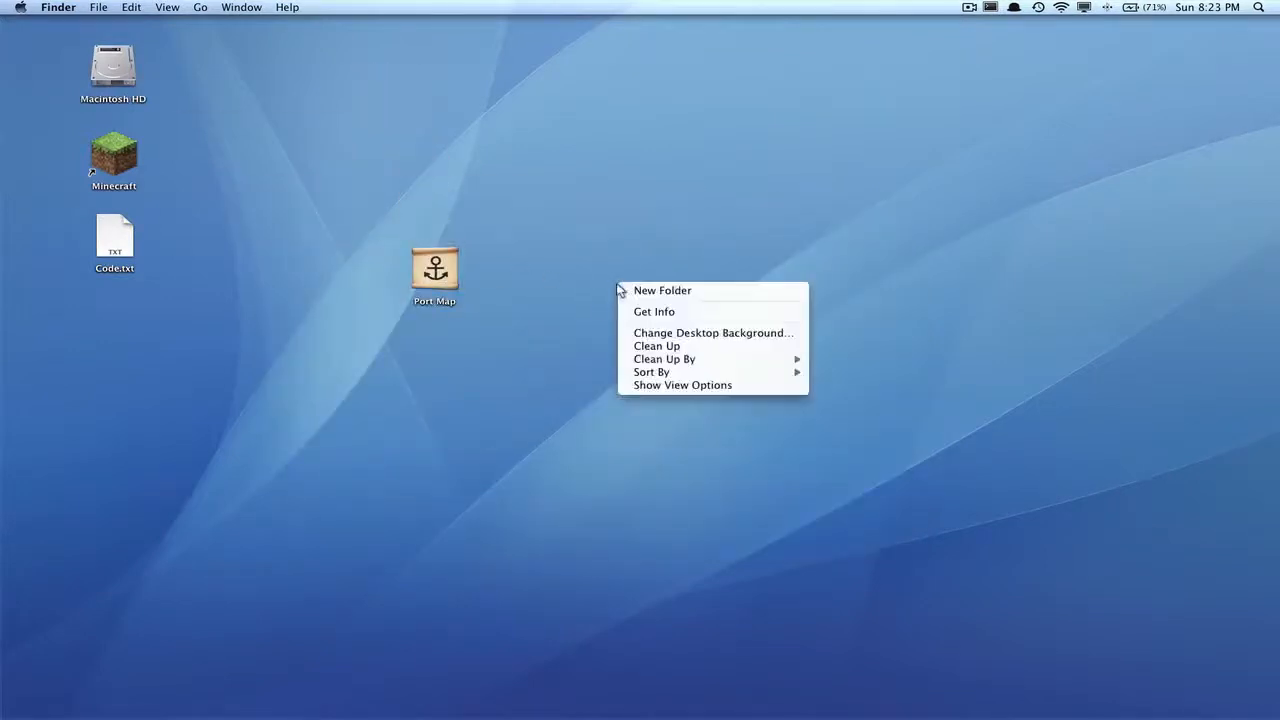
{"action": "left_click", "coordinate": [661, 290]}
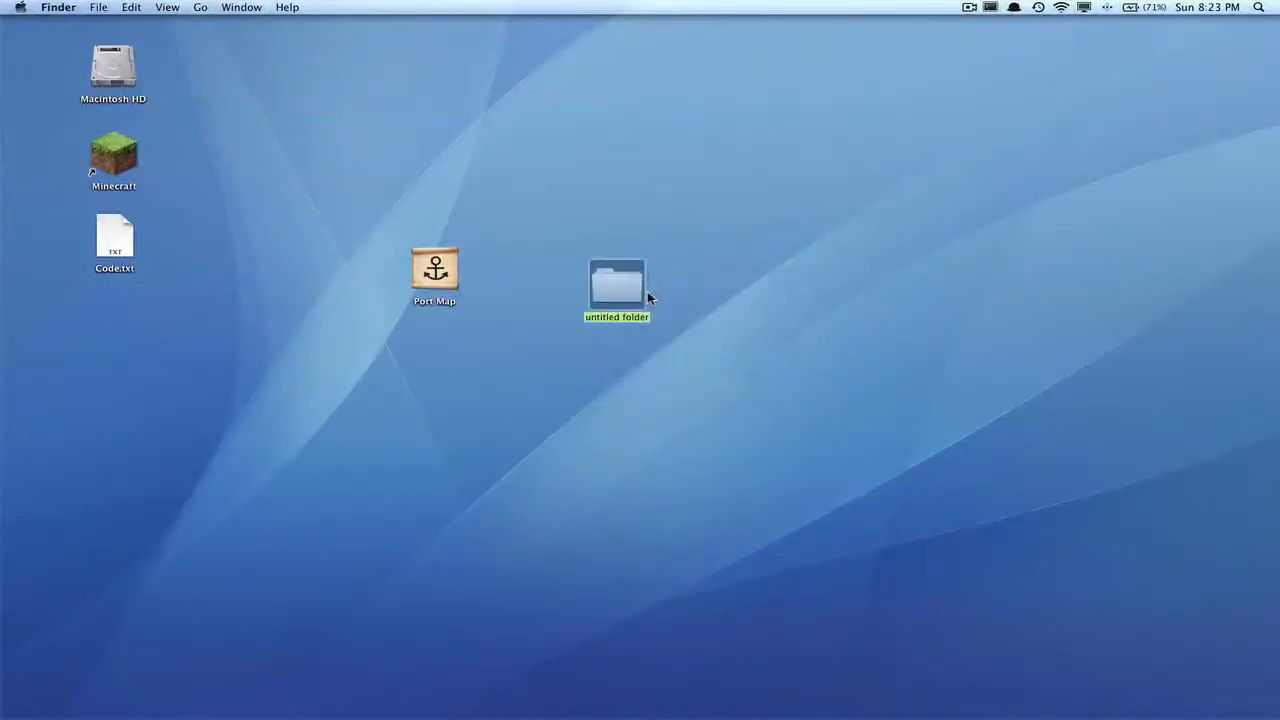
{"action": "type", "text": "Minecraft"}
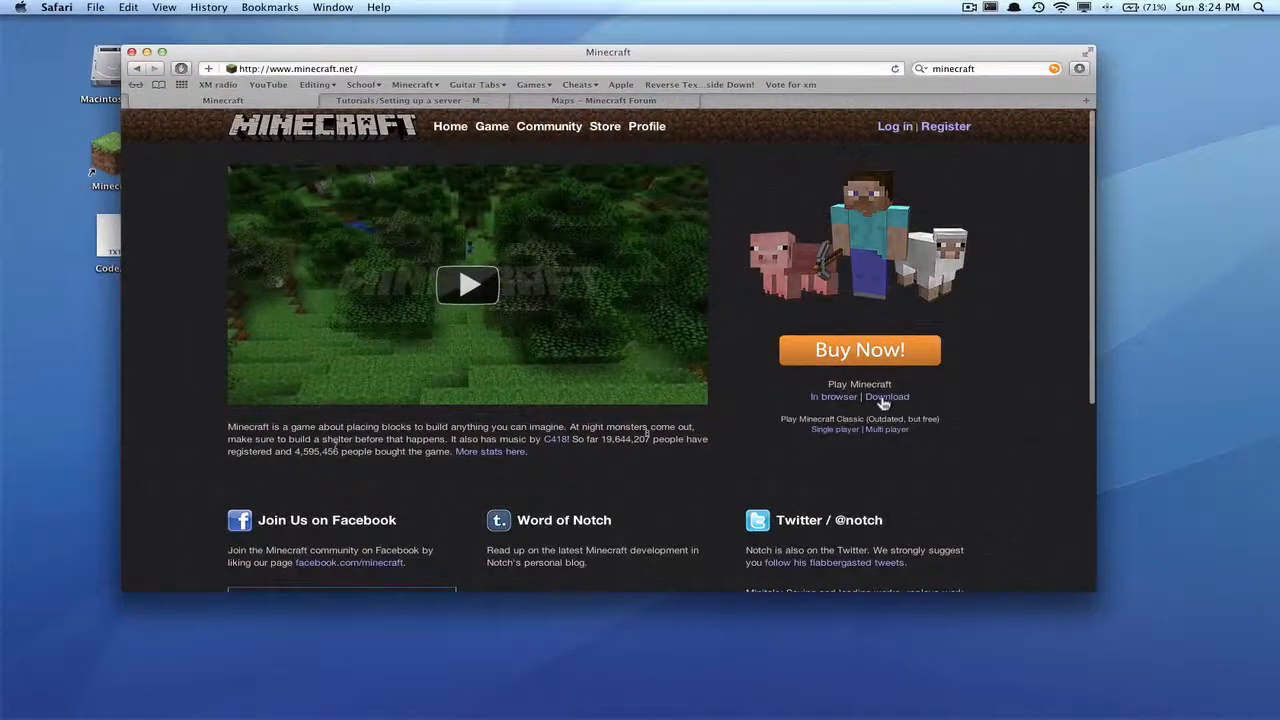
Download minecraft_server.jar from minecraft.net and view the wiki's Mac OS X server instructions.
{"action": "left_click", "coordinate": [886, 396]}
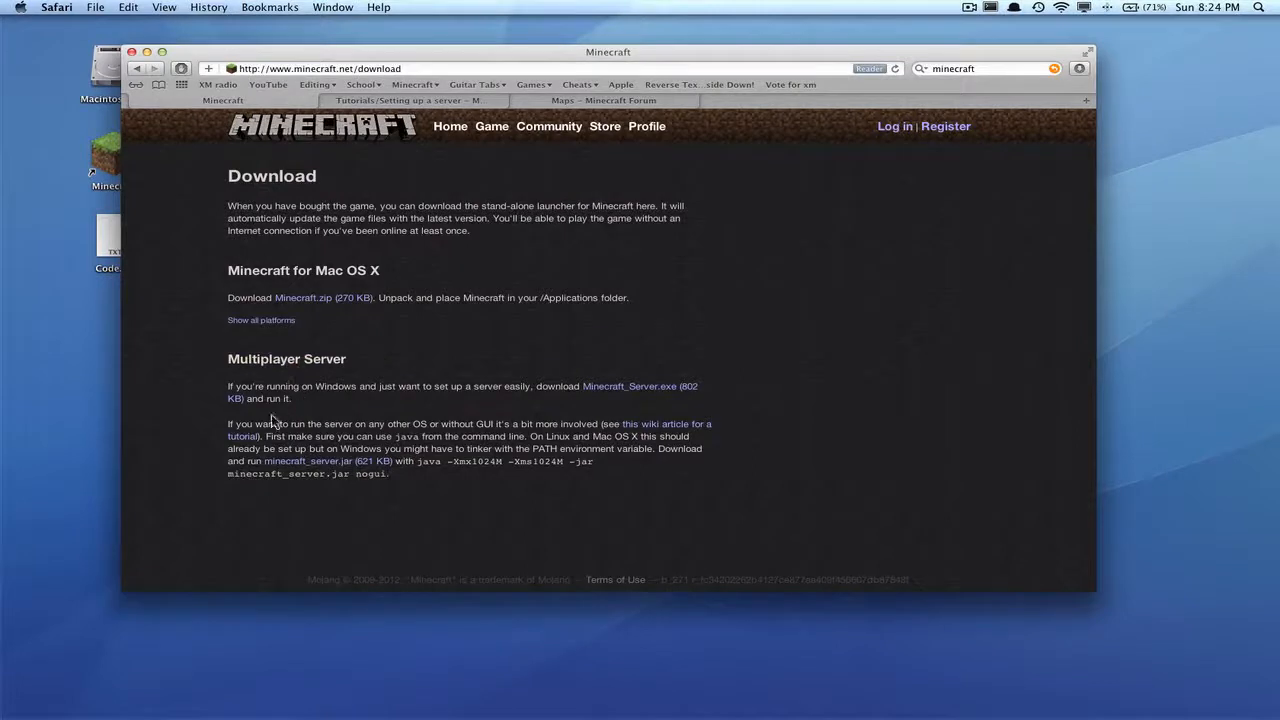
{"action": "mouse_move", "coordinate": [520, 475]}
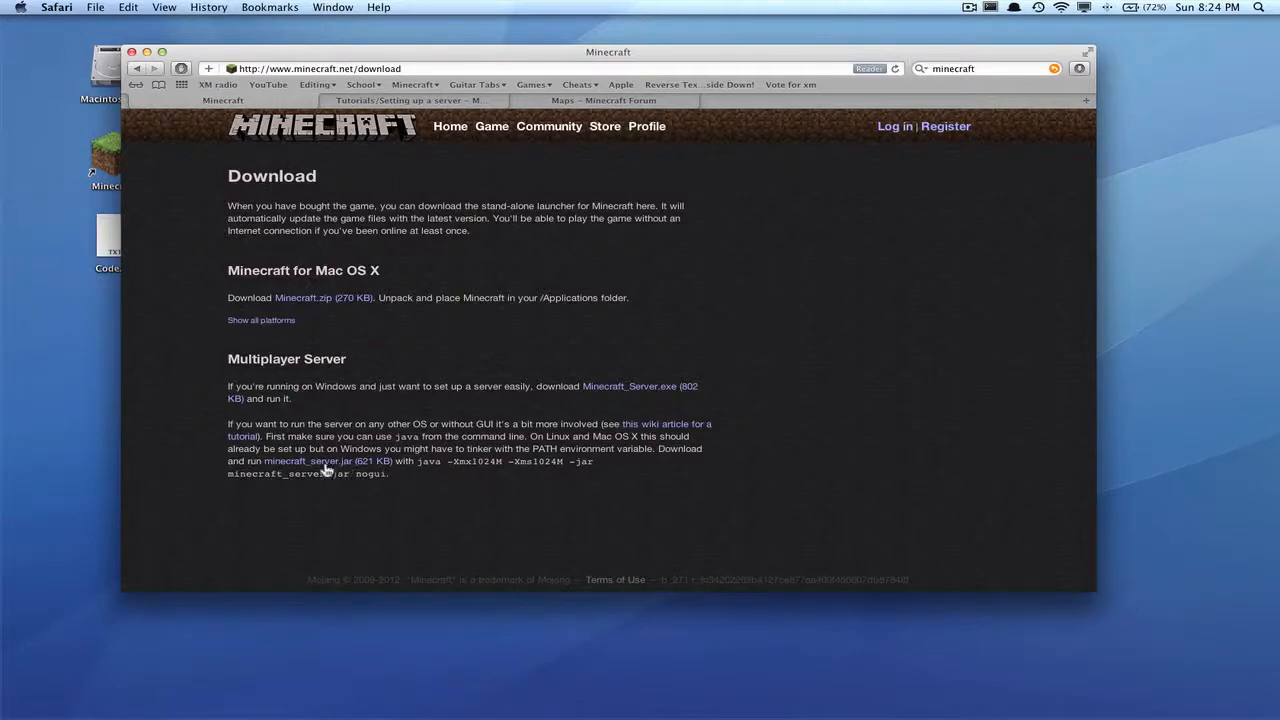
{"action": "left_click", "coordinate": [300, 461]}
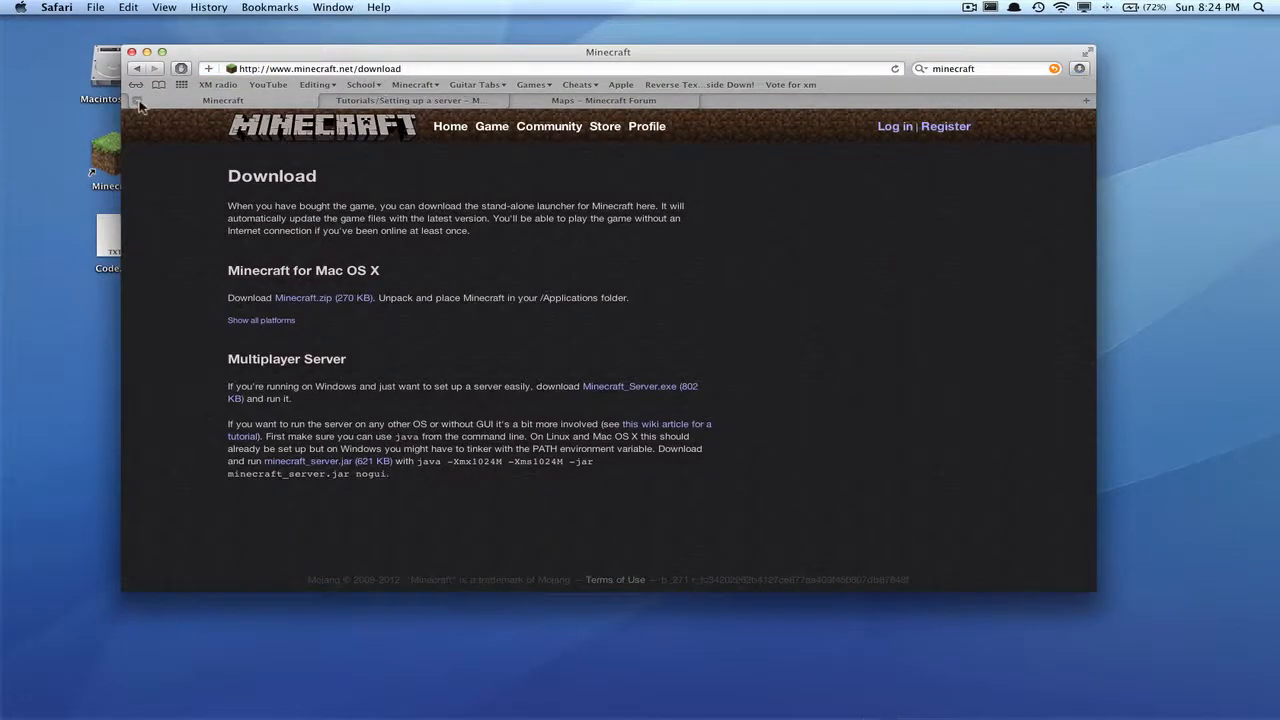
{"action": "left_click", "coordinate": [131, 51]}
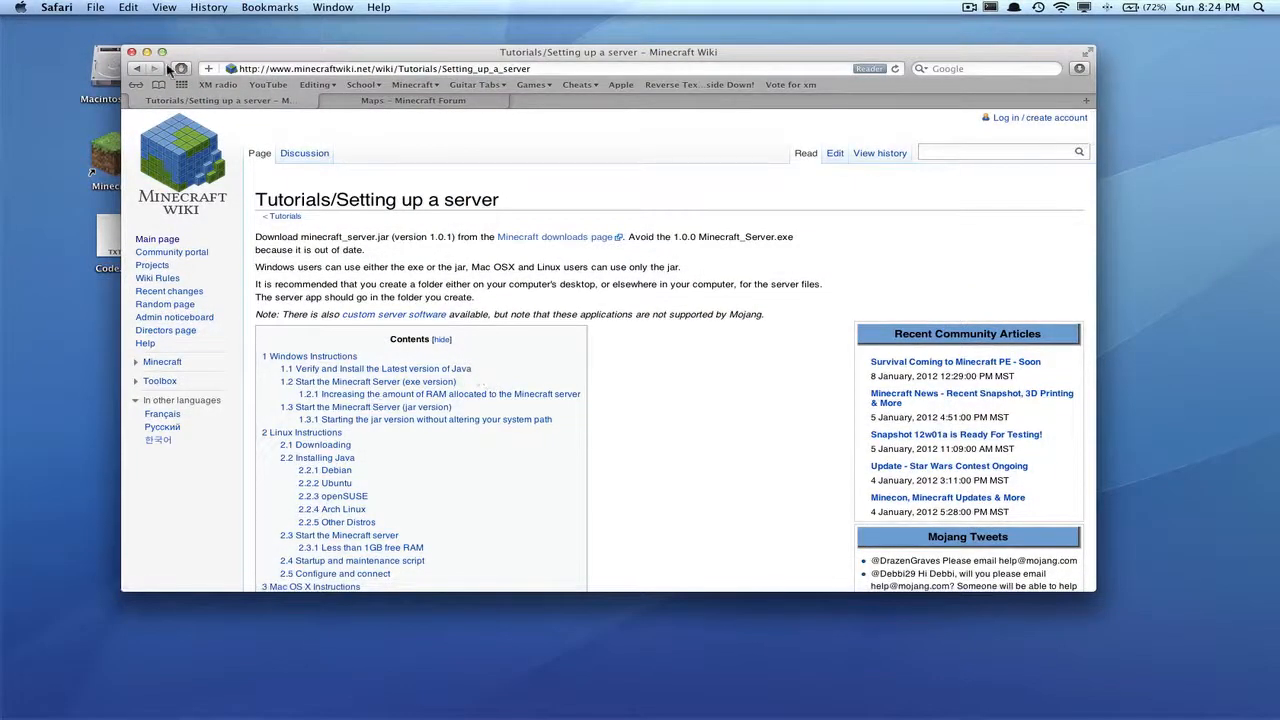
{"action": "left_click", "coordinate": [316, 586]}
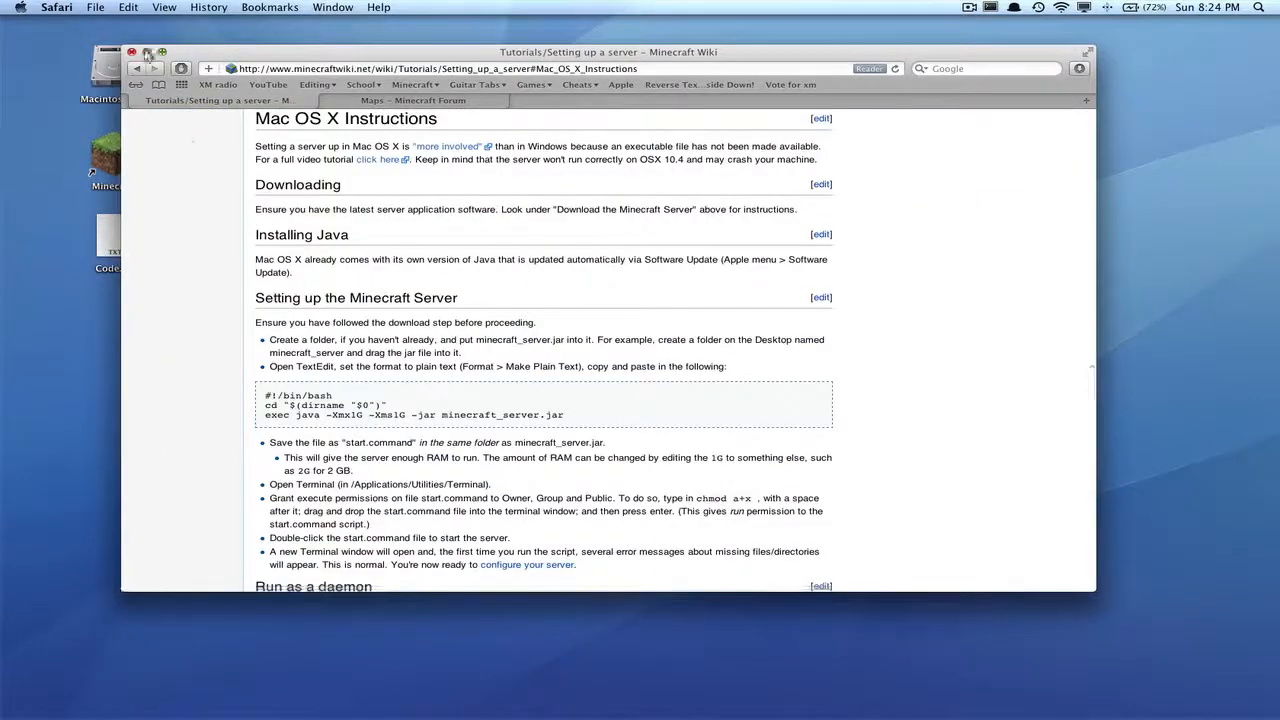
{"action": "left_click", "coordinate": [131, 51]}
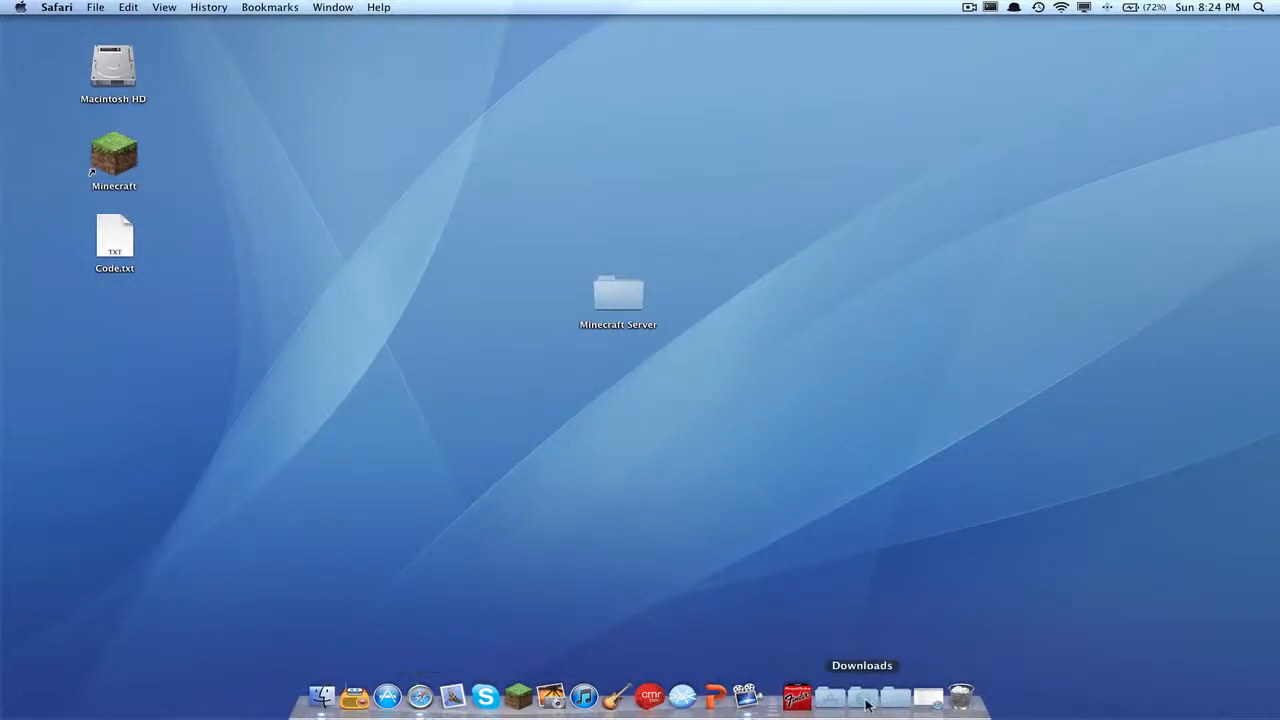
Drag minecraft_server.jar from the Downloads stack into the Minecraft Server folder.
{"action": "left_click", "coordinate": [862, 695]}
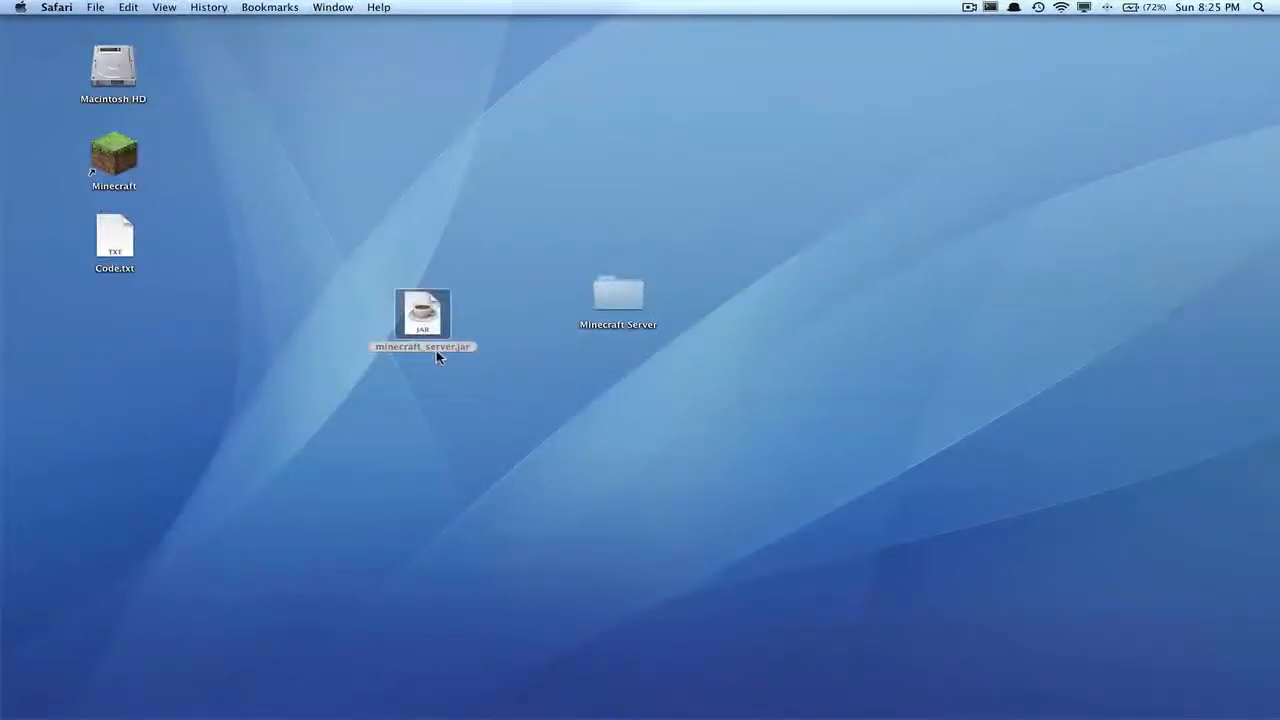
{"action": "left_click", "coordinate": [422, 314]}
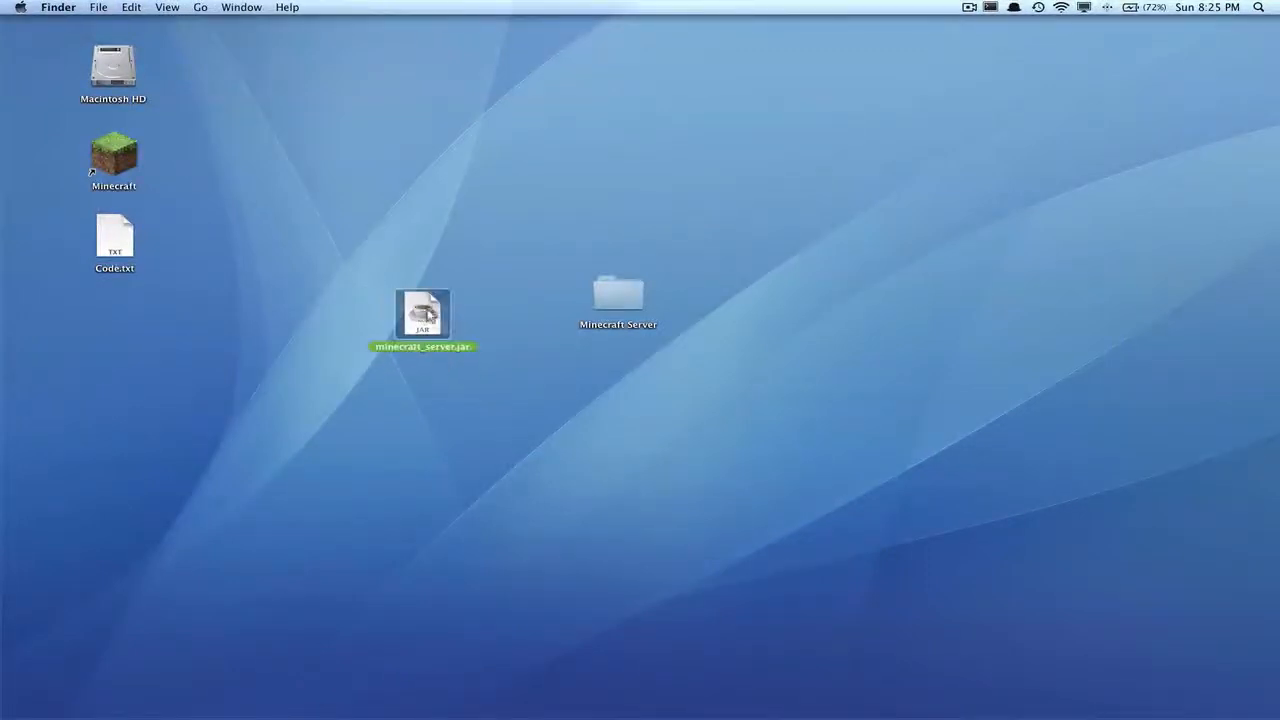
{"action": "left_click_drag", "start_coordinate": [422, 314], "coordinate": [618, 294]}
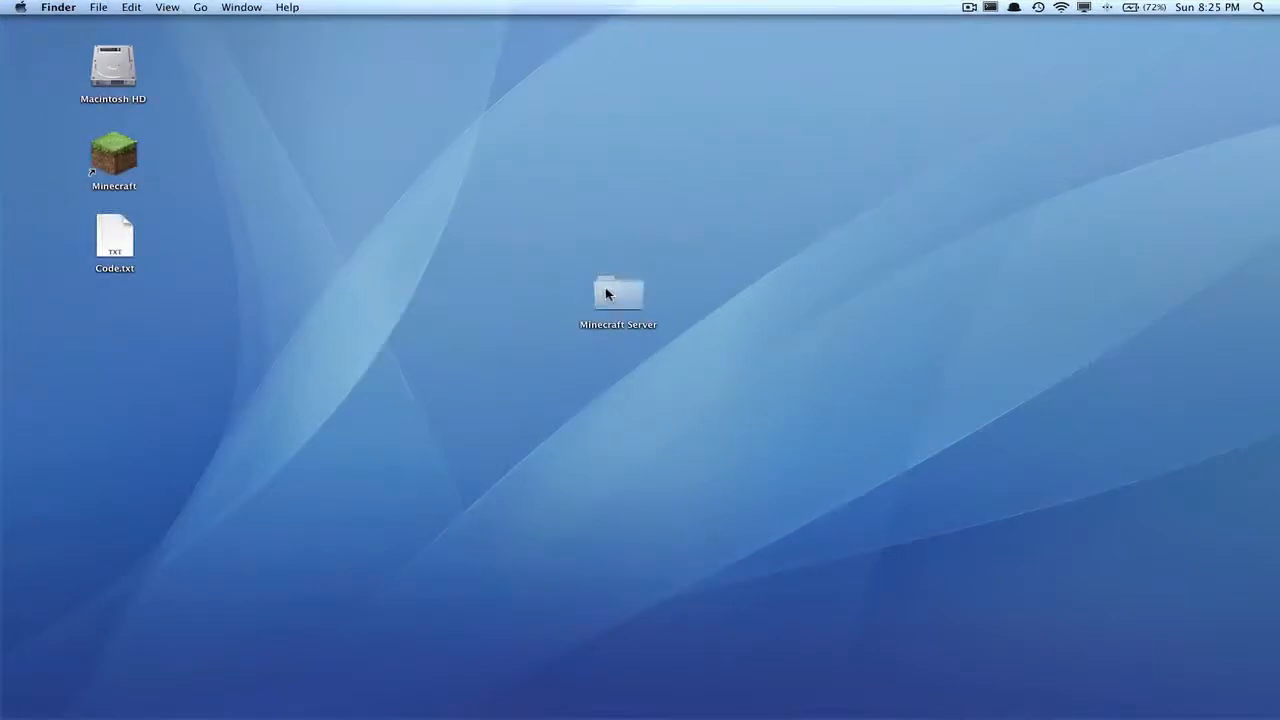
Check the Minecraft Server folder holds the jar and Port Map, then close it.
{"action": "double_click", "coordinate": [618, 293]}
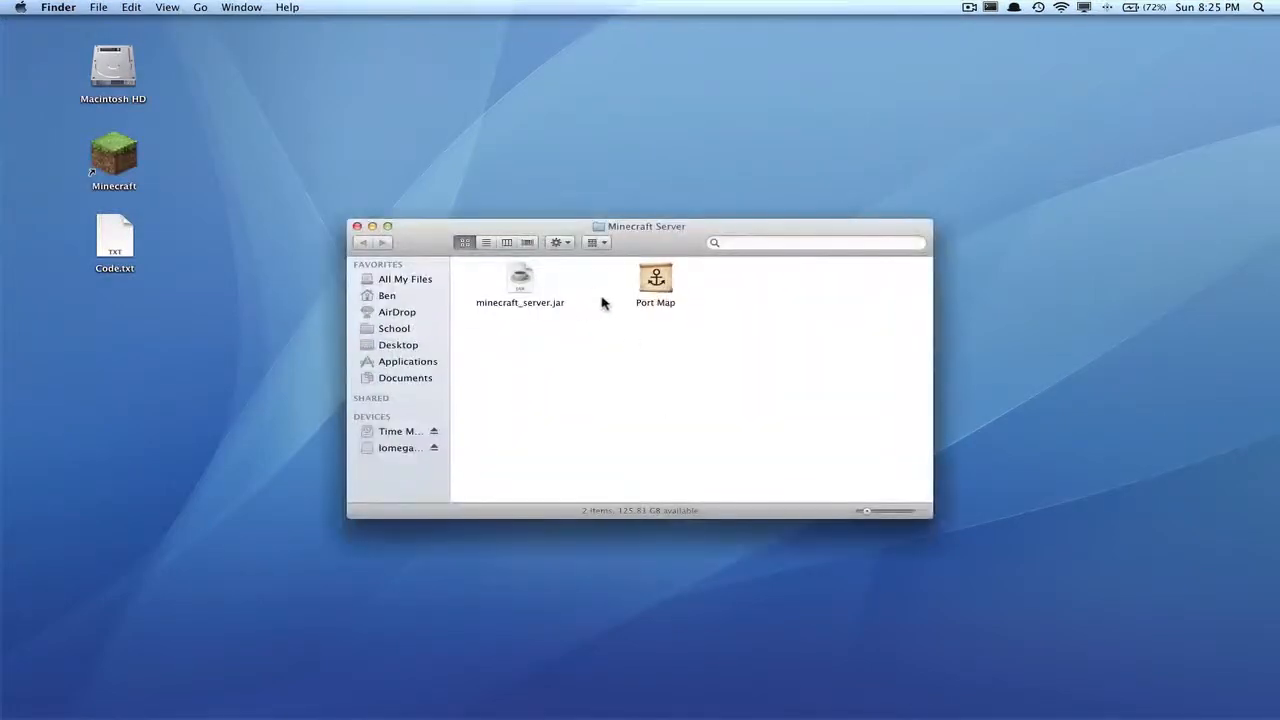
{"action": "left_click", "coordinate": [520, 283]}
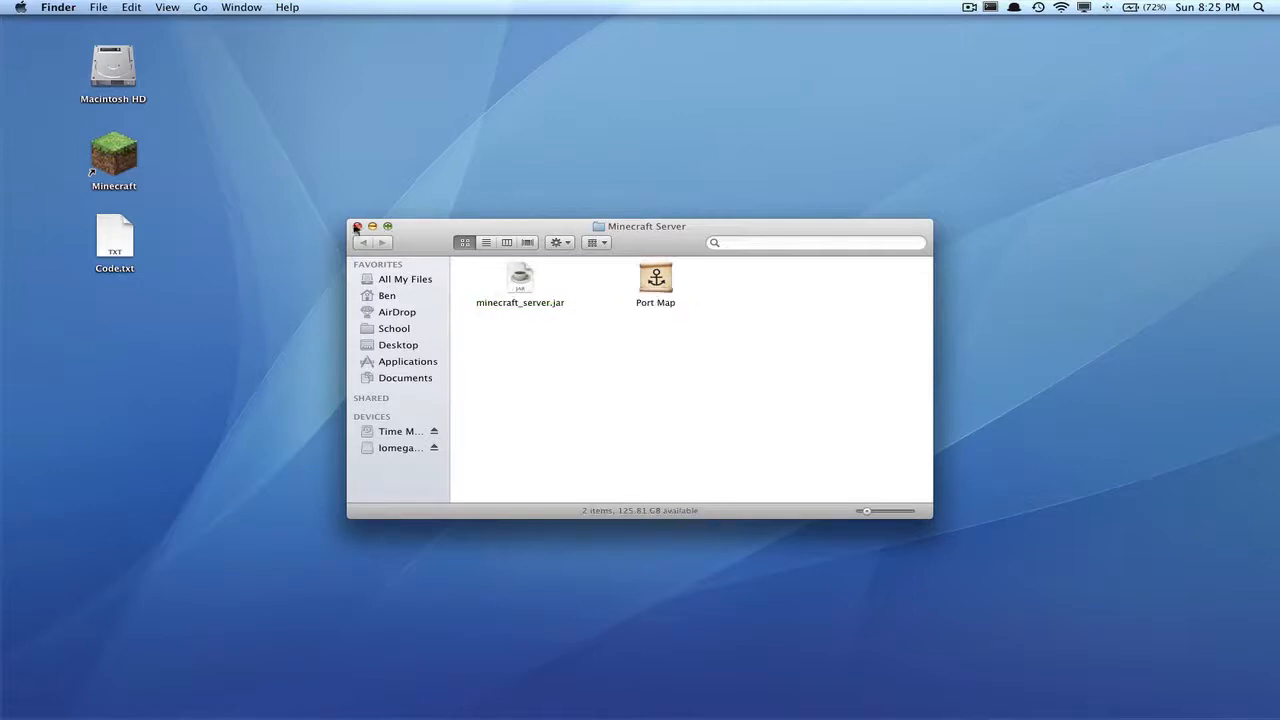
{"action": "left_click", "coordinate": [357, 226]}
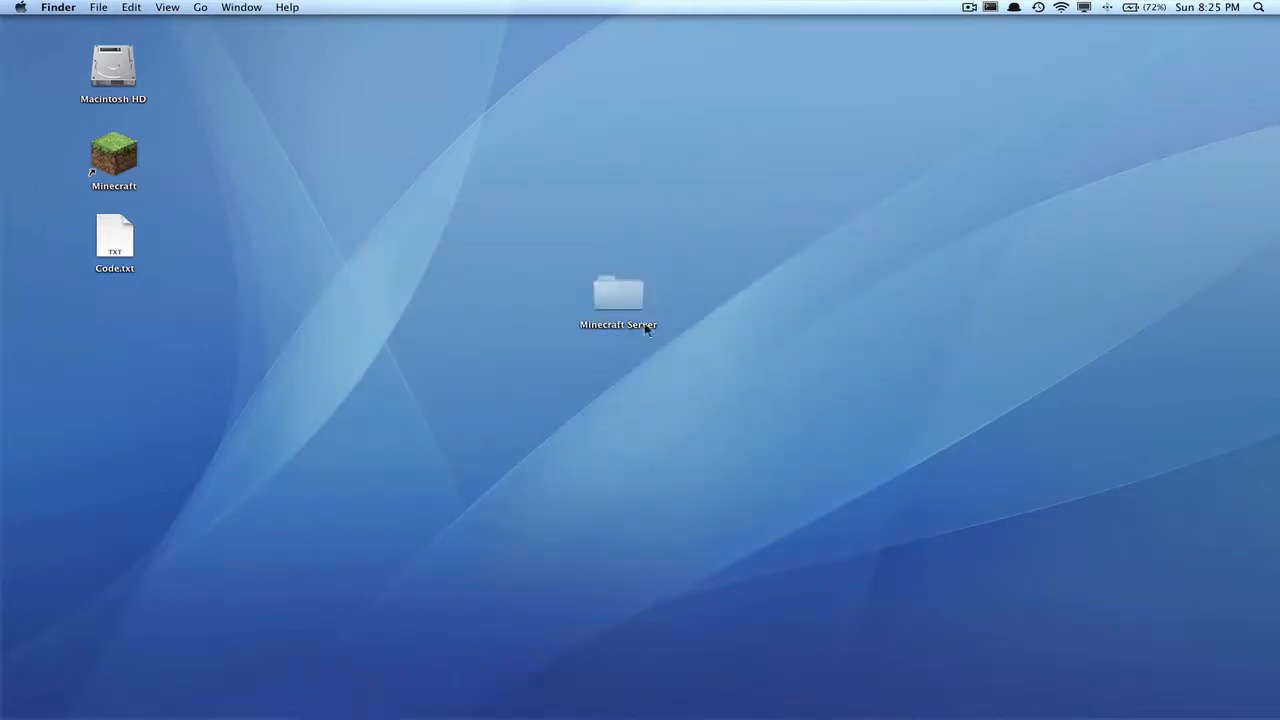
{"action": "double_click", "coordinate": [618, 300]}
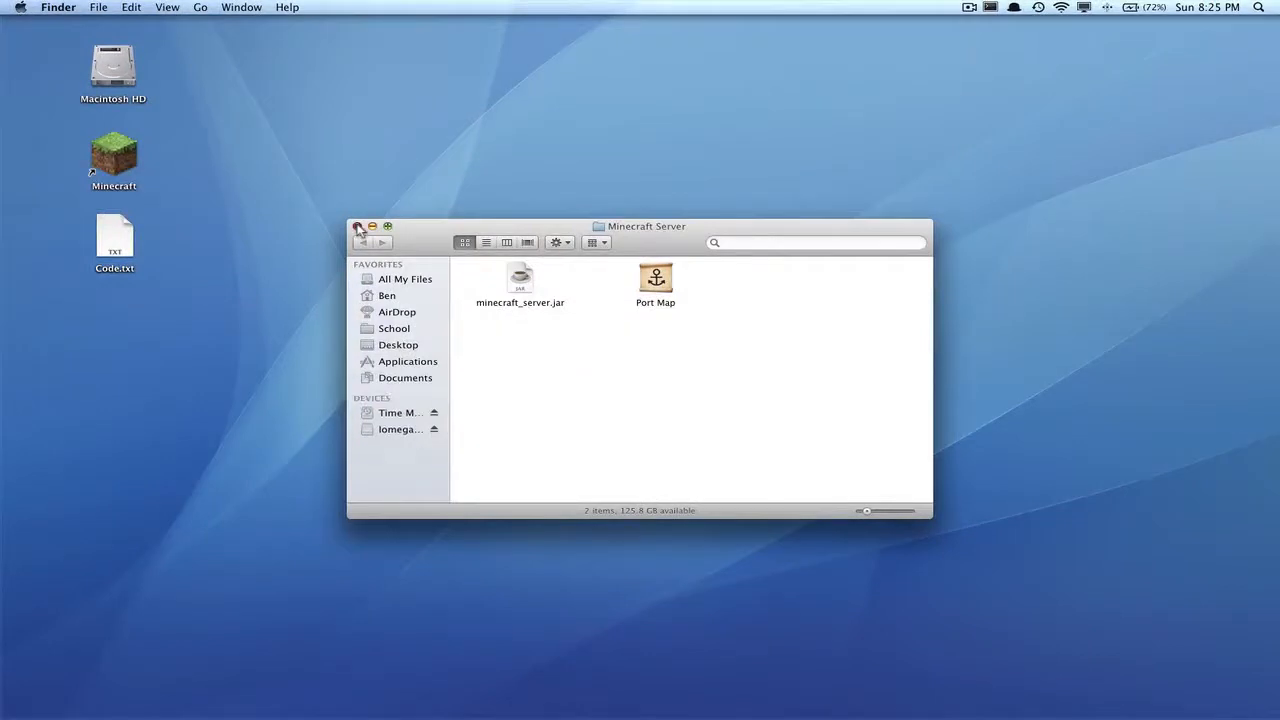
{"action": "left_click", "coordinate": [358, 226]}
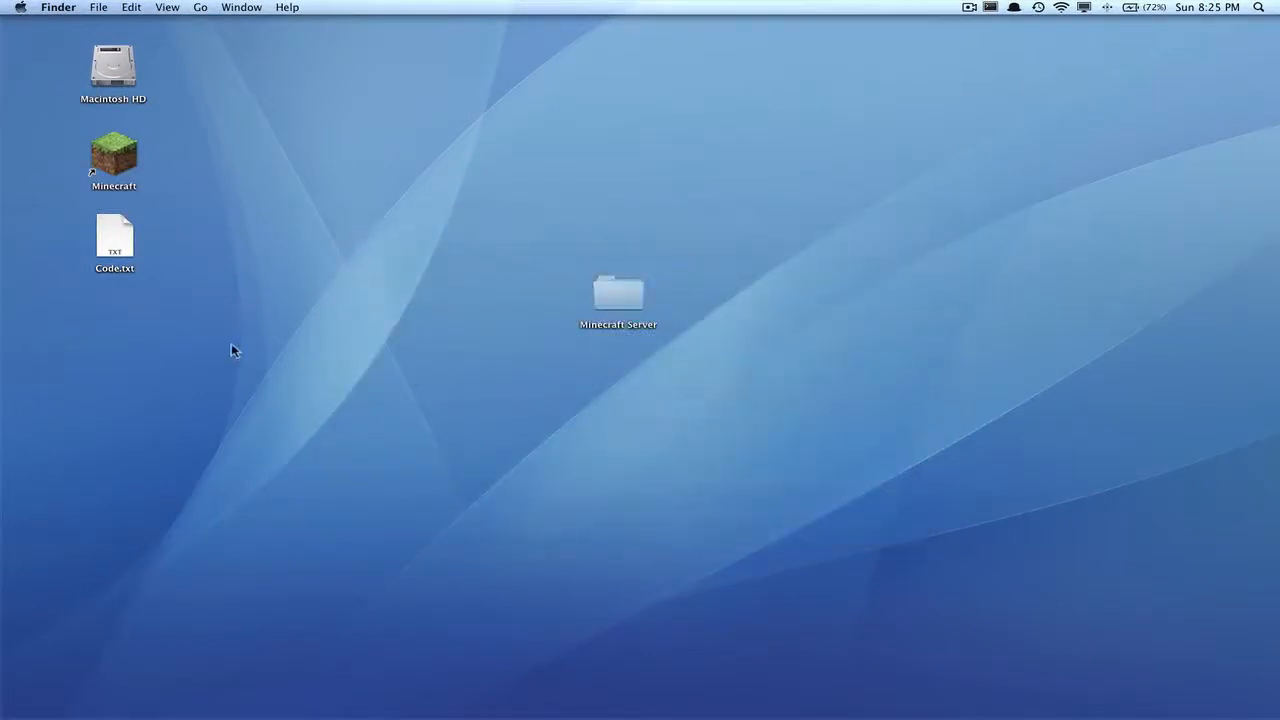
{"action": "left_click", "coordinate": [20, 7]}
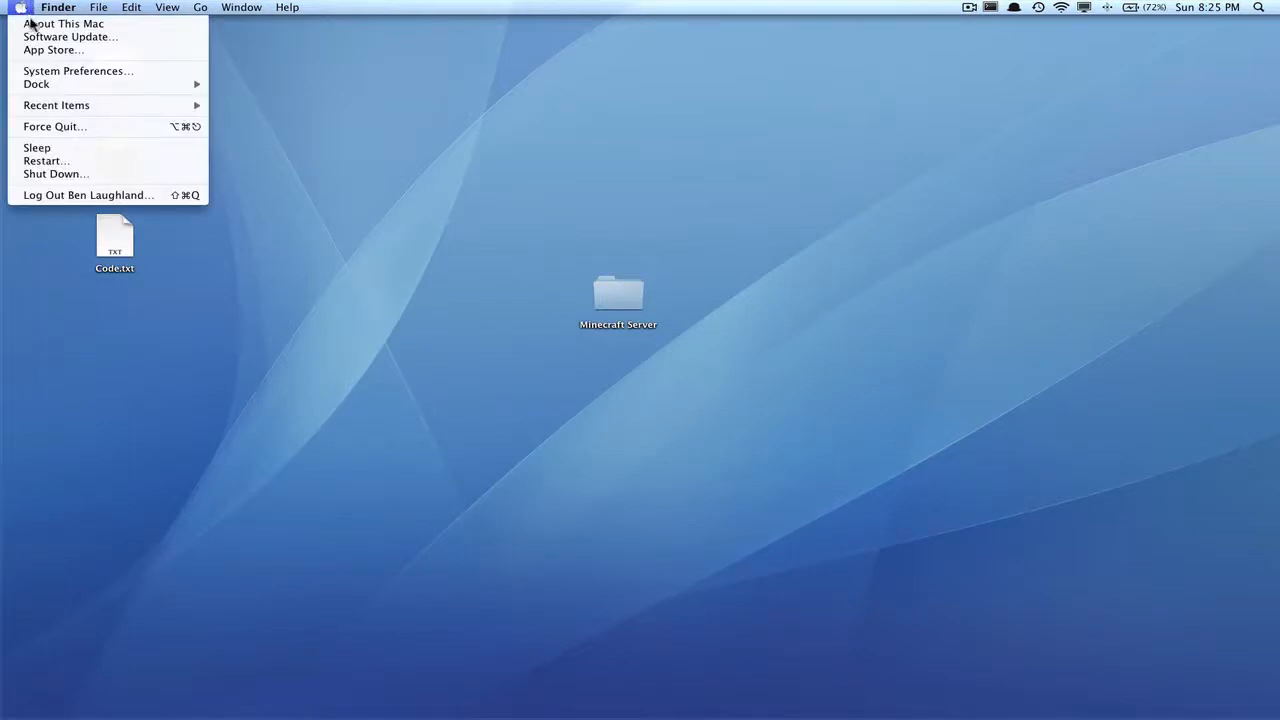
{"action": "left_click", "coordinate": [62, 23]}
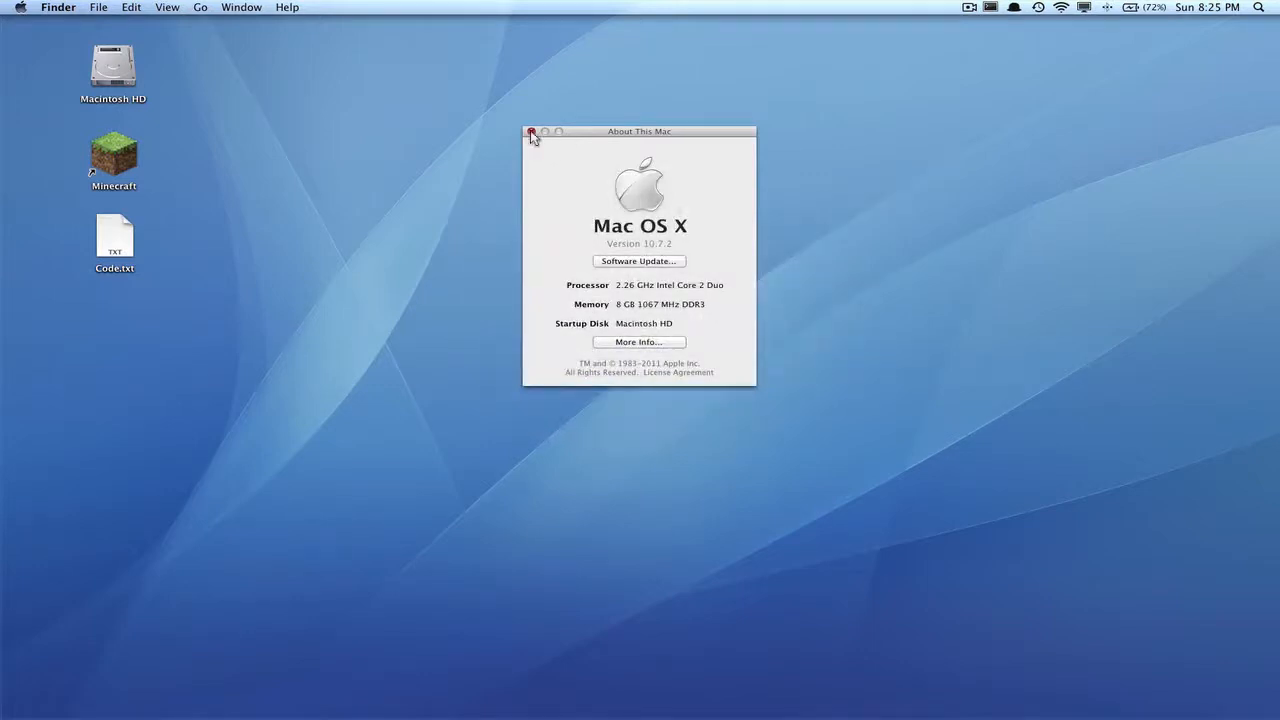
{"action": "left_click", "coordinate": [531, 131]}
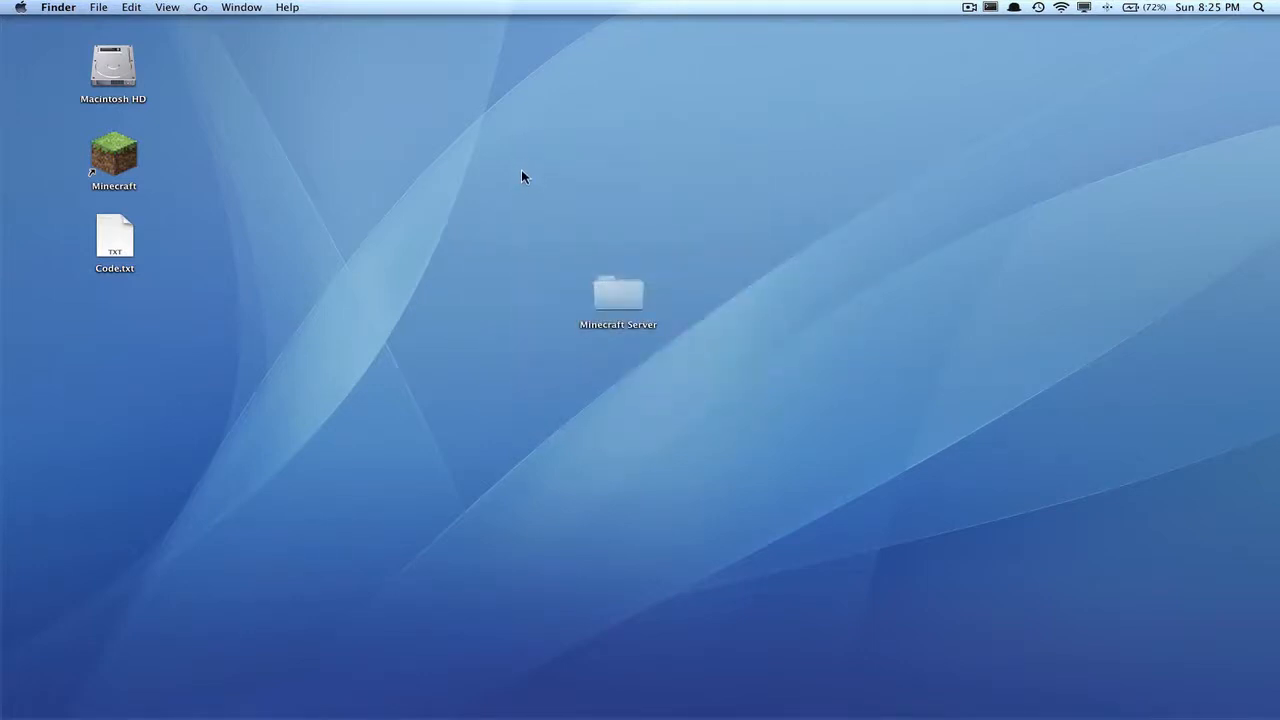
{"action": "mouse_move", "coordinate": [625, 303]}
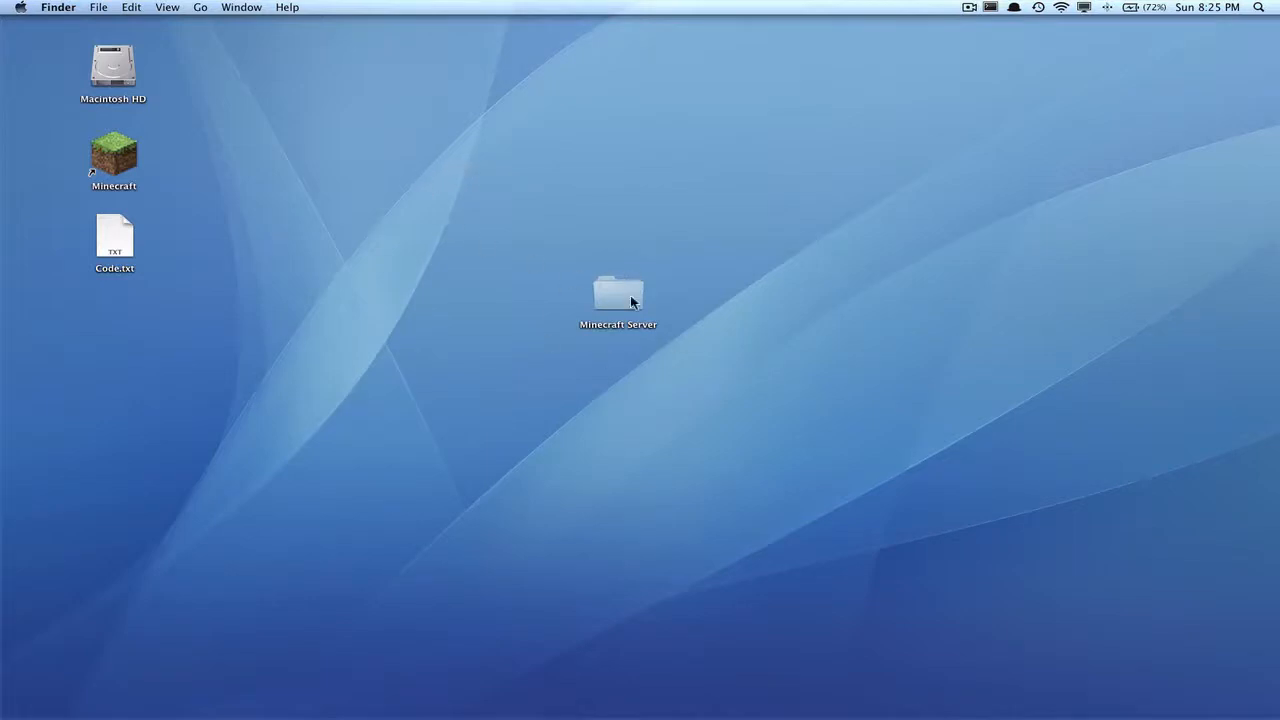
{"action": "mouse_move", "coordinate": [651, 273]}
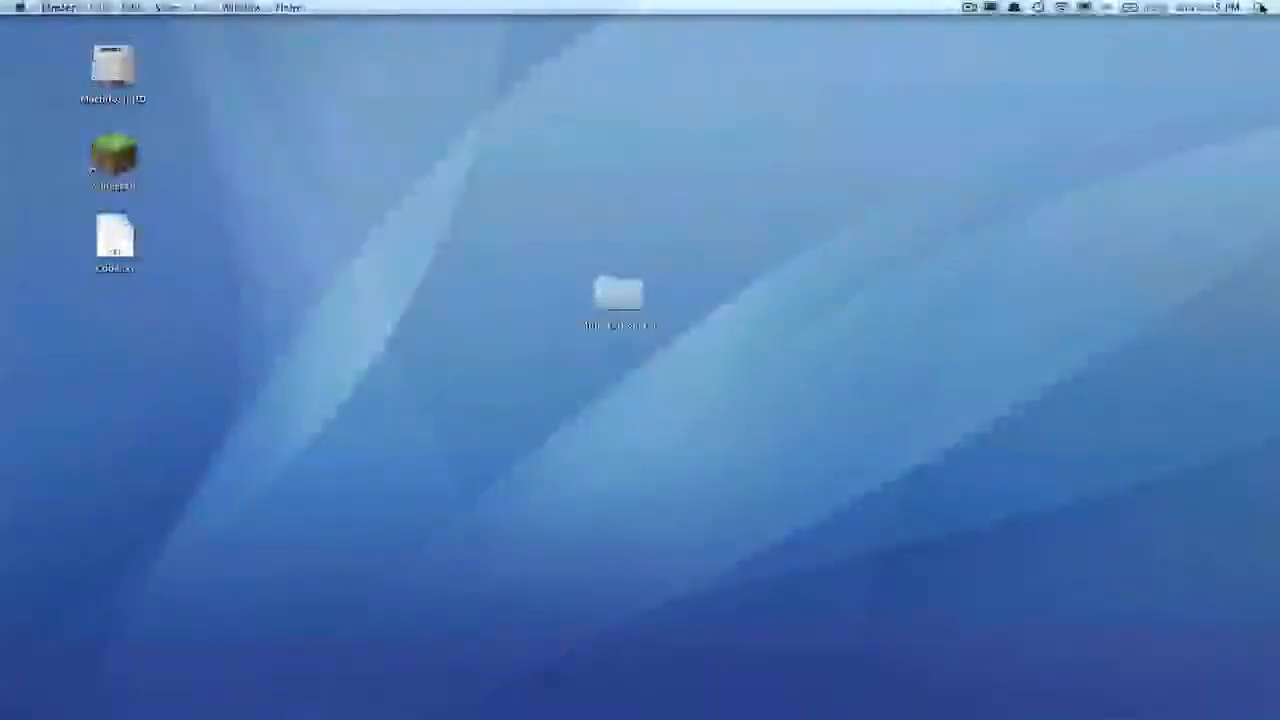
Launch TextEdit, make the new Untitled document plain text, and reposition its window.
{"action": "left_click", "coordinate": [1258, 7]}
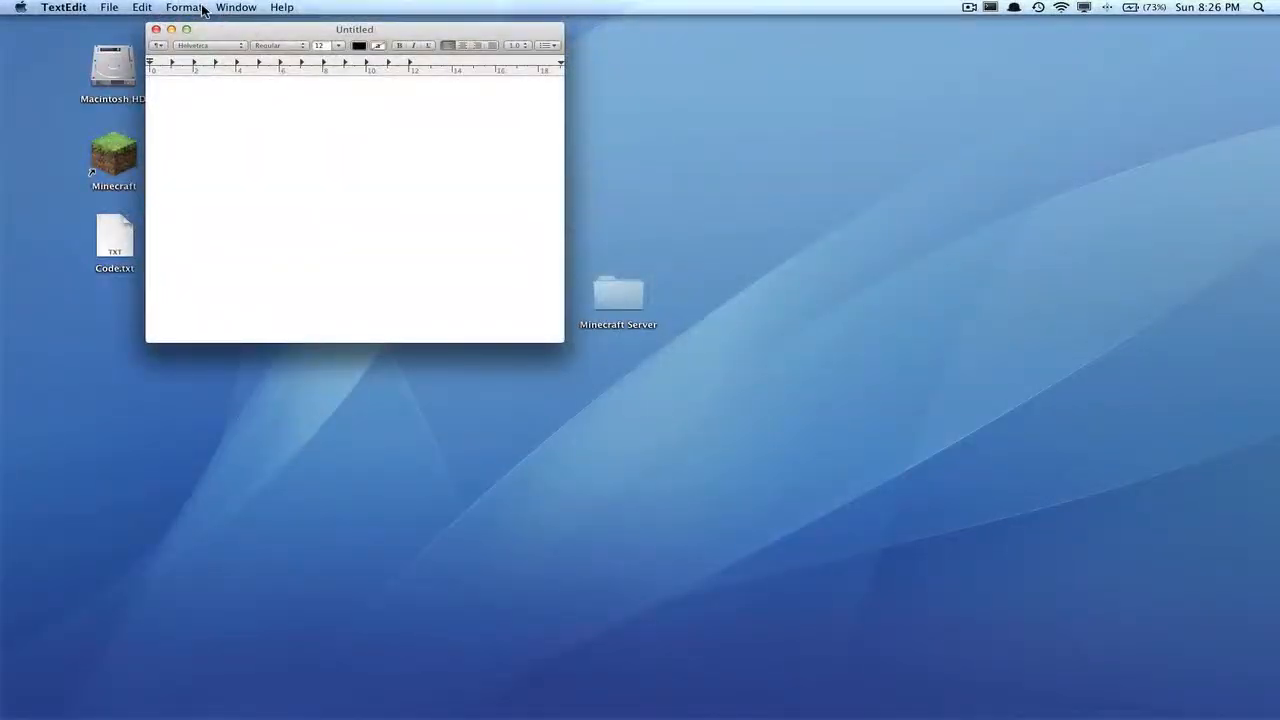
{"action": "left_click", "coordinate": [183, 7]}
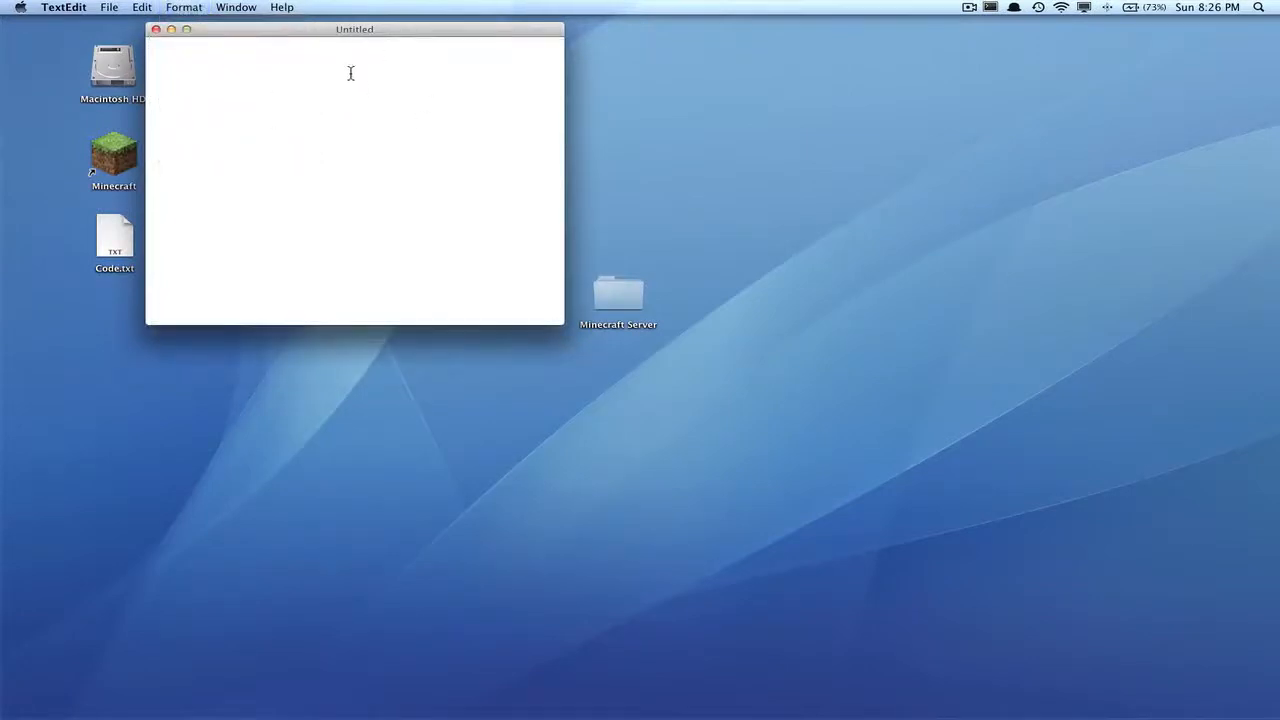
{"action": "left_click_drag", "start_coordinate": [355, 29], "coordinate": [362, 39]}
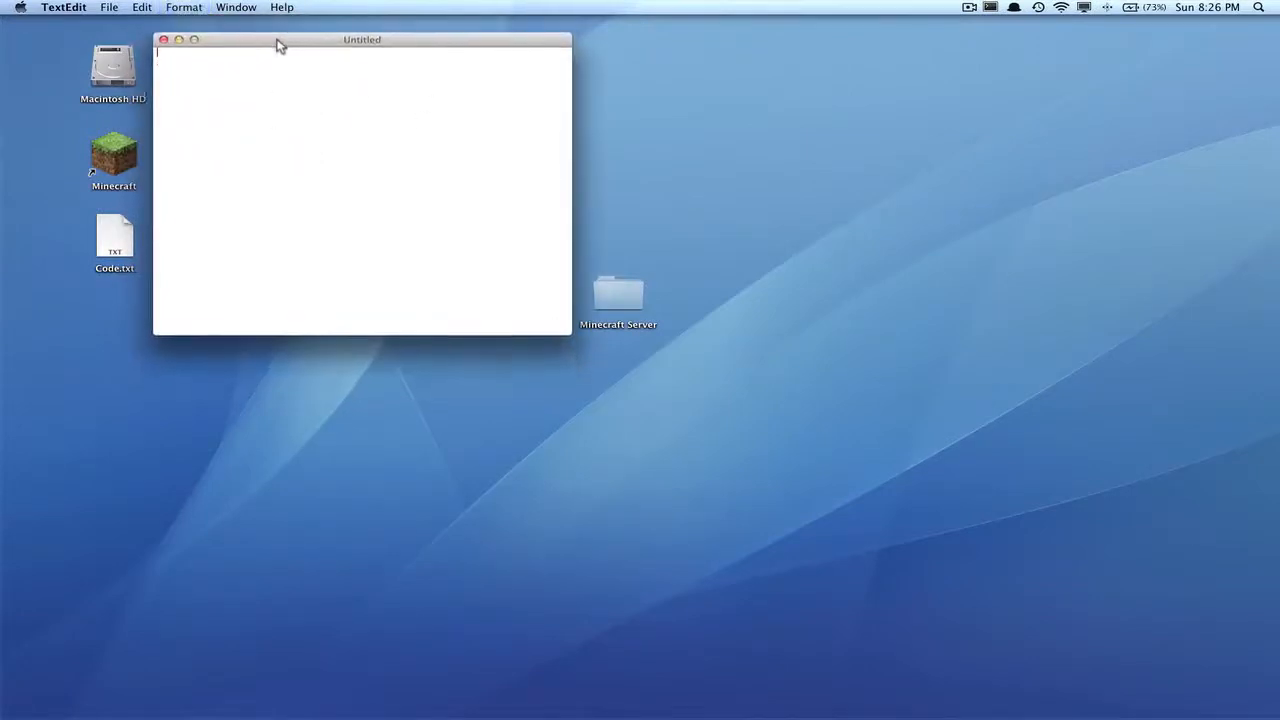
{"action": "left_click_drag", "start_coordinate": [280, 45], "coordinate": [271, 34]}
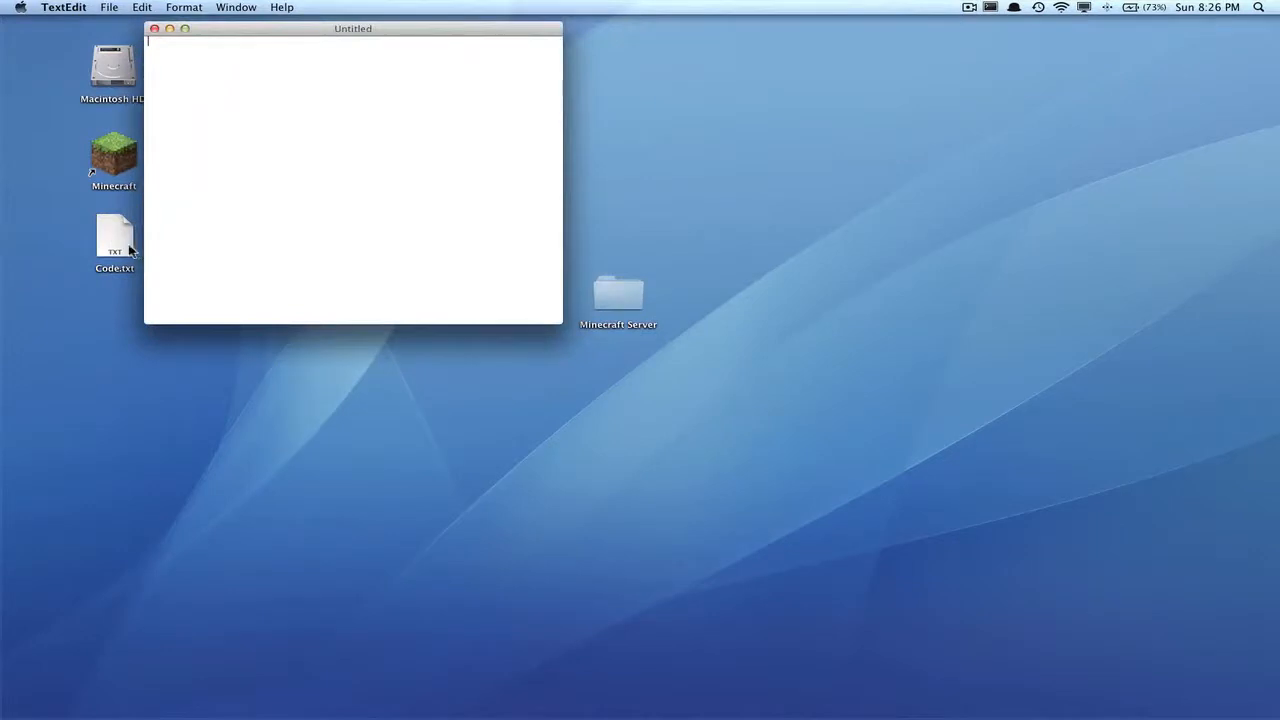
{"action": "mouse_move", "coordinate": [128, 244]}
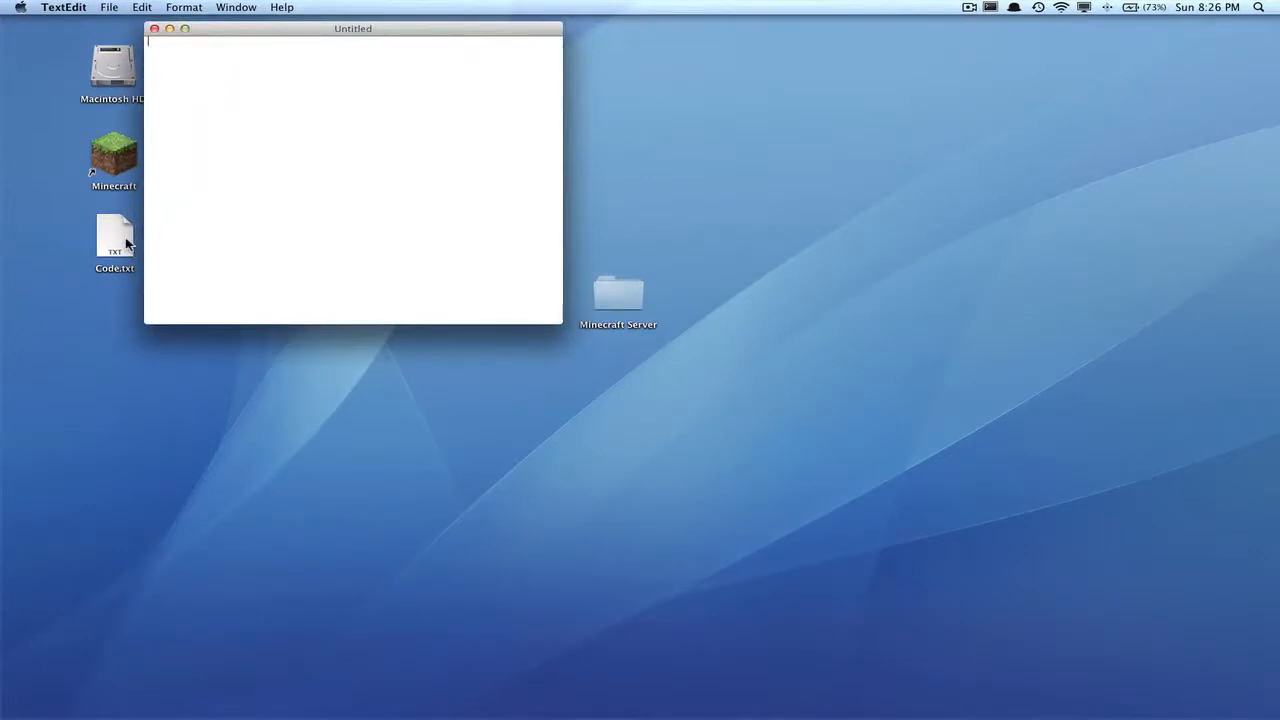
Paste the bash script from Code.txt and change -Xmx3G and -Xms3G to 1G.
{"action": "double_click", "coordinate": [113, 240]}
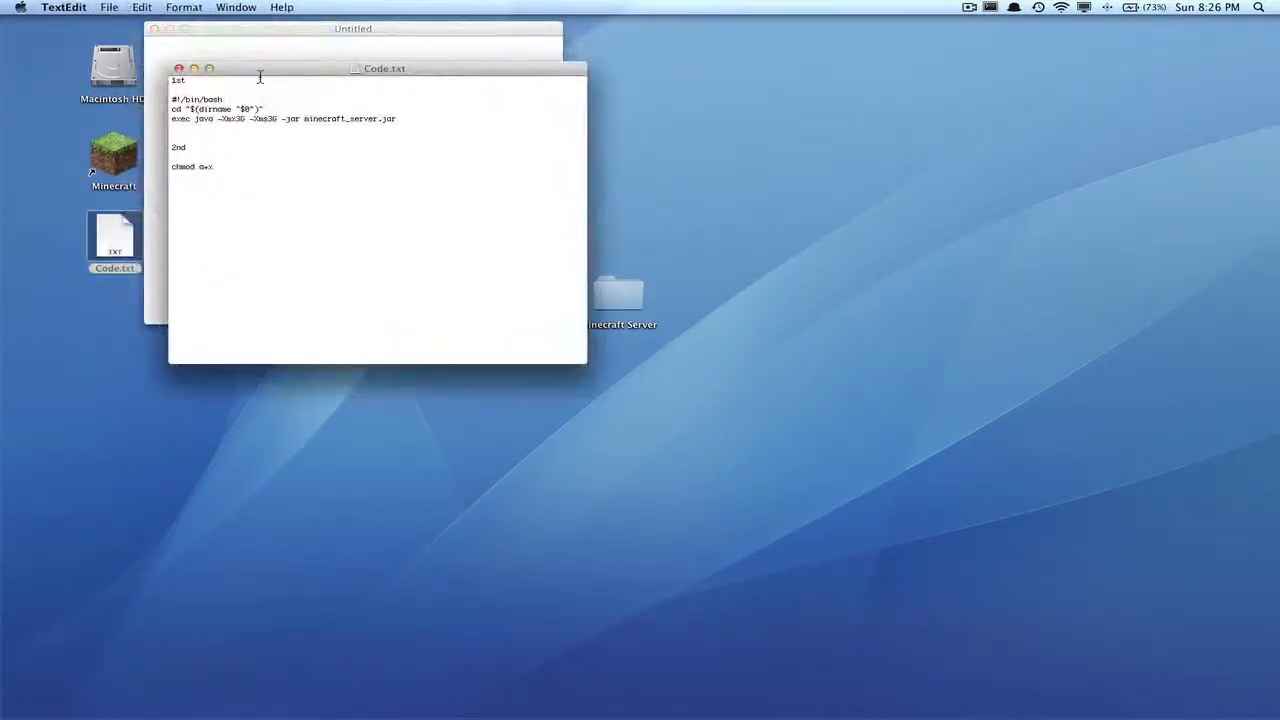
{"action": "left_click_drag", "start_coordinate": [384, 68], "coordinate": [622, 350]}
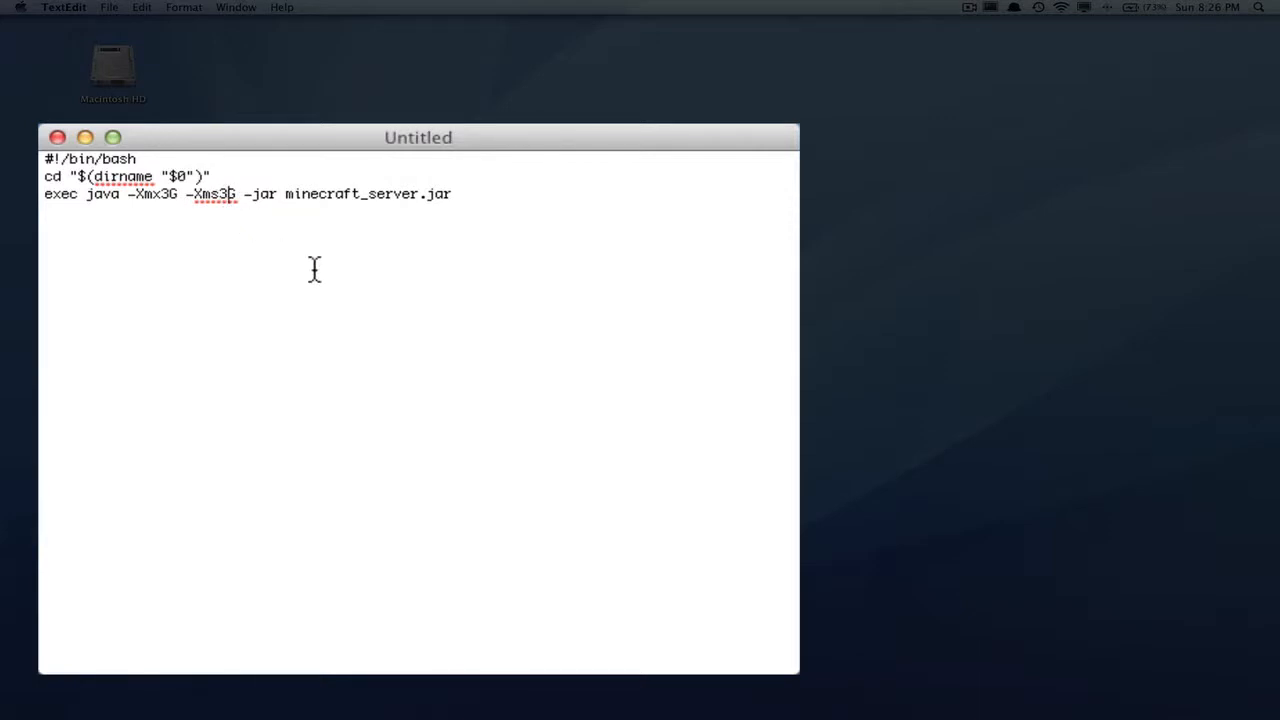
{"action": "key", "text": "Backspace"}
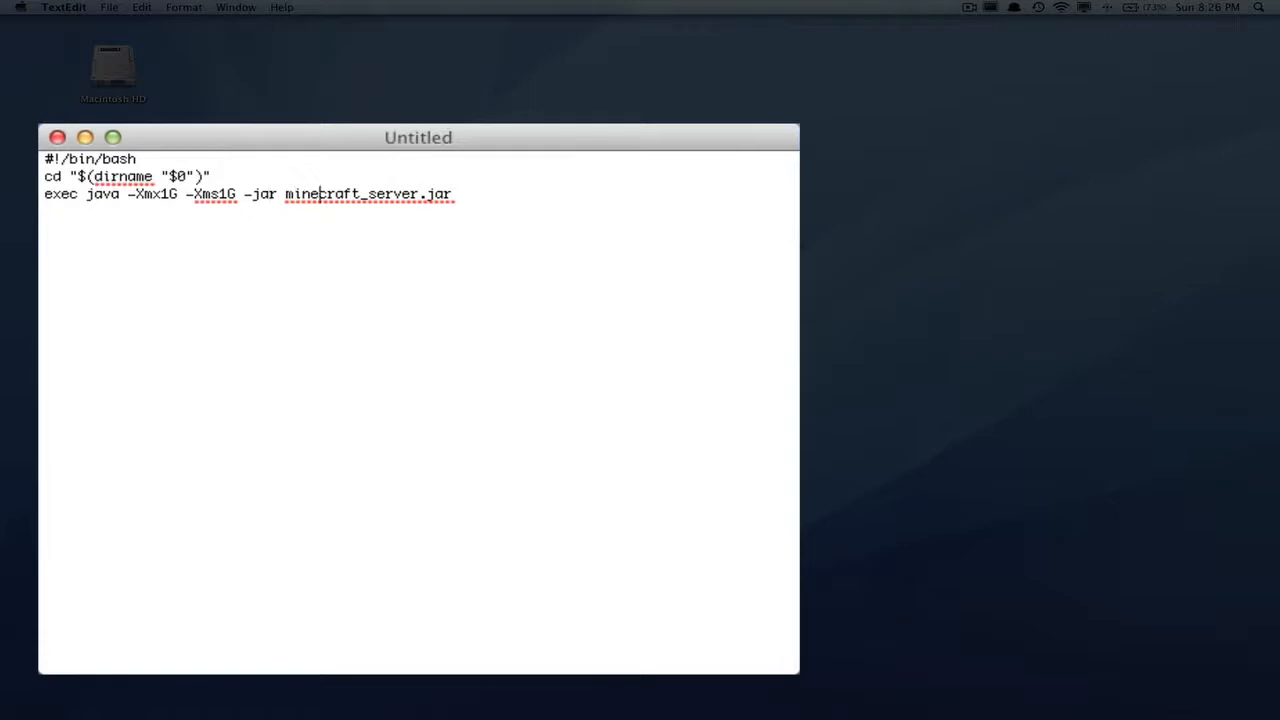
{"action": "mouse_move", "coordinate": [162, 248]}
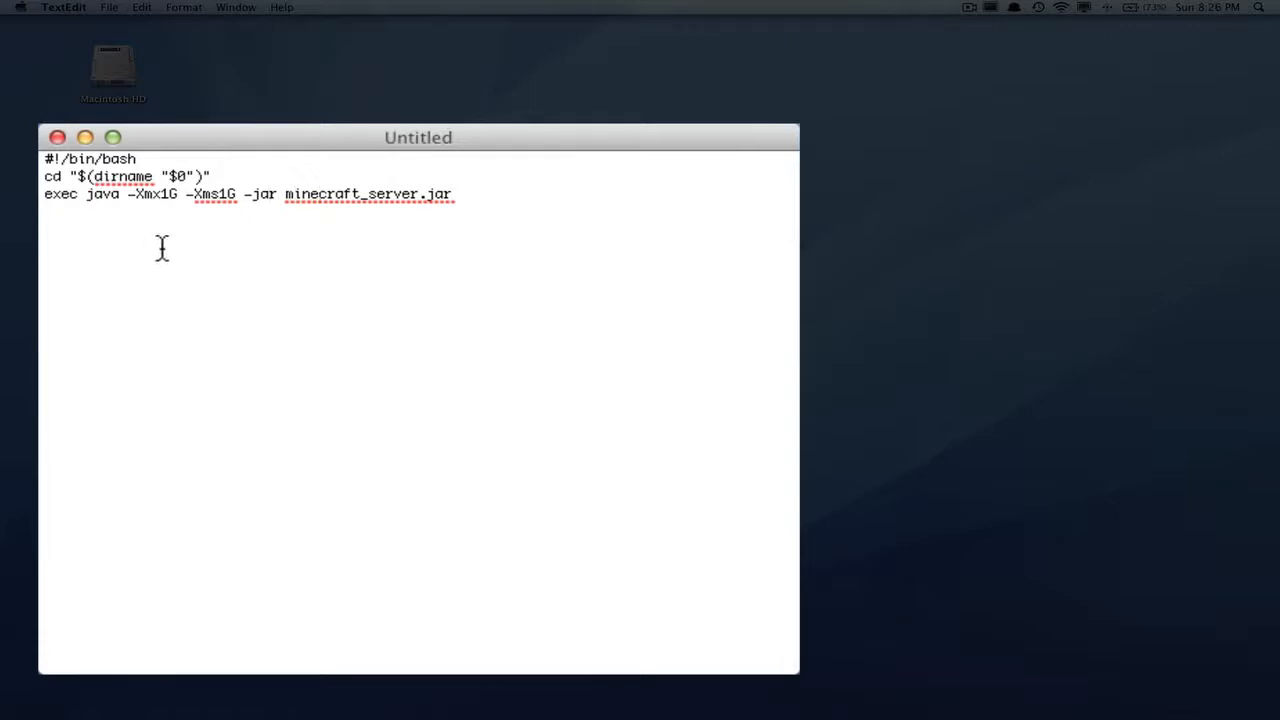
{"action": "mouse_move", "coordinate": [248, 278]}
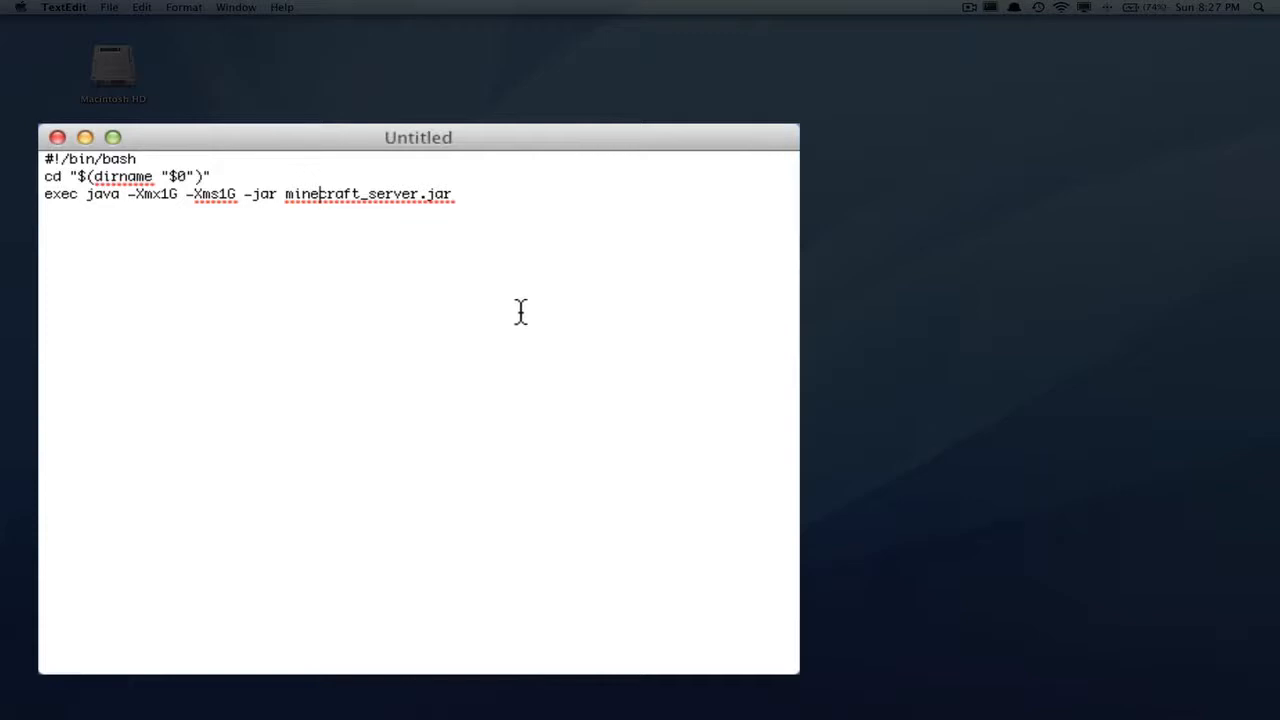
{"action": "mouse_move", "coordinate": [207, 367]}
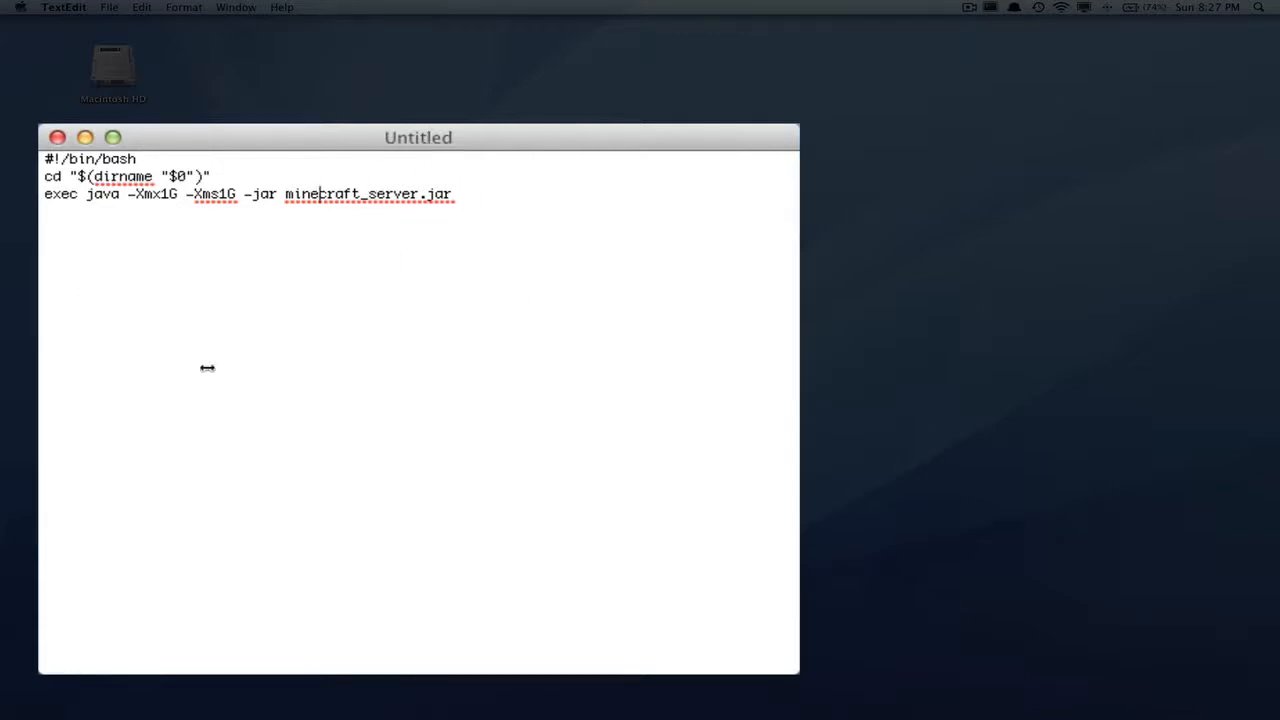
{"action": "mouse_move", "coordinate": [731, 306]}
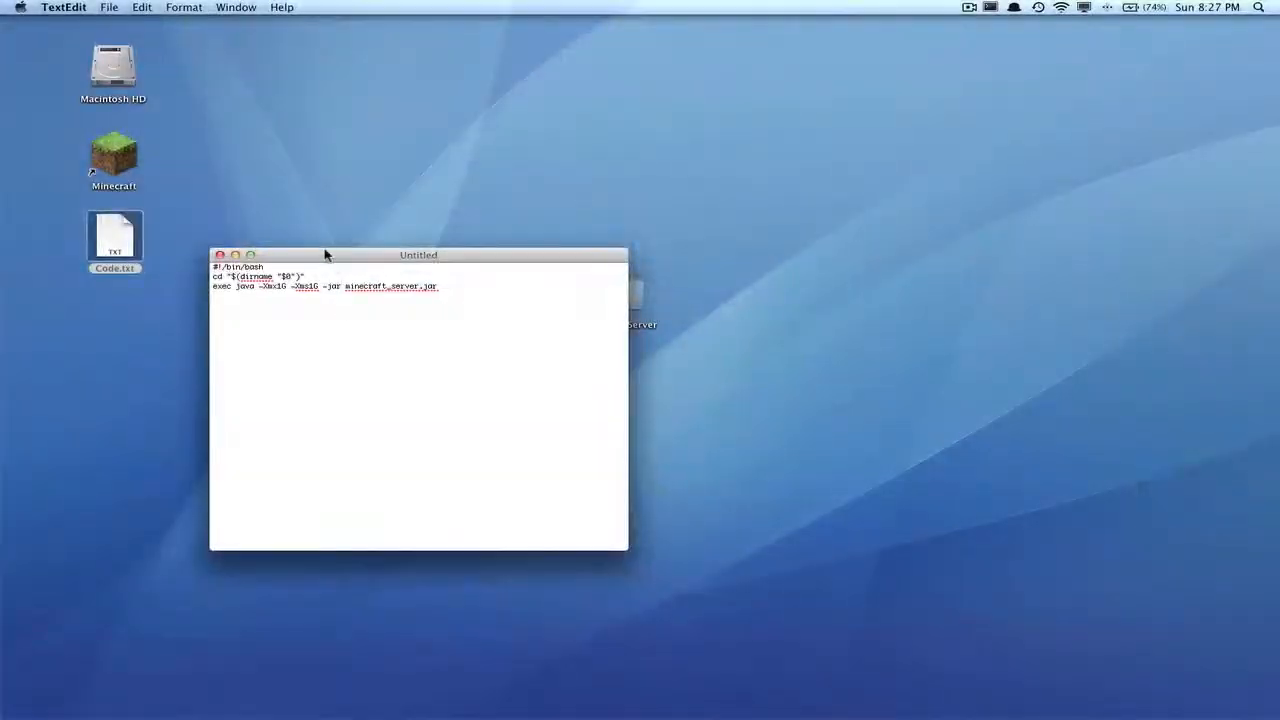
Save the script as 'start.command', without .txt, in Desktop > Minecraft Server.
{"action": "left_click", "coordinate": [109, 7]}
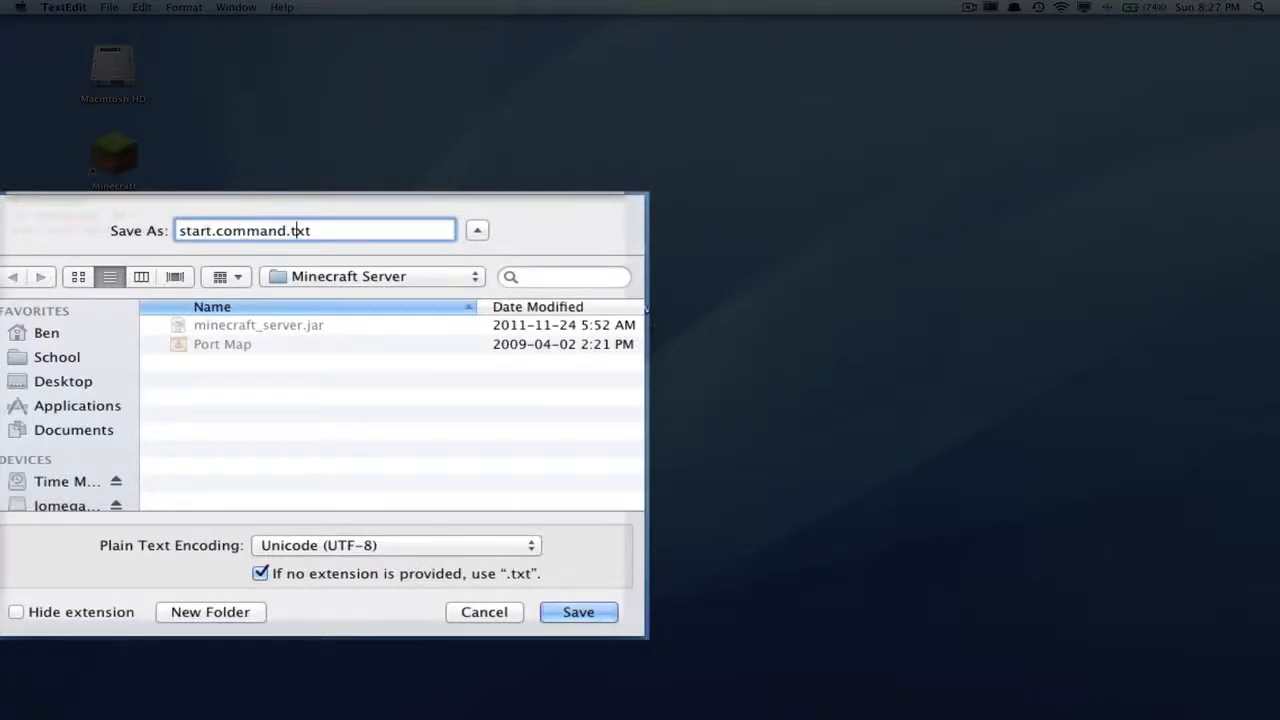
{"action": "key", "text": "backspace"}
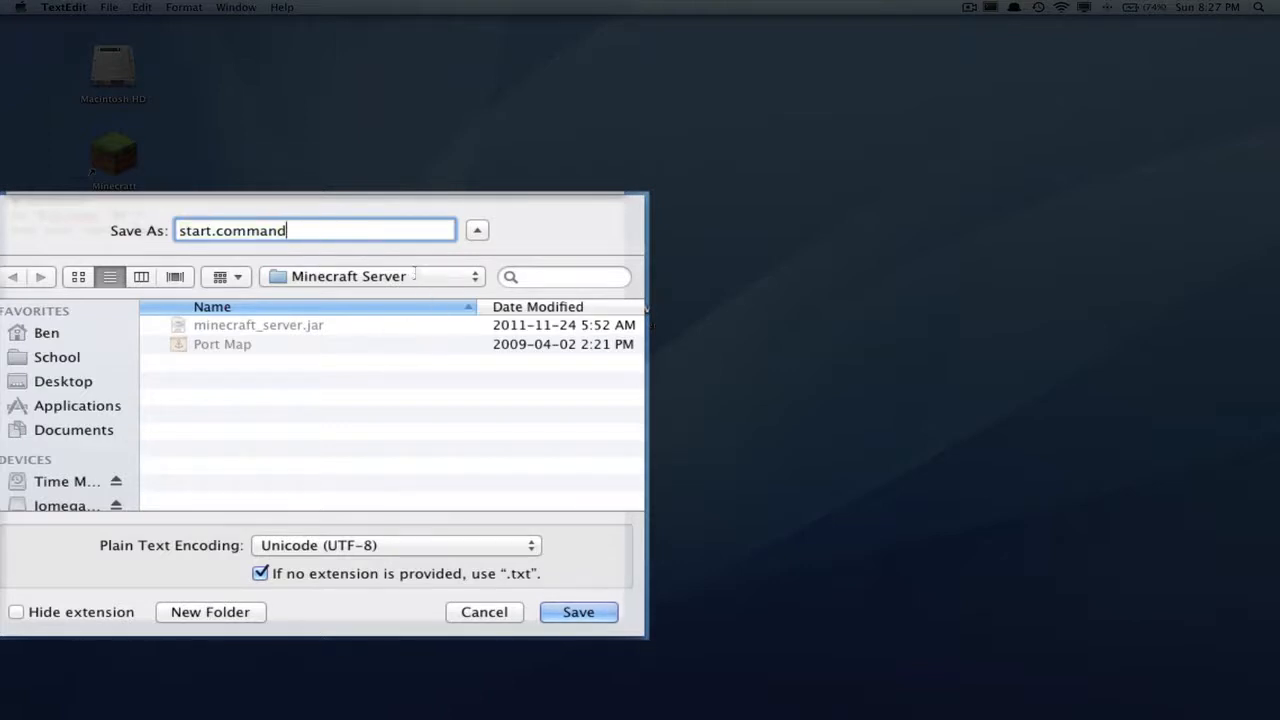
{"action": "mouse_move", "coordinate": [428, 279]}
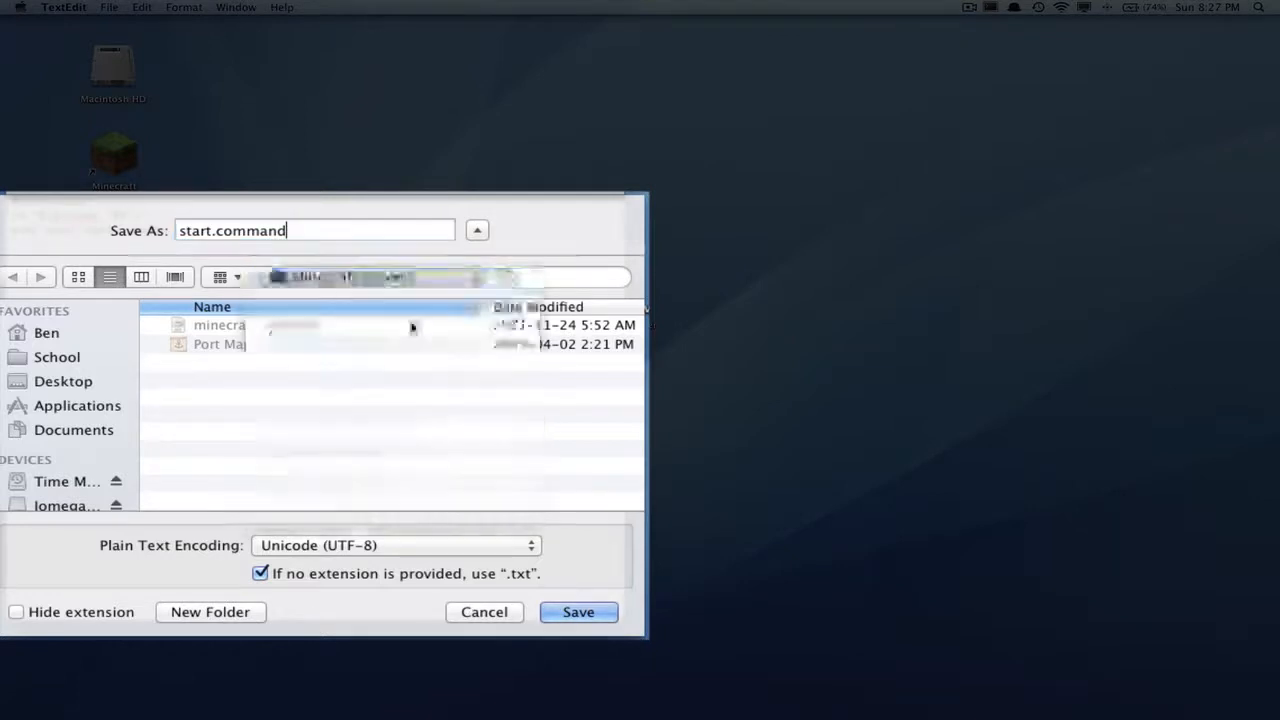
{"action": "left_click", "coordinate": [63, 381]}
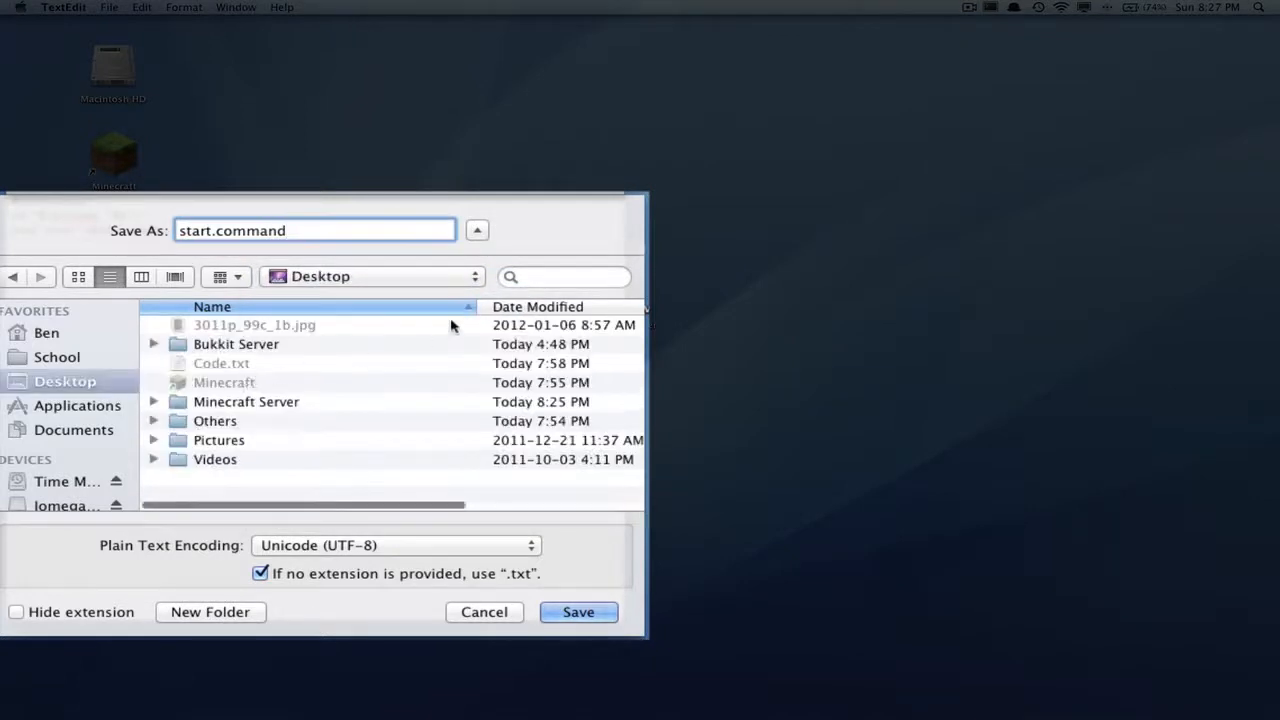
{"action": "double_click", "coordinate": [246, 401]}
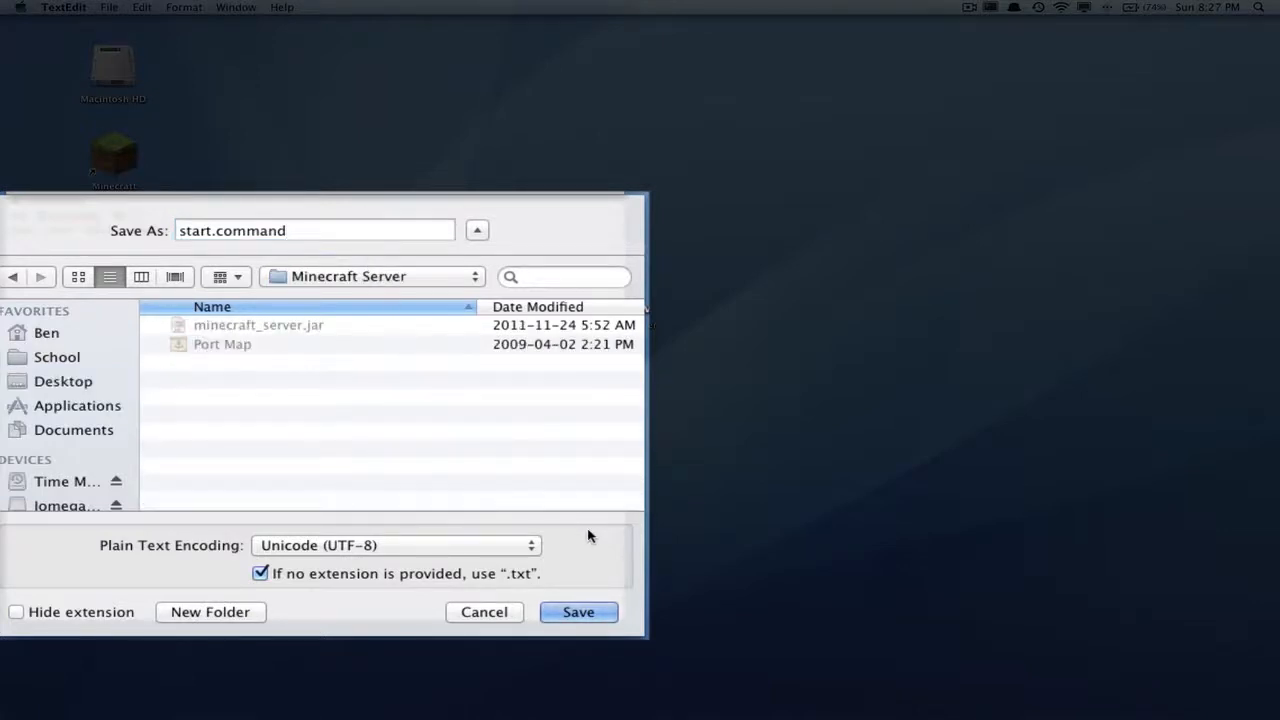
{"action": "left_click", "coordinate": [578, 611]}
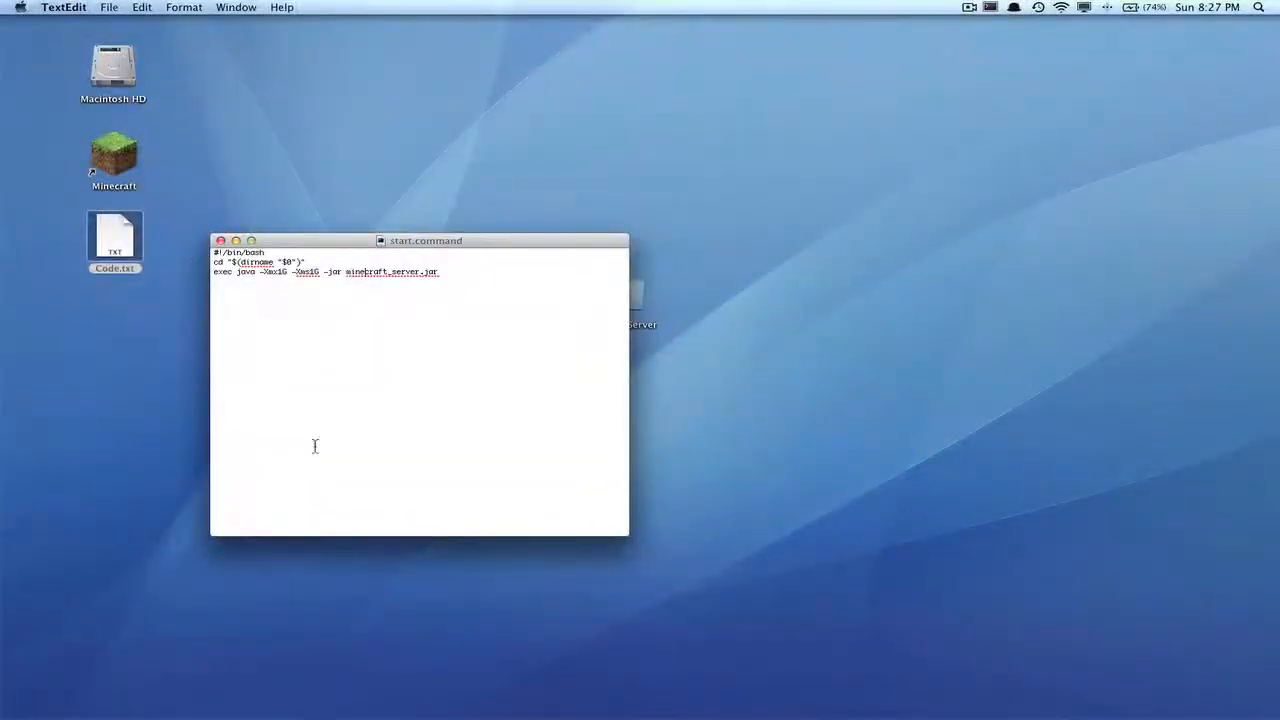
Close the script window and find start.command and minecraft_server.jar in Minecraft Server.
{"action": "left_click_drag", "start_coordinate": [425, 240], "coordinate": [966, 297]}
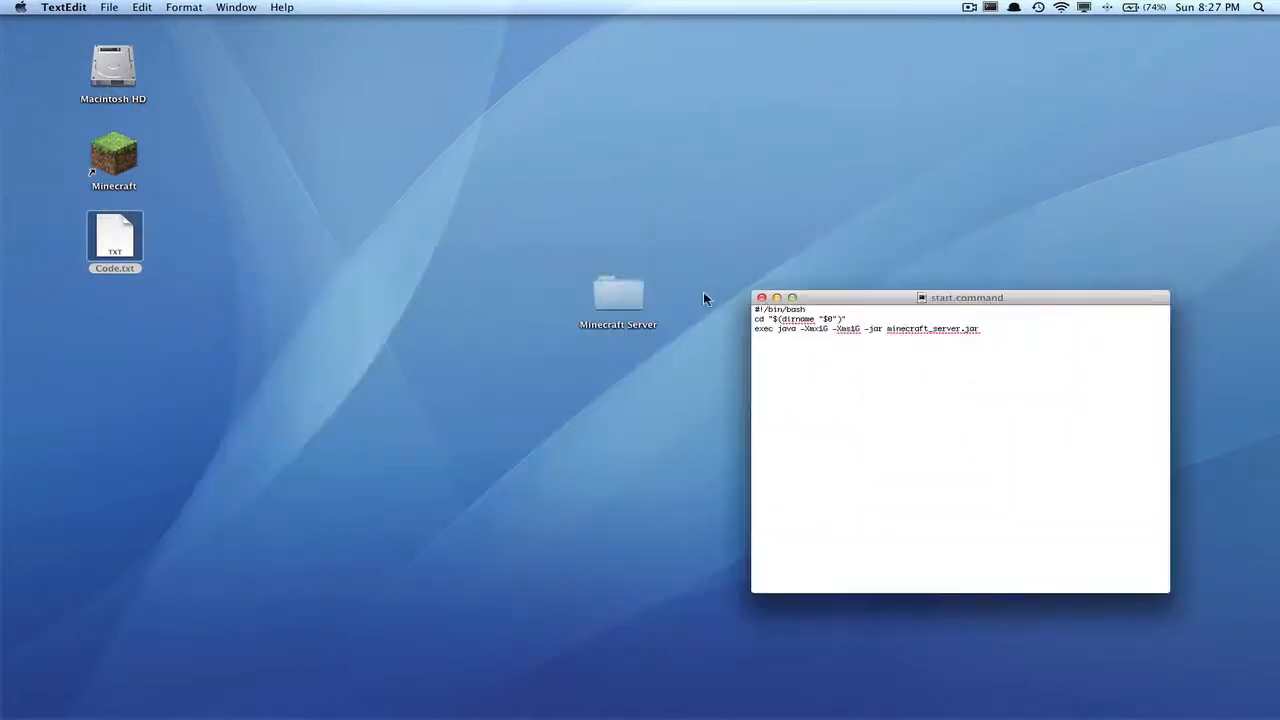
{"action": "left_click", "coordinate": [761, 298]}
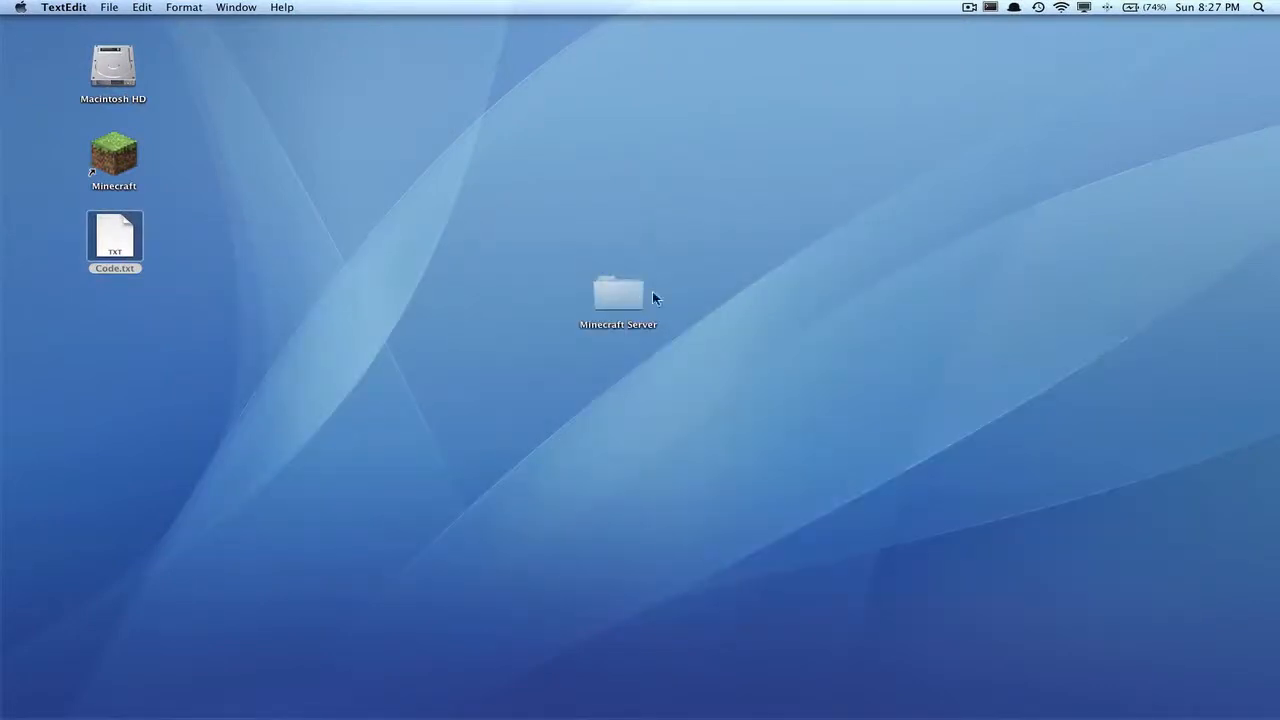
{"action": "double_click", "coordinate": [618, 291]}
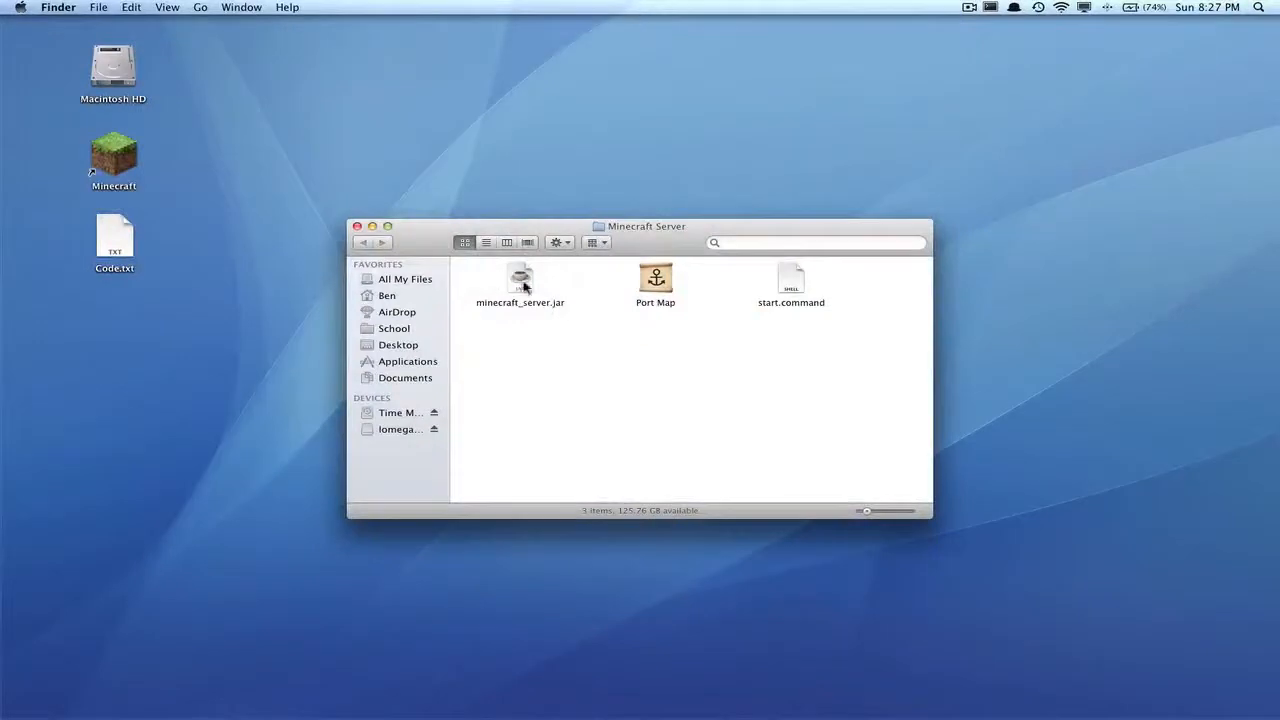
{"action": "left_click", "coordinate": [791, 285]}
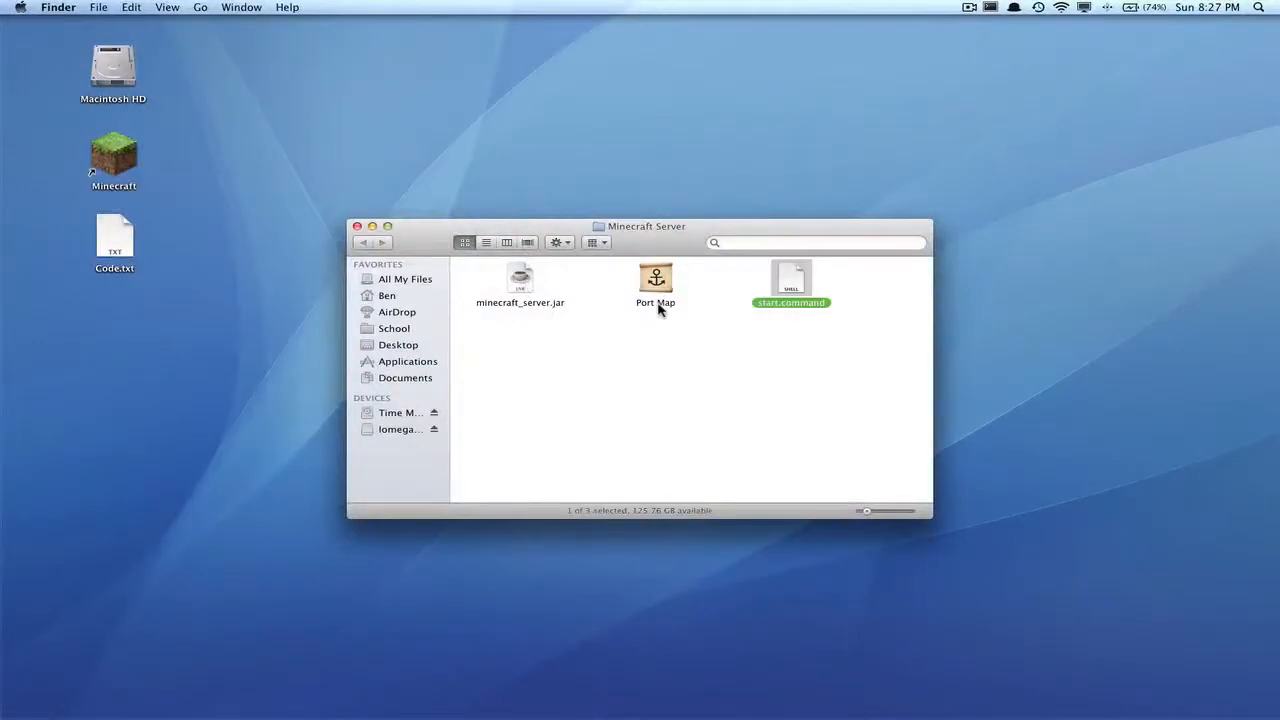
{"action": "left_click", "coordinate": [520, 277]}
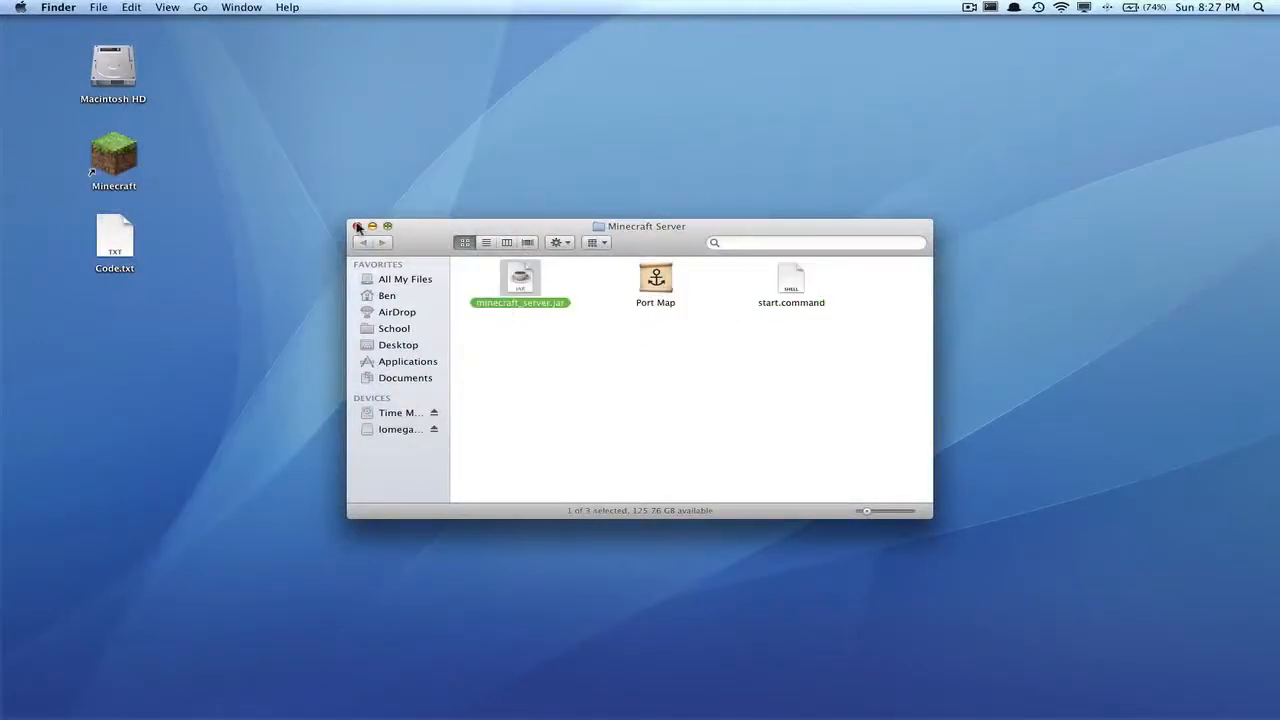
Reopen the Minecraft Server folder and confirm start.command is among its files.
{"action": "left_click", "coordinate": [358, 226]}
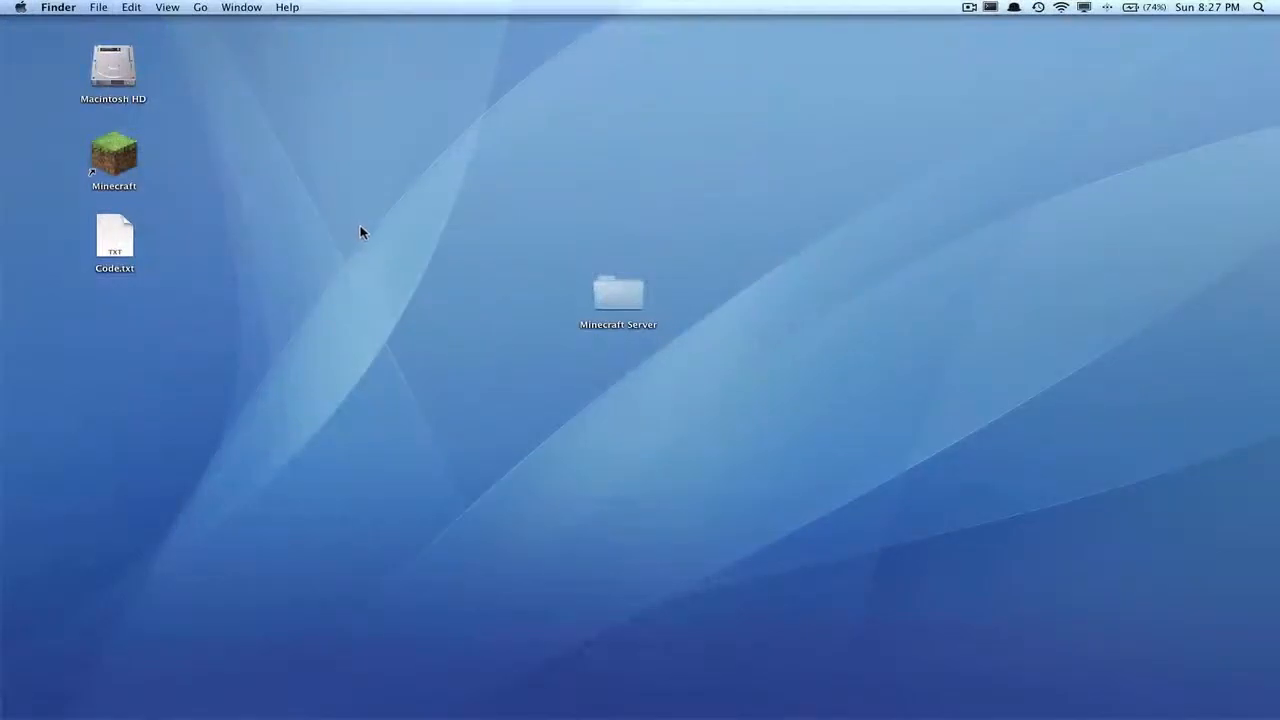
{"action": "double_click", "coordinate": [618, 295]}
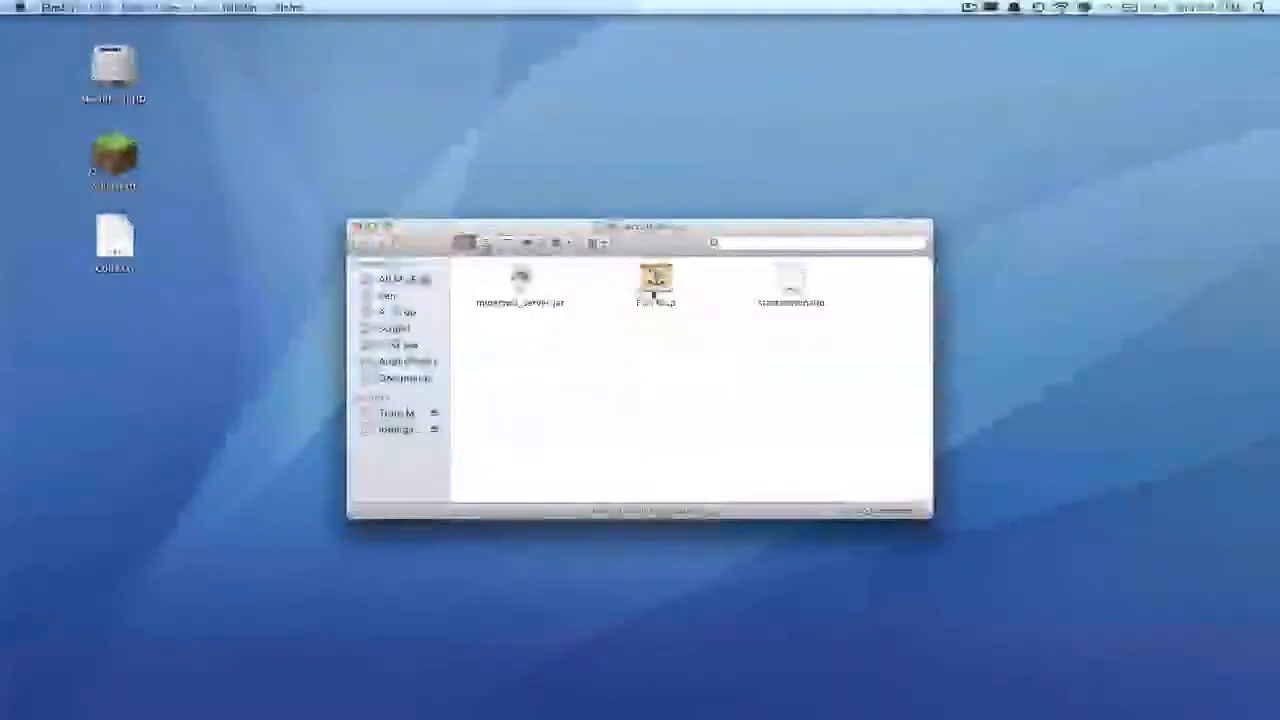
{"action": "left_click", "coordinate": [790, 285]}
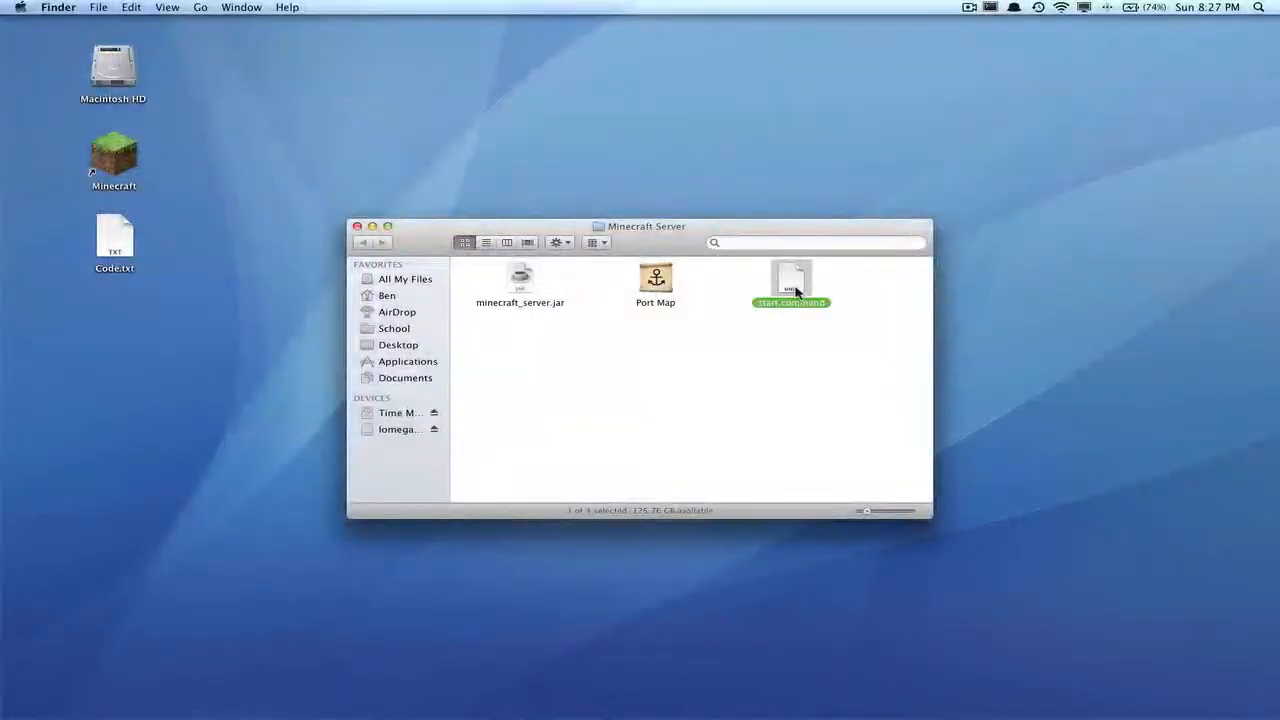
{"action": "left_click", "coordinate": [520, 285]}
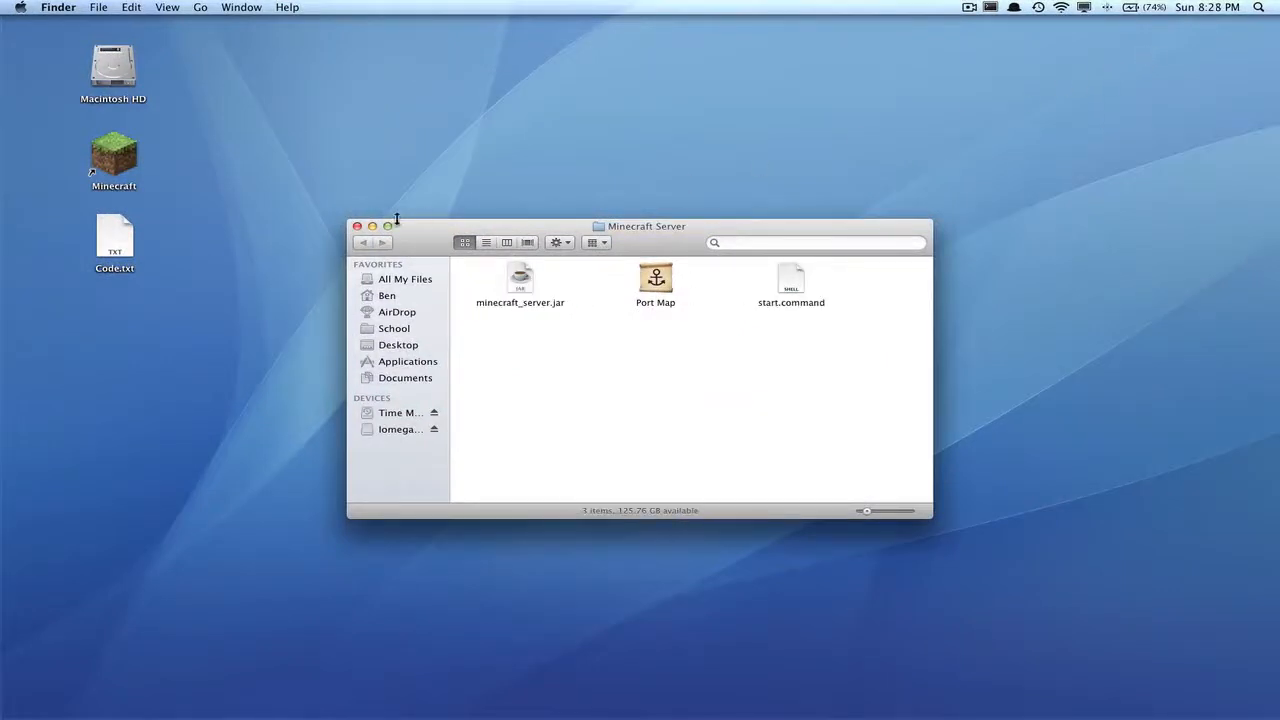
{"action": "mouse_move", "coordinate": [880, 112]}
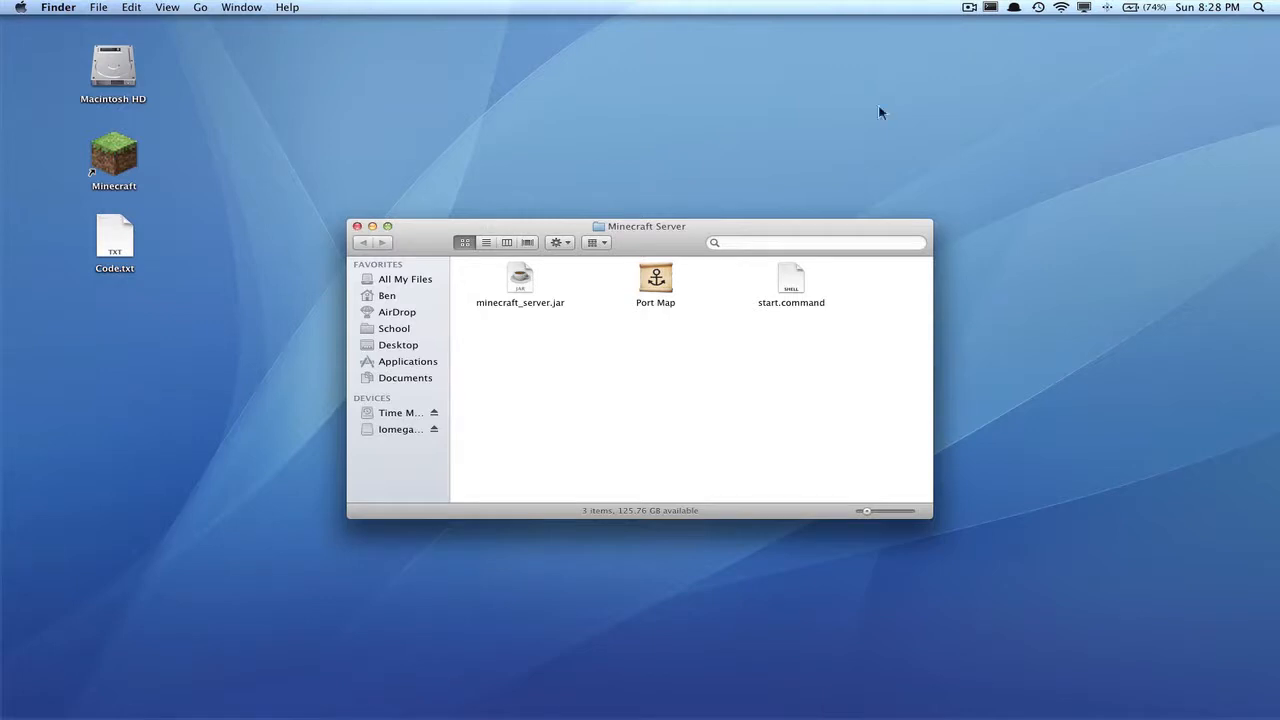
Launch Terminal from Spotlight and run the 'say hi' test command.
{"action": "type", "text": "texte"}
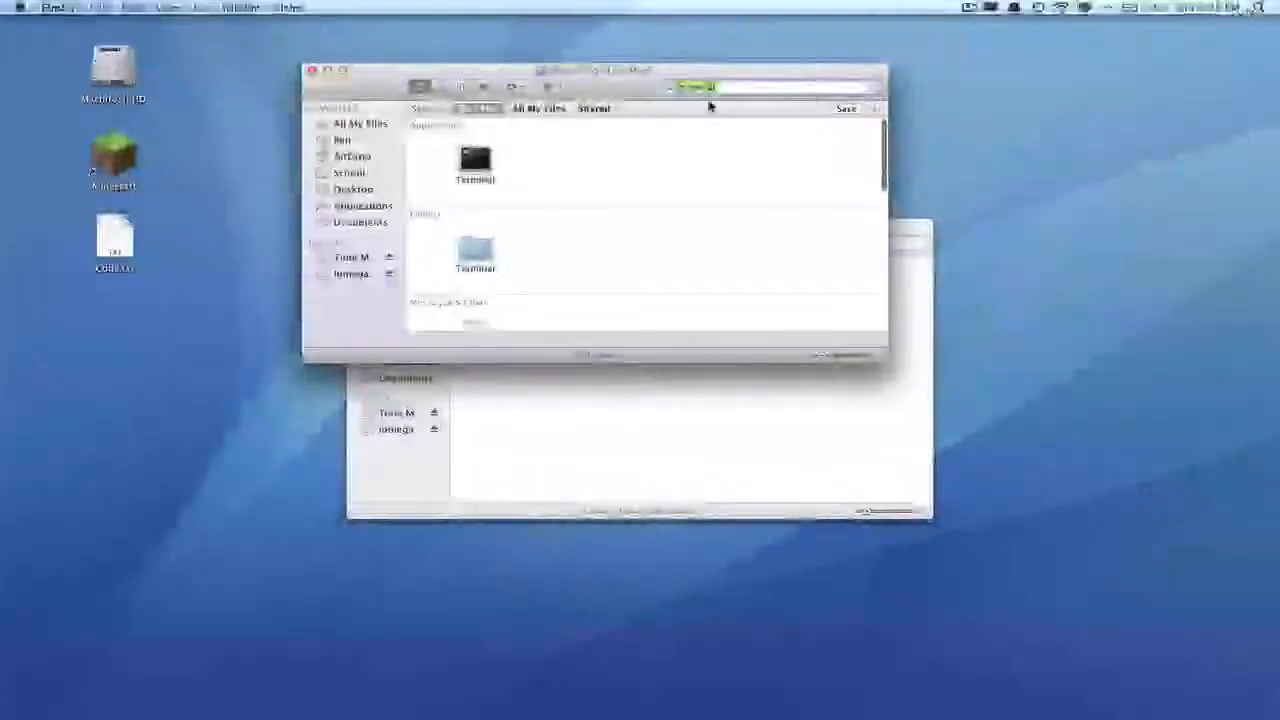
{"action": "double_click", "coordinate": [474, 165]}
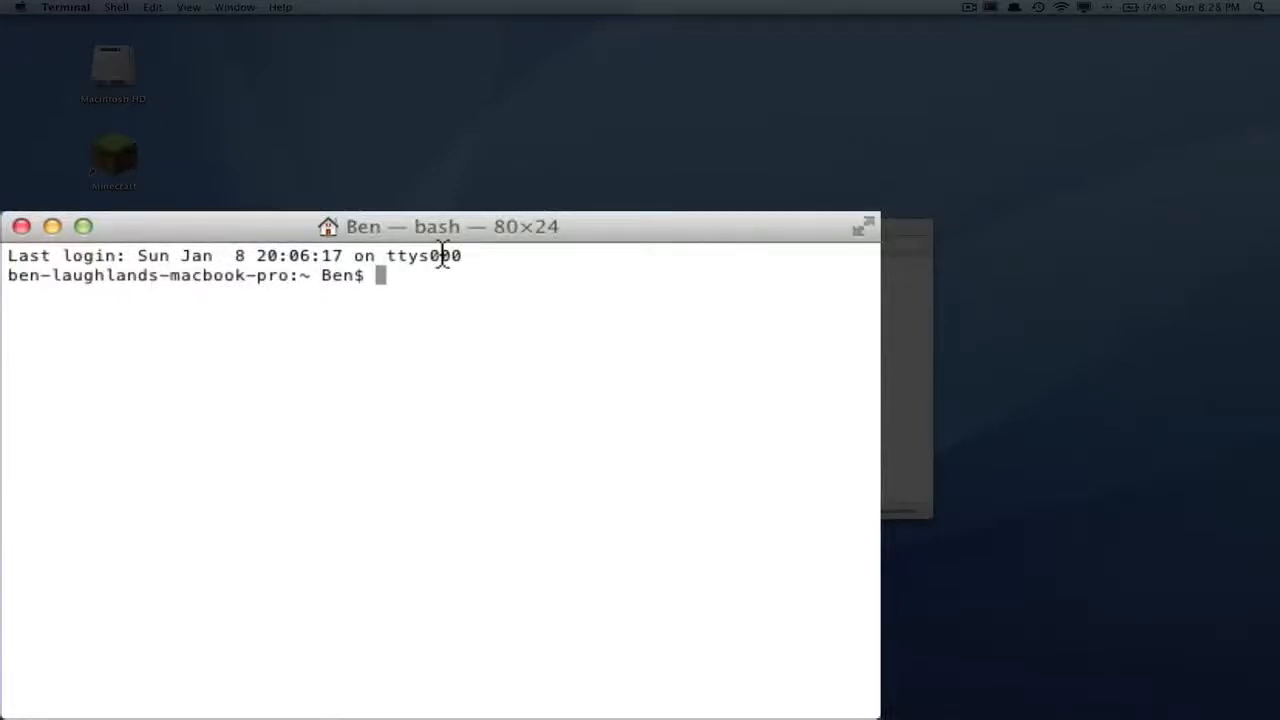
{"action": "type", "text": "say"}
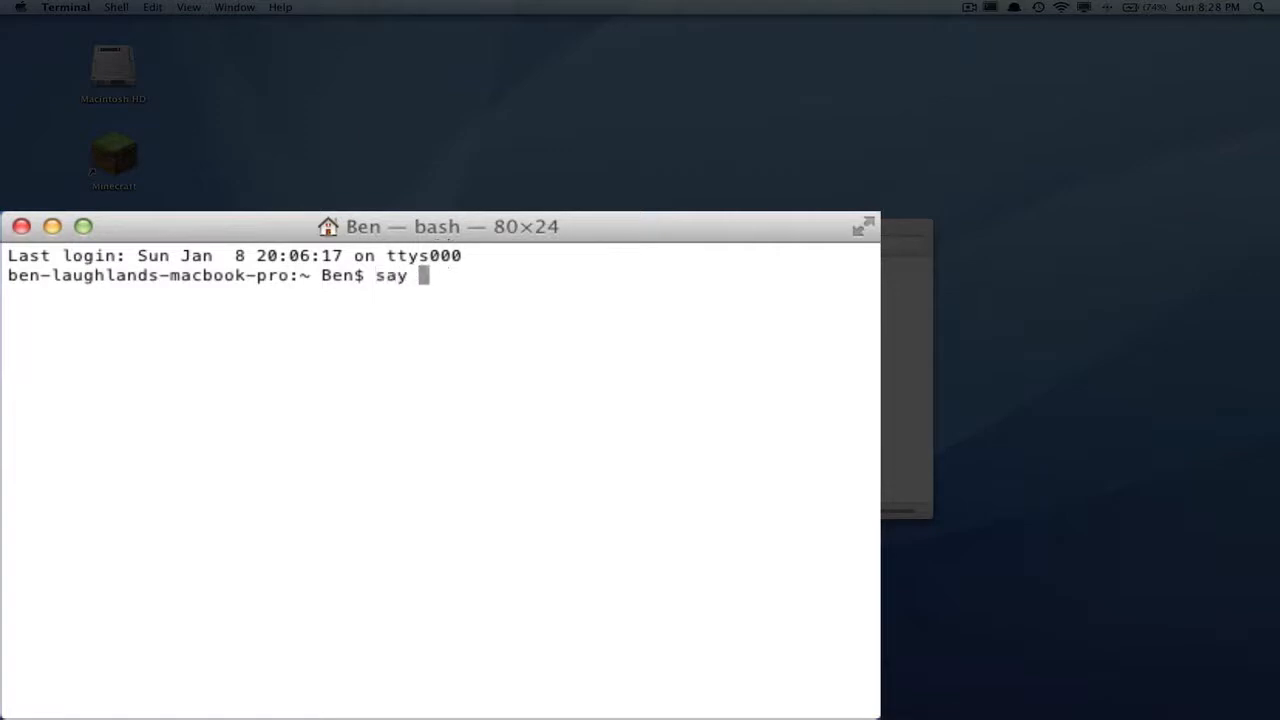
{"action": "type", "text": "hi"}
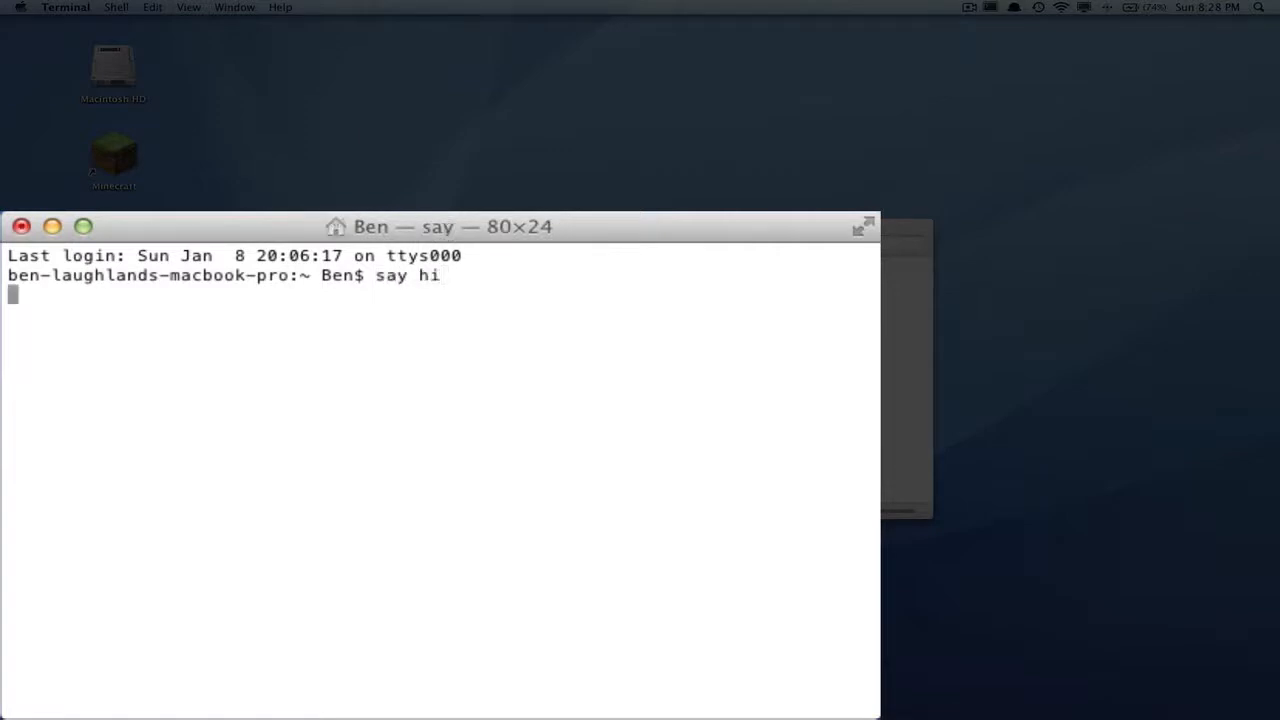
{"action": "key", "text": "enter"}
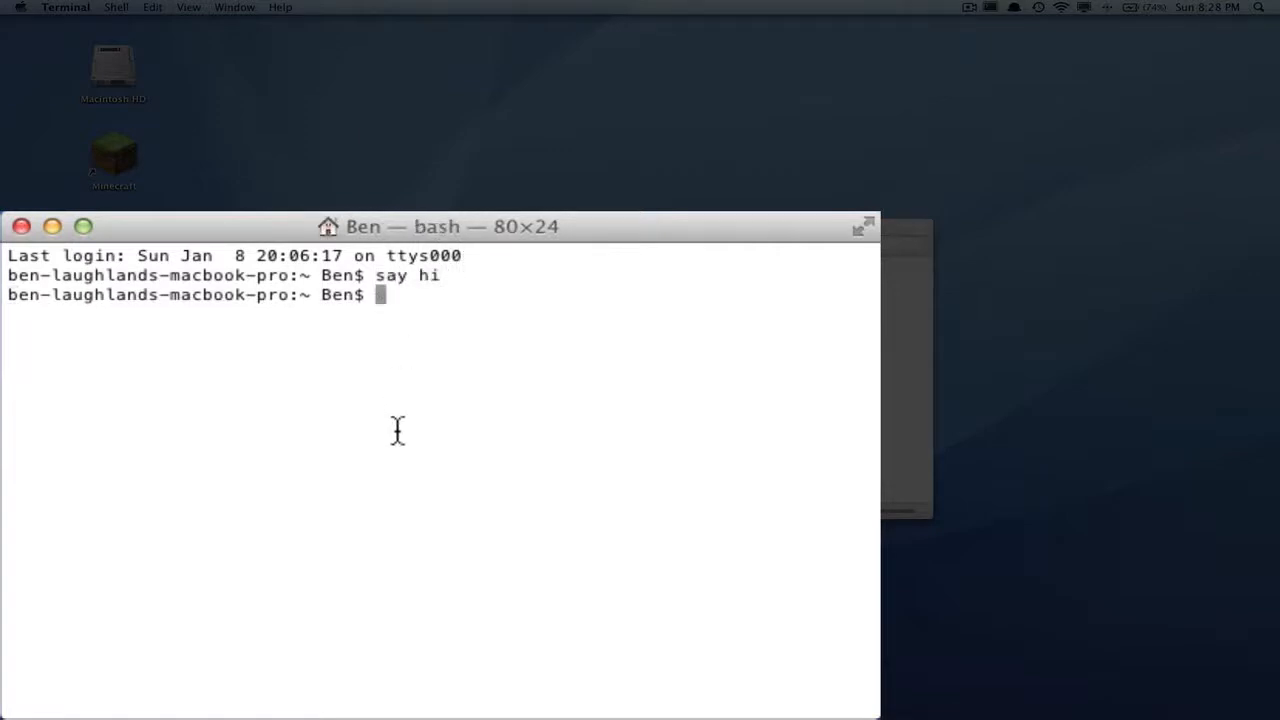
{"action": "mouse_move", "coordinate": [431, 437]}
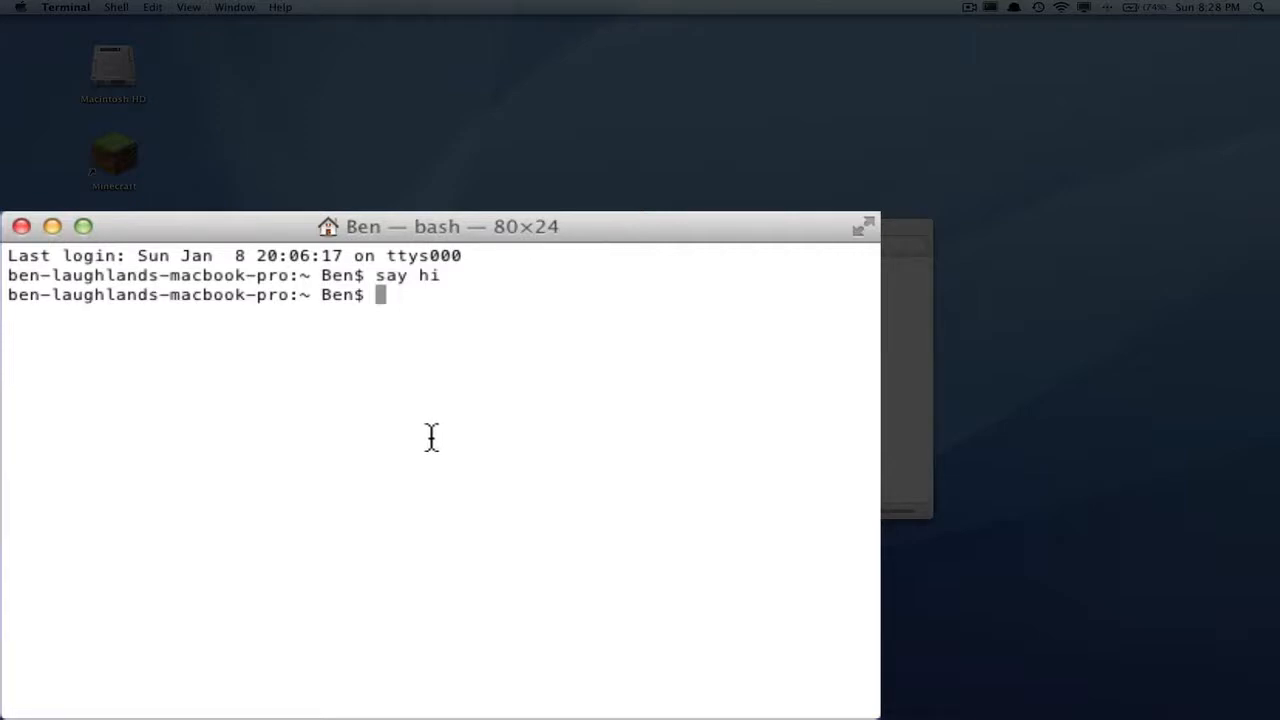
{"action": "mouse_move", "coordinate": [105, 230]}
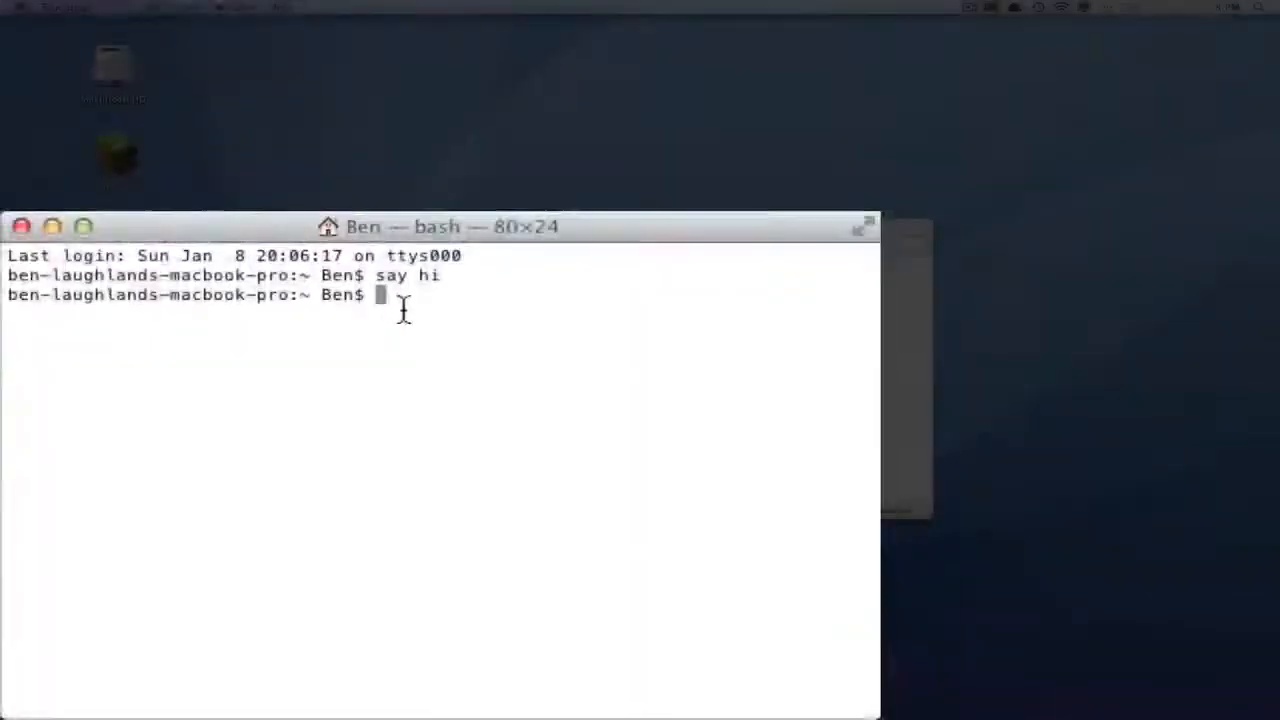
Run chmod a+x on start.command in the Minecraft Server folder.
{"action": "type", "text": "chmod a+x"}
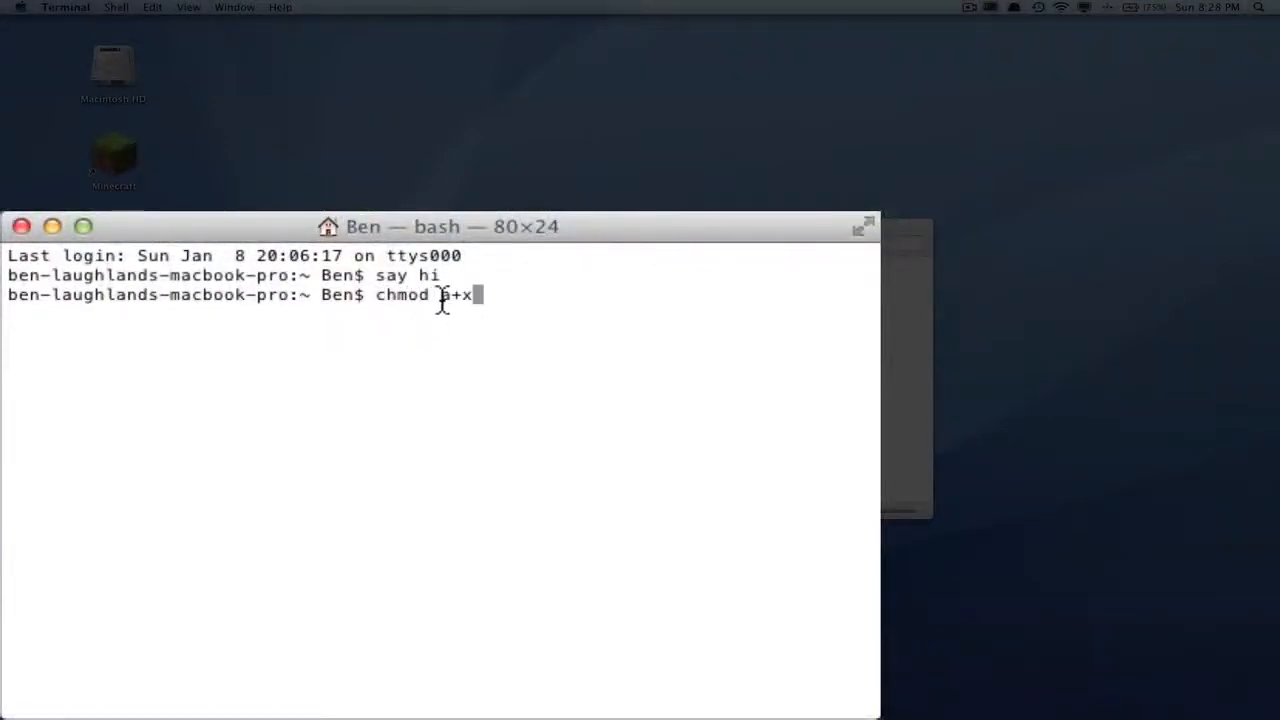
{"action": "type", "text": "aft\\ Server/start.command"}
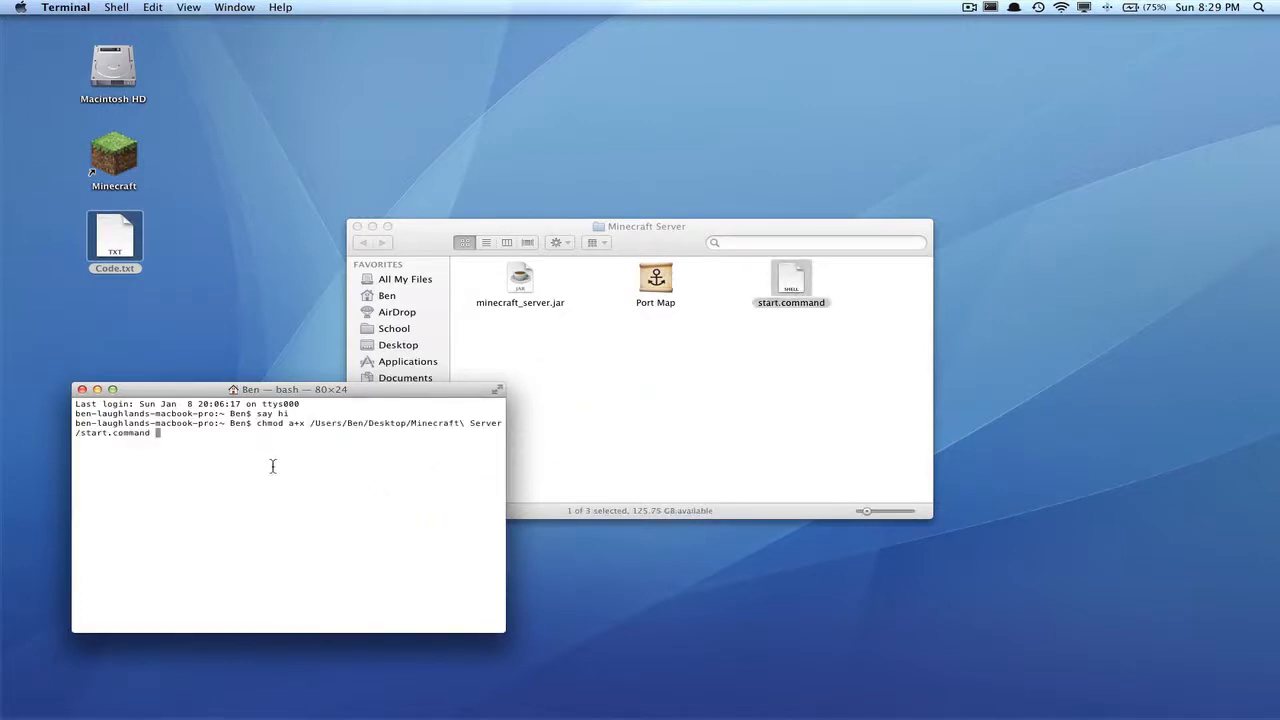
{"action": "key", "text": "Return"}
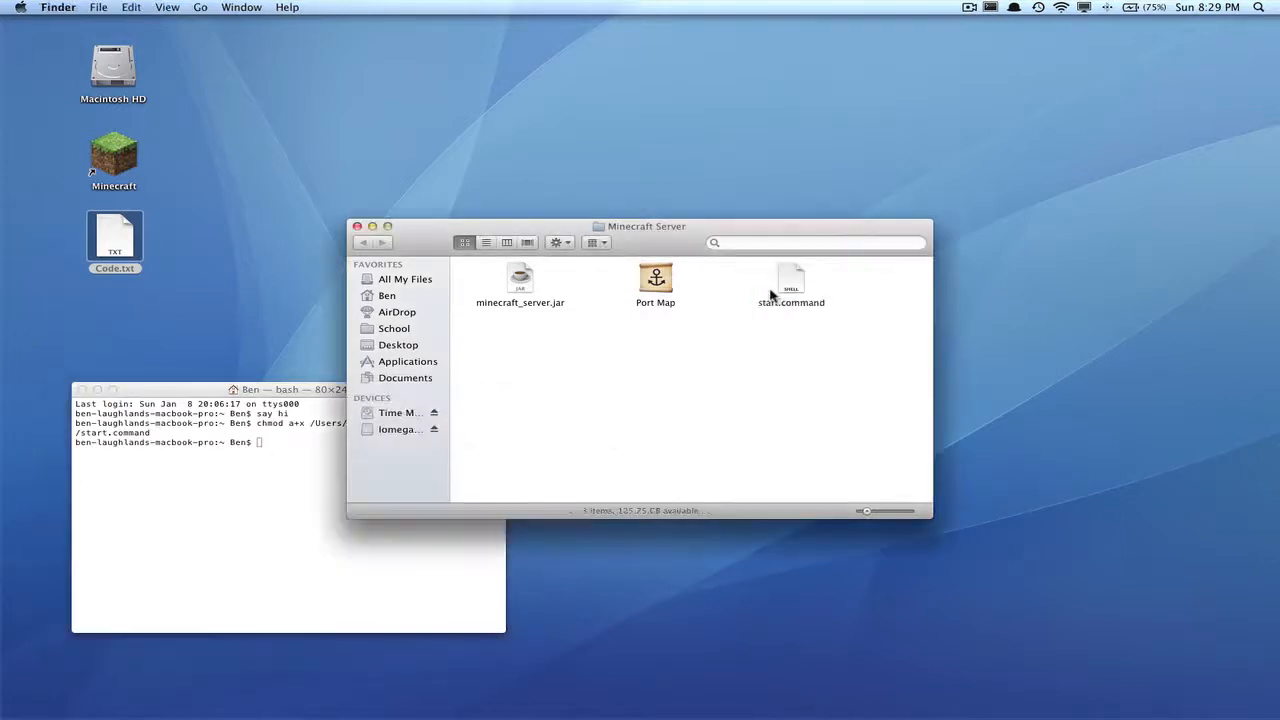
Launch Port Map from the Minecraft server folder.
{"action": "left_click", "coordinate": [520, 285]}
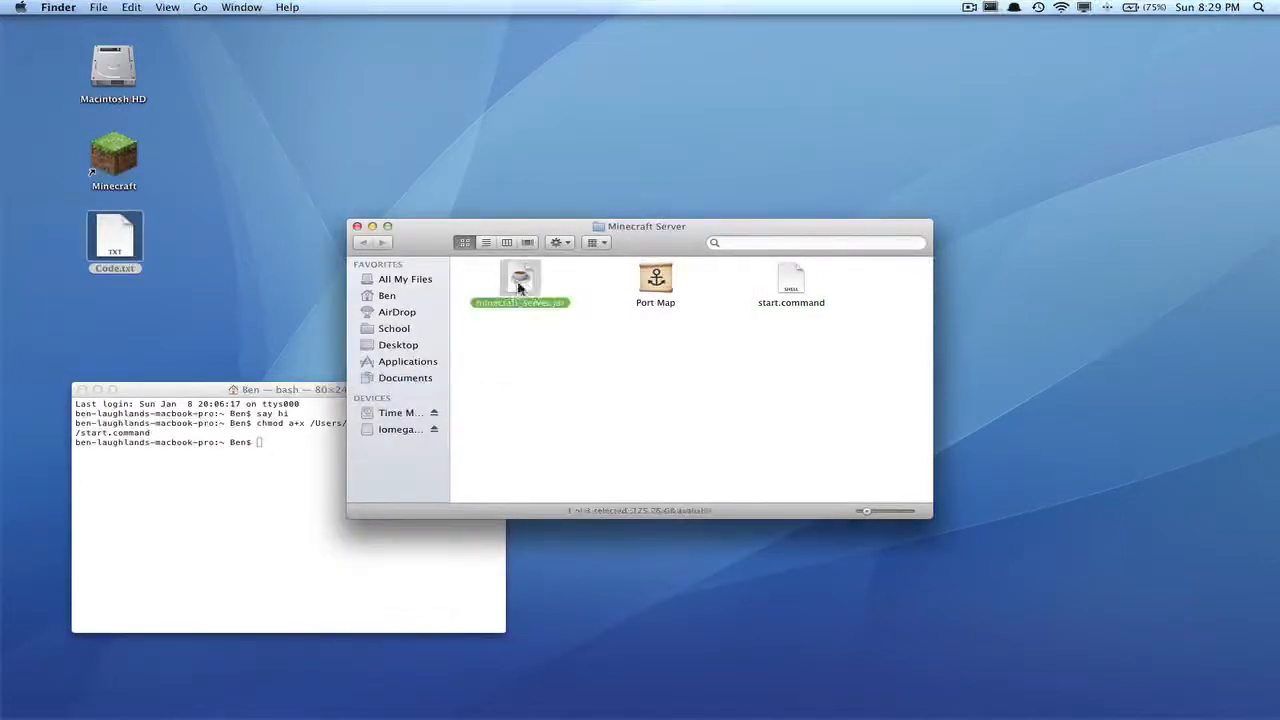
{"action": "left_click", "coordinate": [485, 417]}
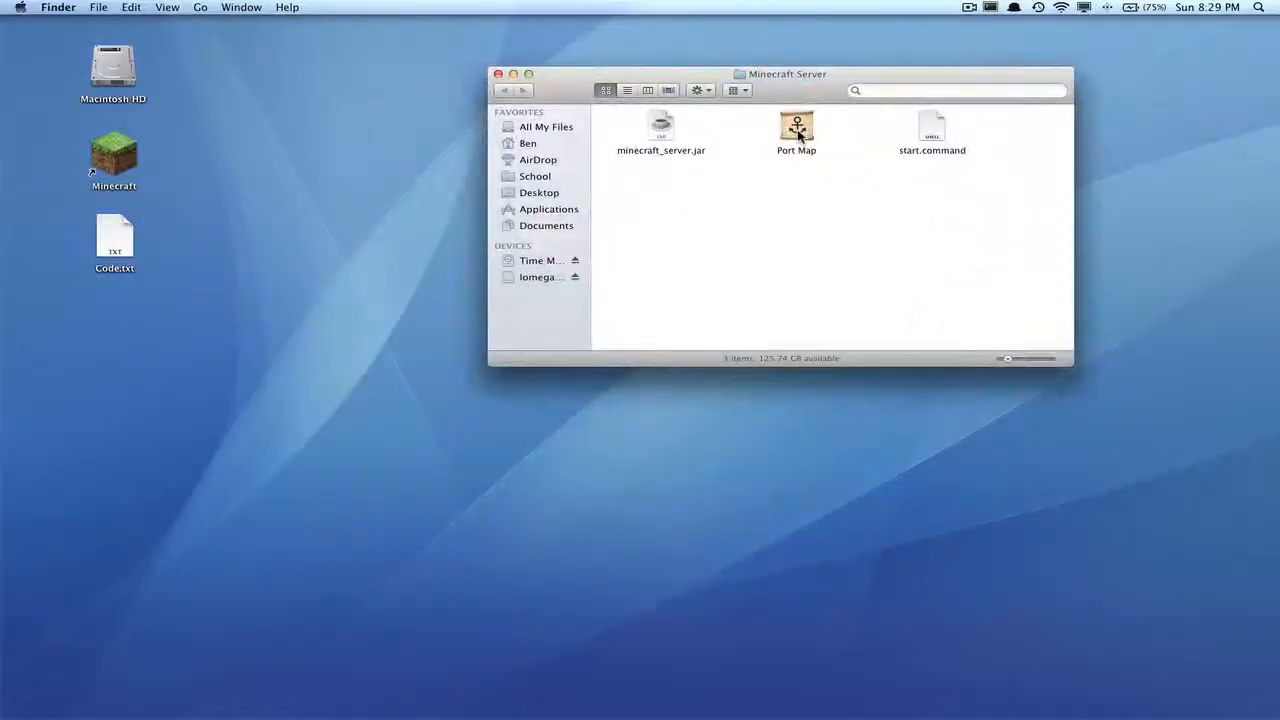
{"action": "double_click", "coordinate": [796, 128]}
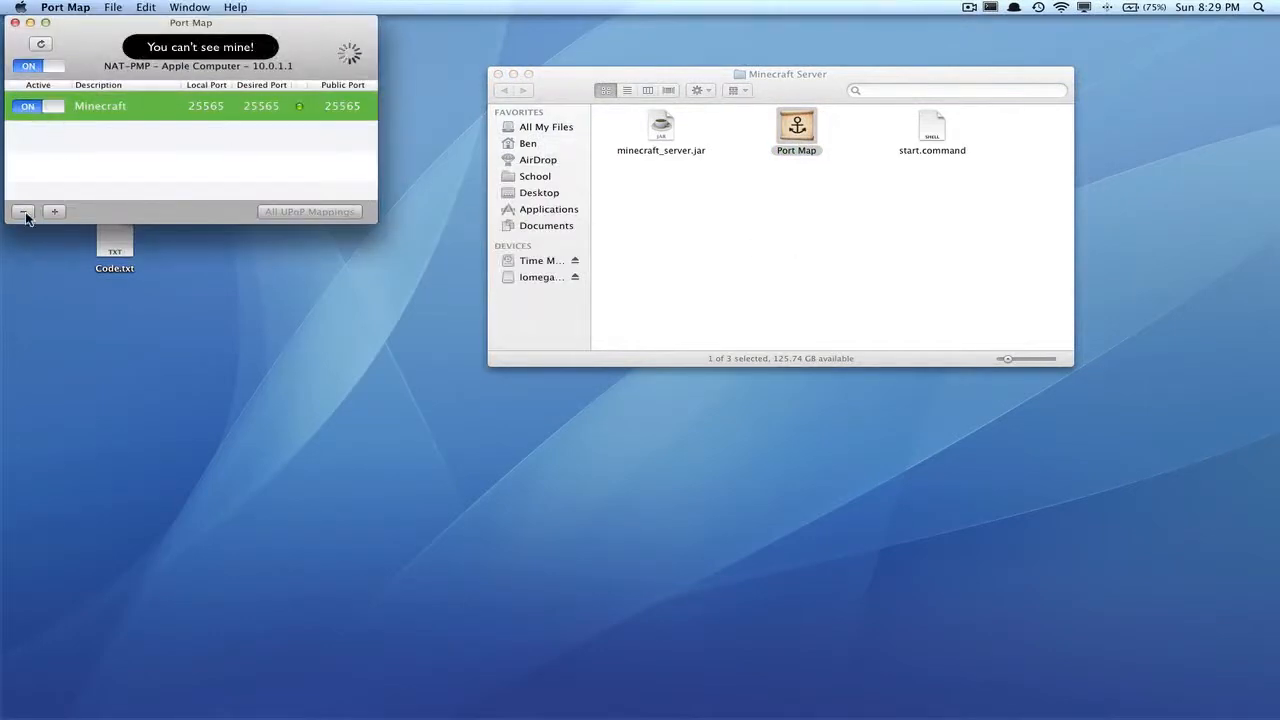
Delete the old Minecraft 25565 mapping and toggle port forwarding off and back on.
{"action": "left_click", "coordinate": [23, 211]}
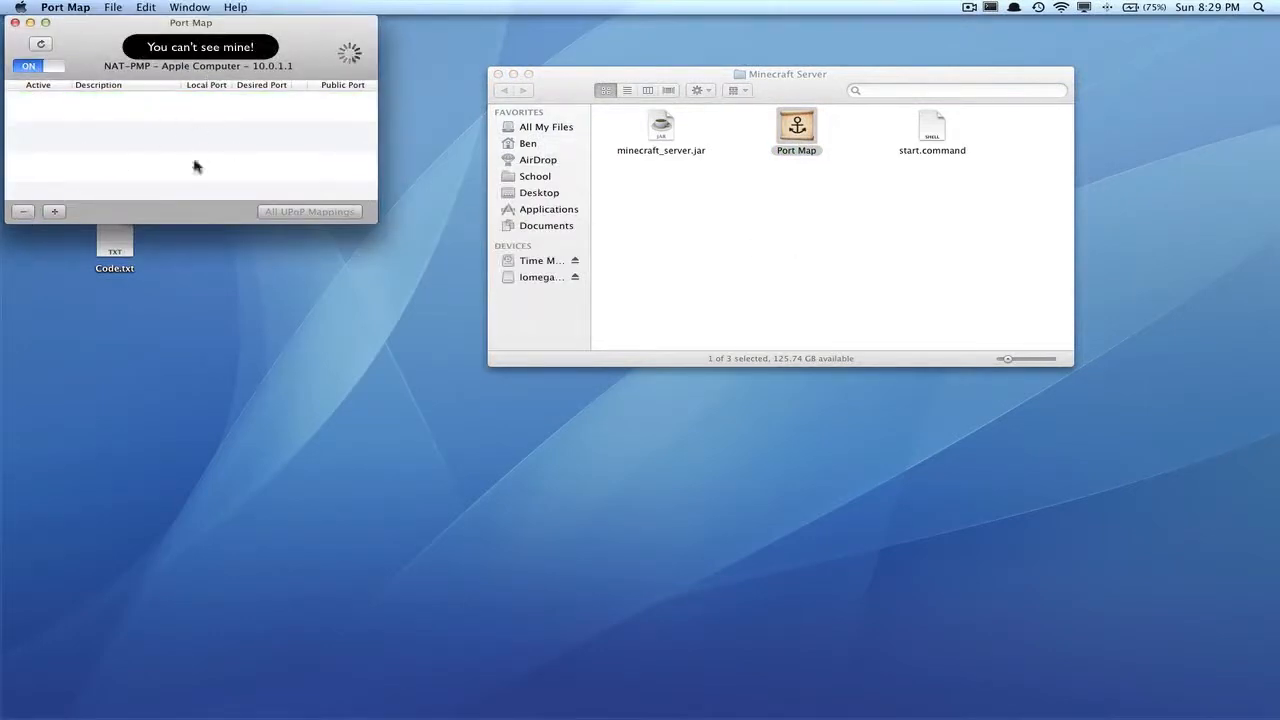
{"action": "mouse_move", "coordinate": [160, 202]}
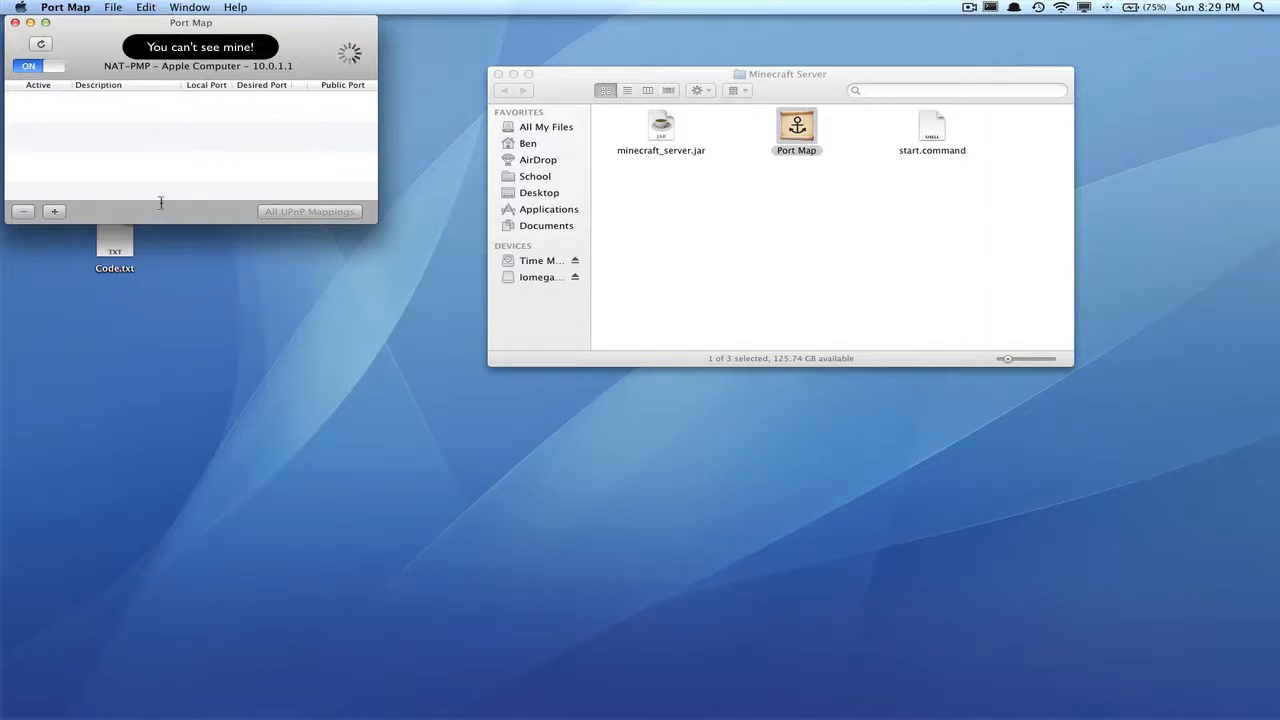
{"action": "left_click", "coordinate": [42, 66]}
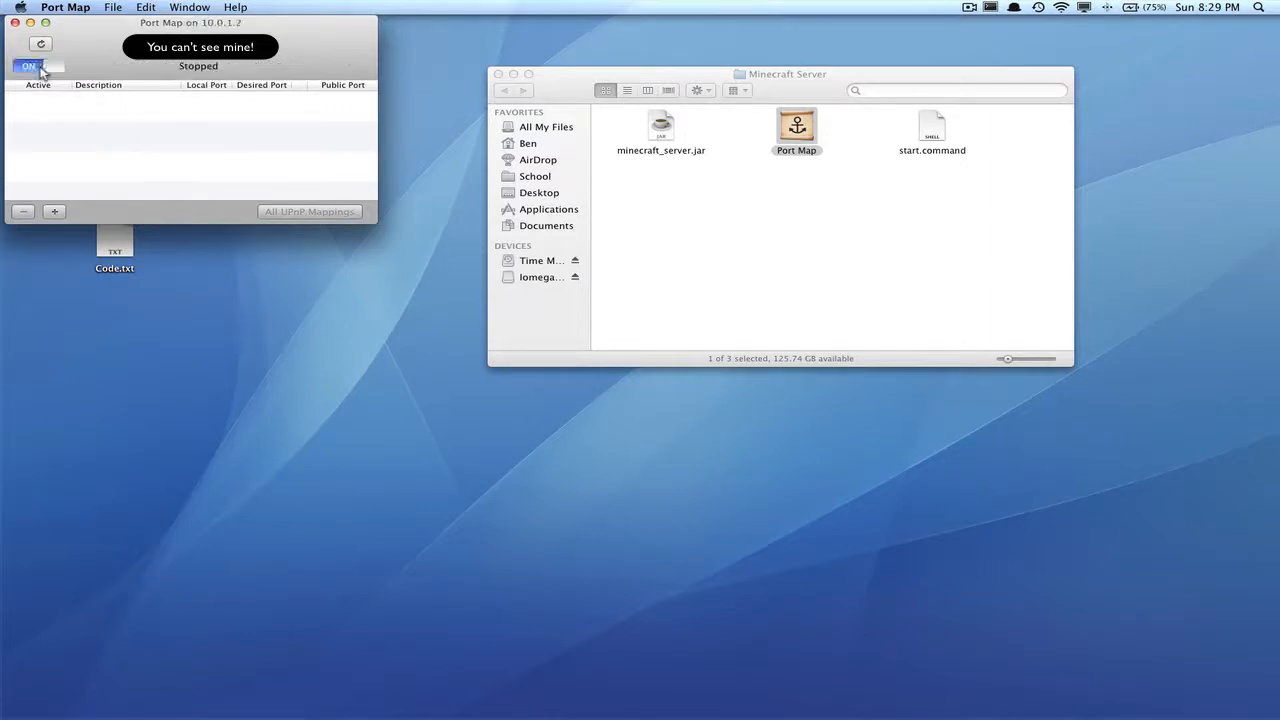
{"action": "left_click", "coordinate": [40, 66]}
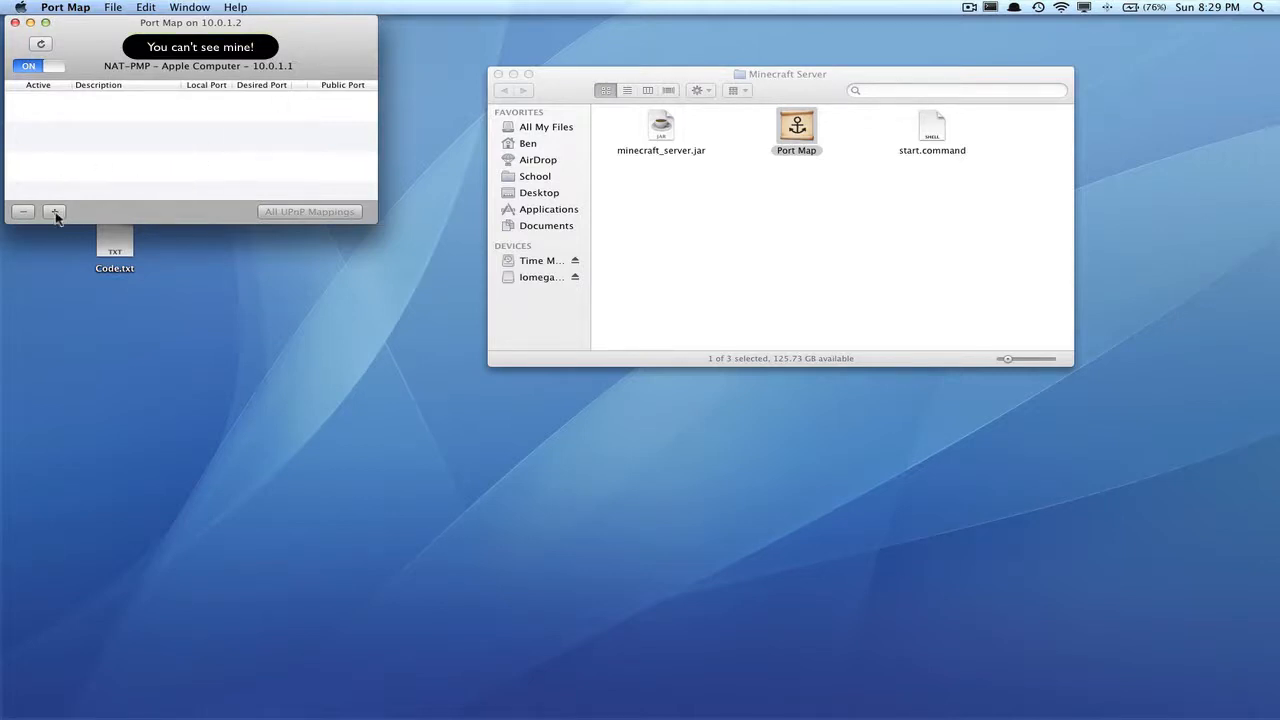
Add a TCP port mapping for 25565 with the description 'Minecraft'.
{"action": "left_click", "coordinate": [54, 211]}
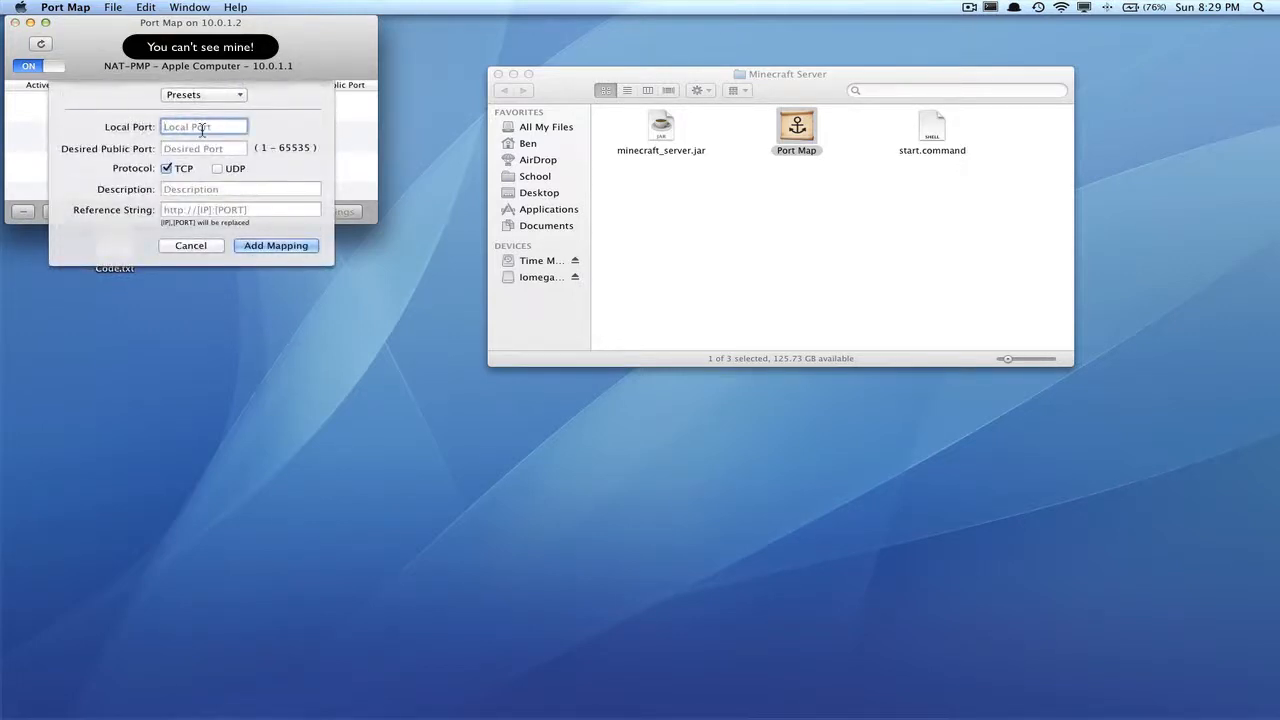
{"action": "type", "text": "2"}
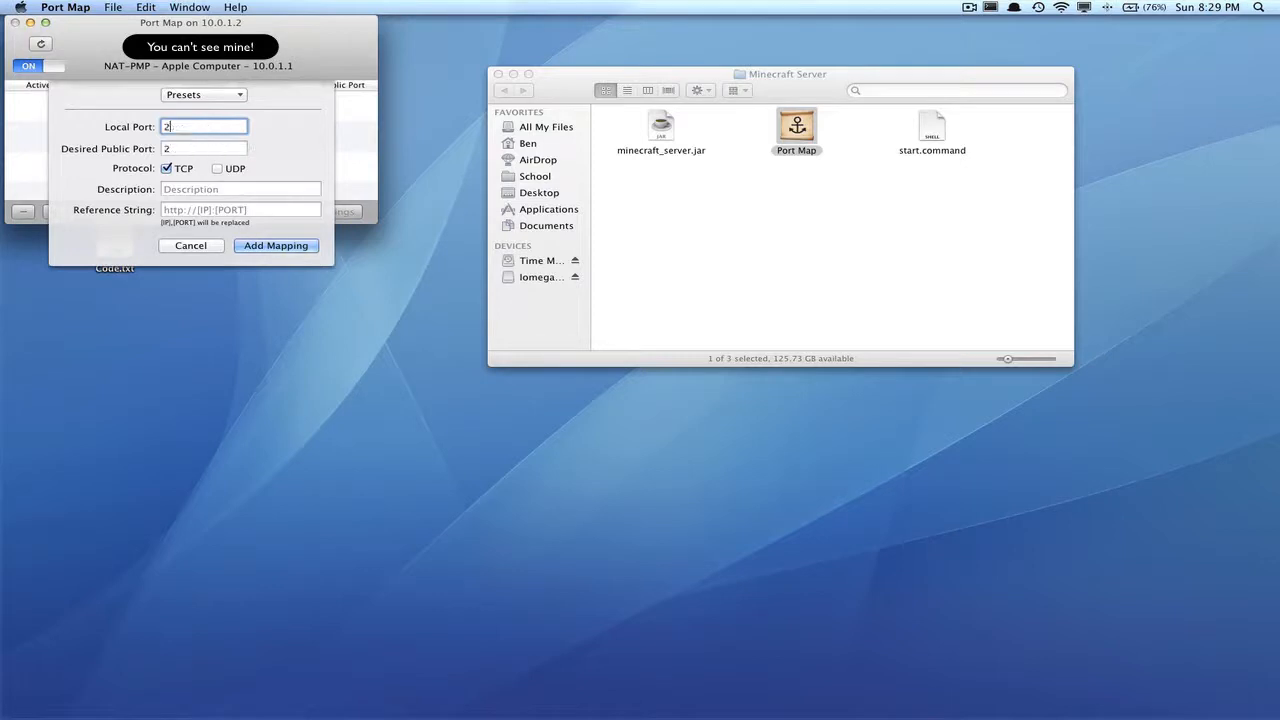
{"action": "type", "text": "5565"}
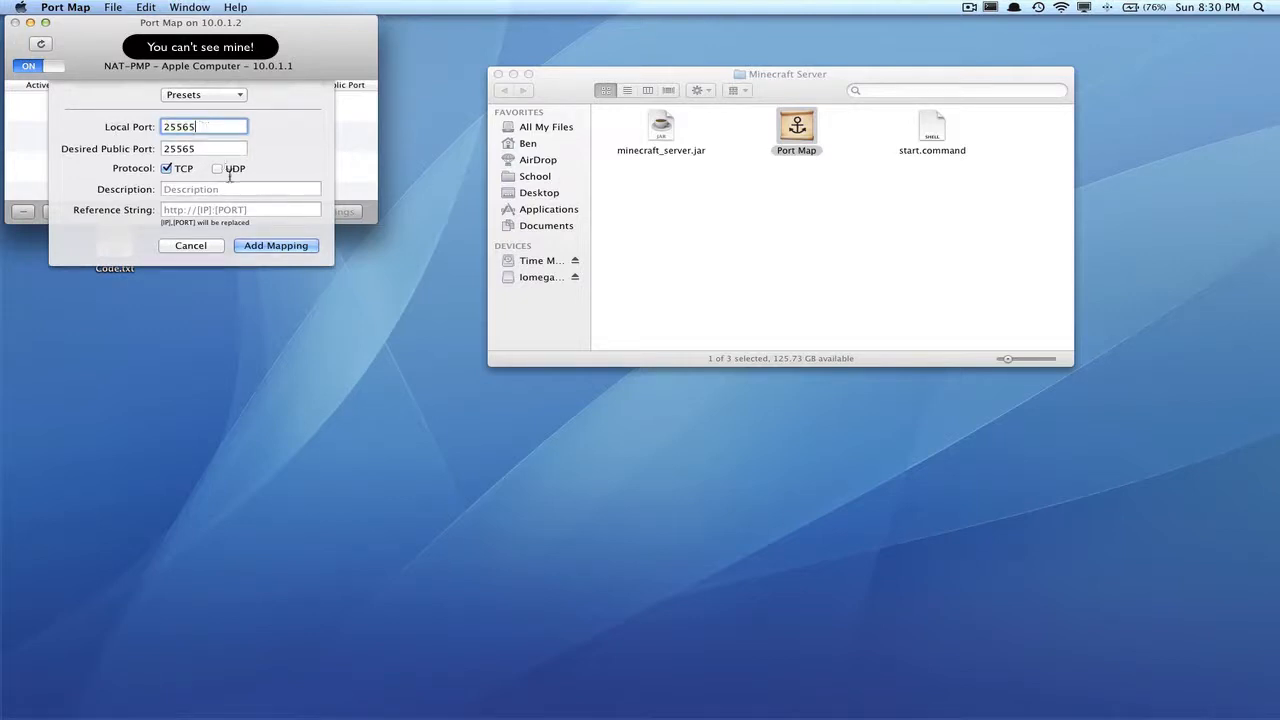
{"action": "left_click", "coordinate": [240, 189]}
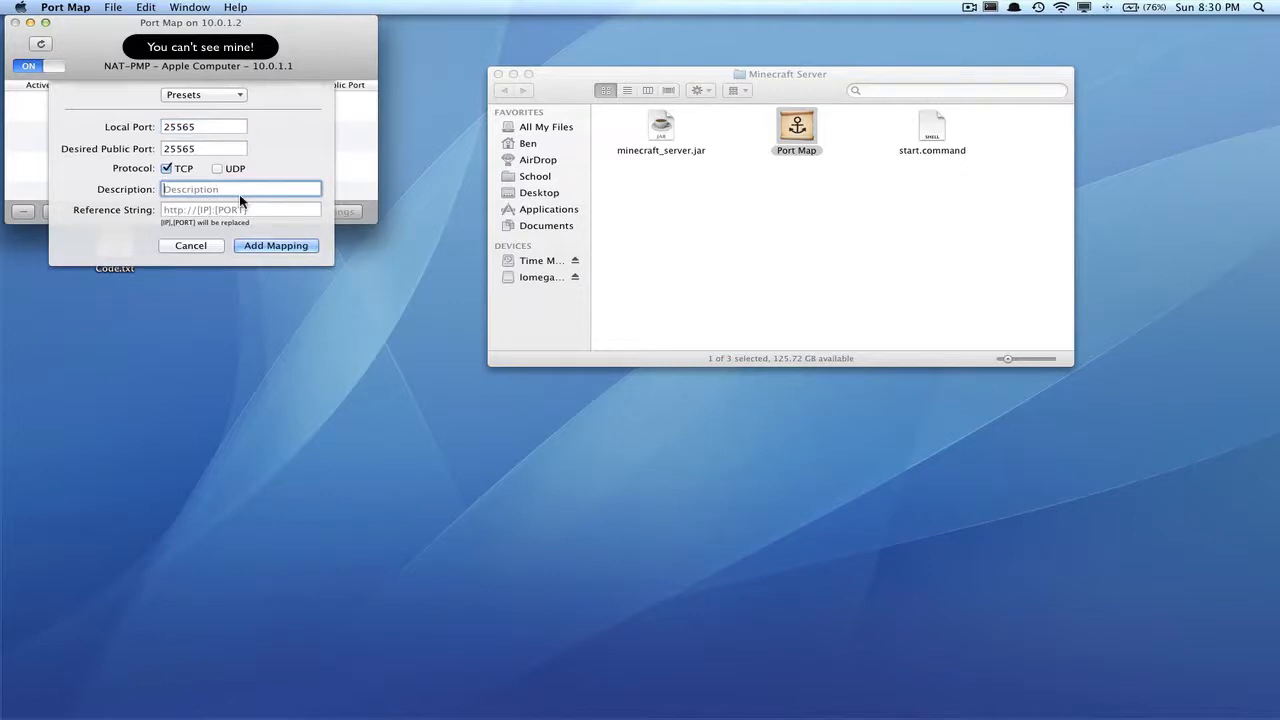
{"action": "type", "text": "Minecraft"}
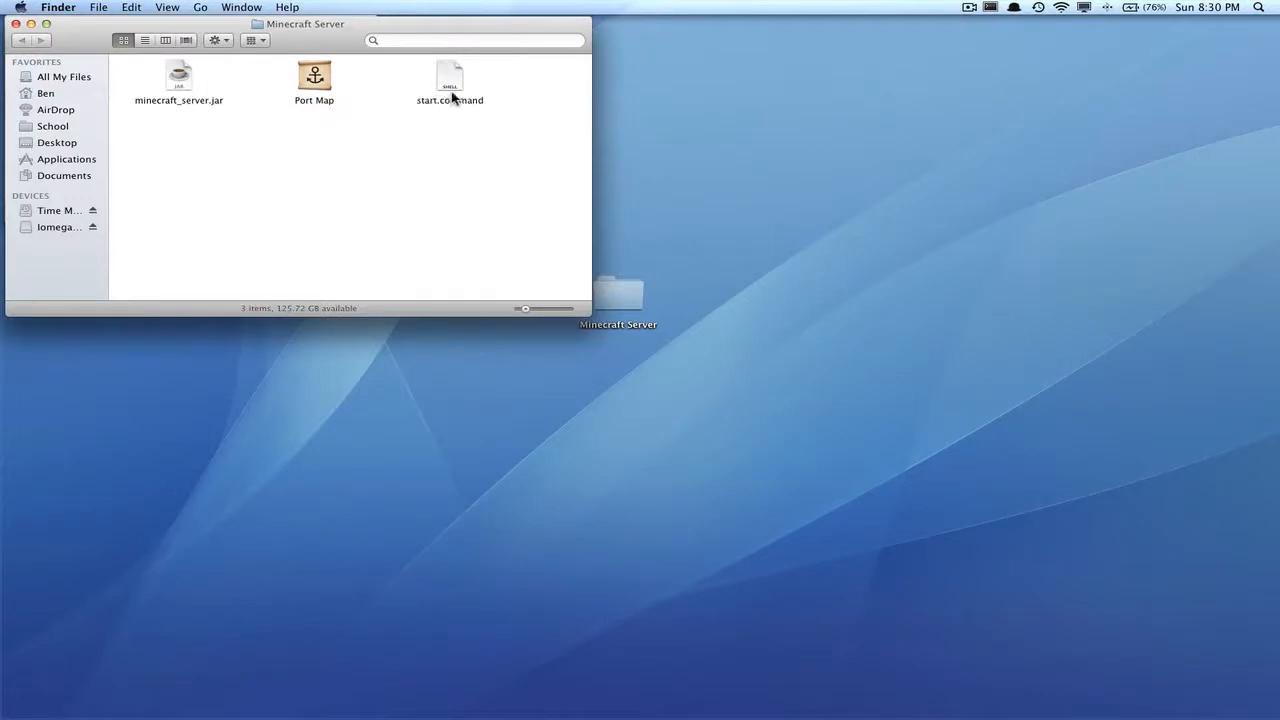
Run start.command and let the Minecraft server generate its world until it reports Done.
{"action": "double_click", "coordinate": [449, 80]}
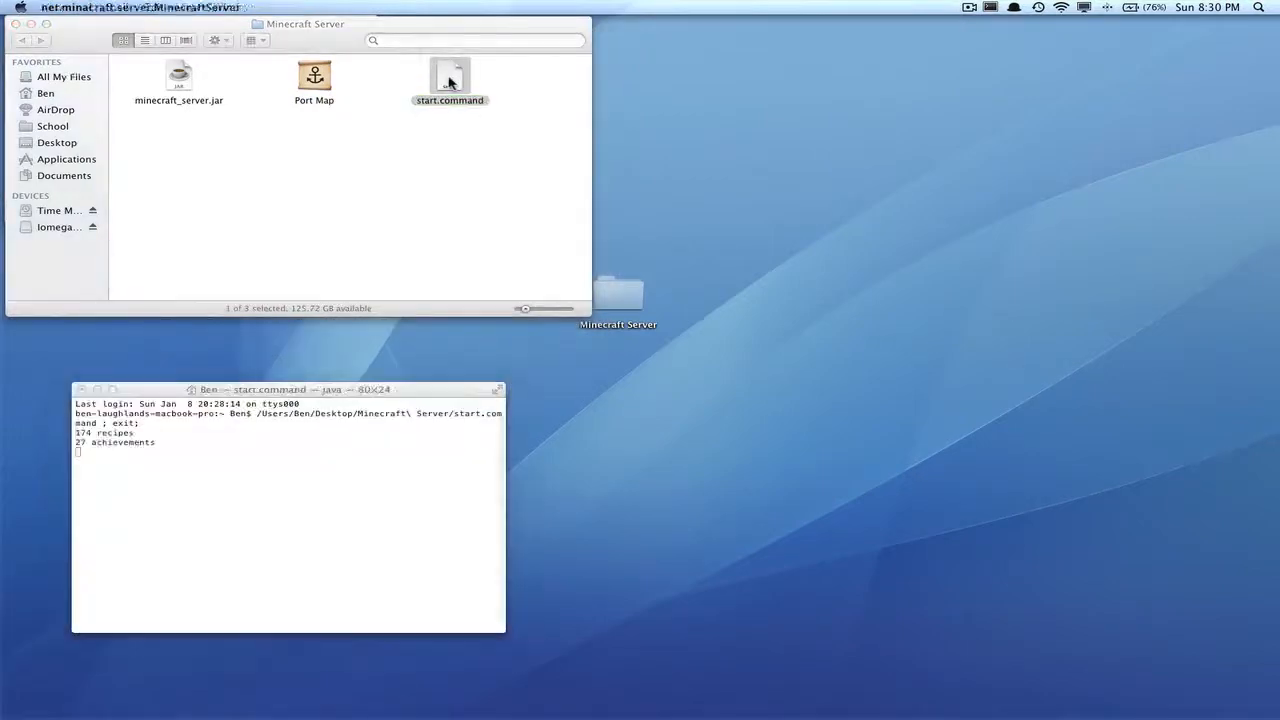
{"action": "double_click", "coordinate": [449, 80]}
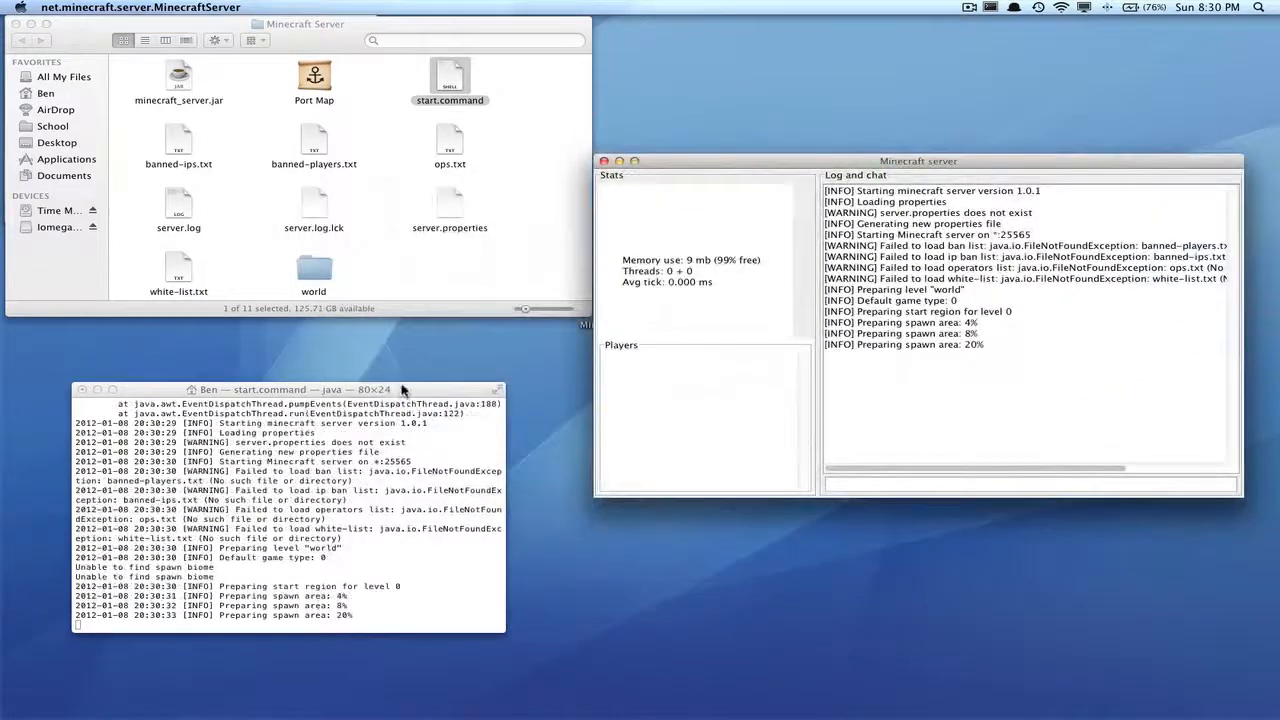
{"action": "left_click", "coordinate": [285, 362]}
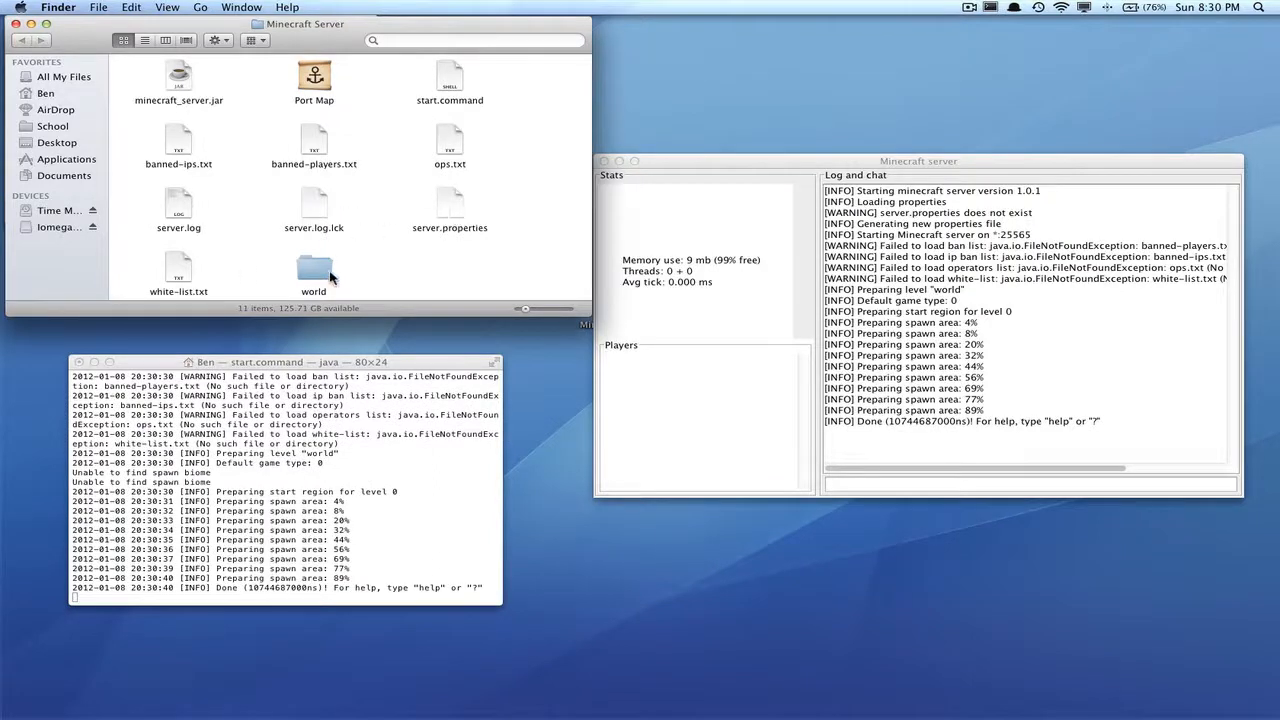
{"action": "left_click", "coordinate": [917, 161]}
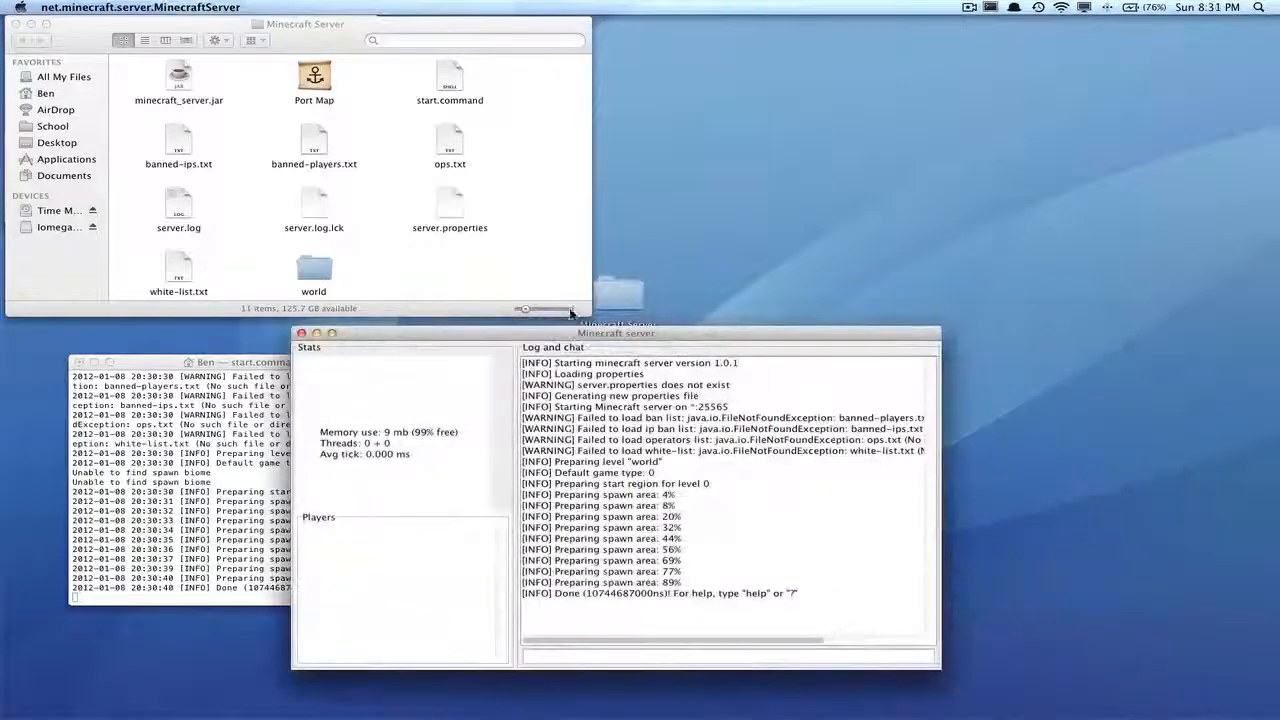
Bring the Finder window showing the Minecraft Server folder to the front.
{"action": "left_click", "coordinate": [314, 24]}
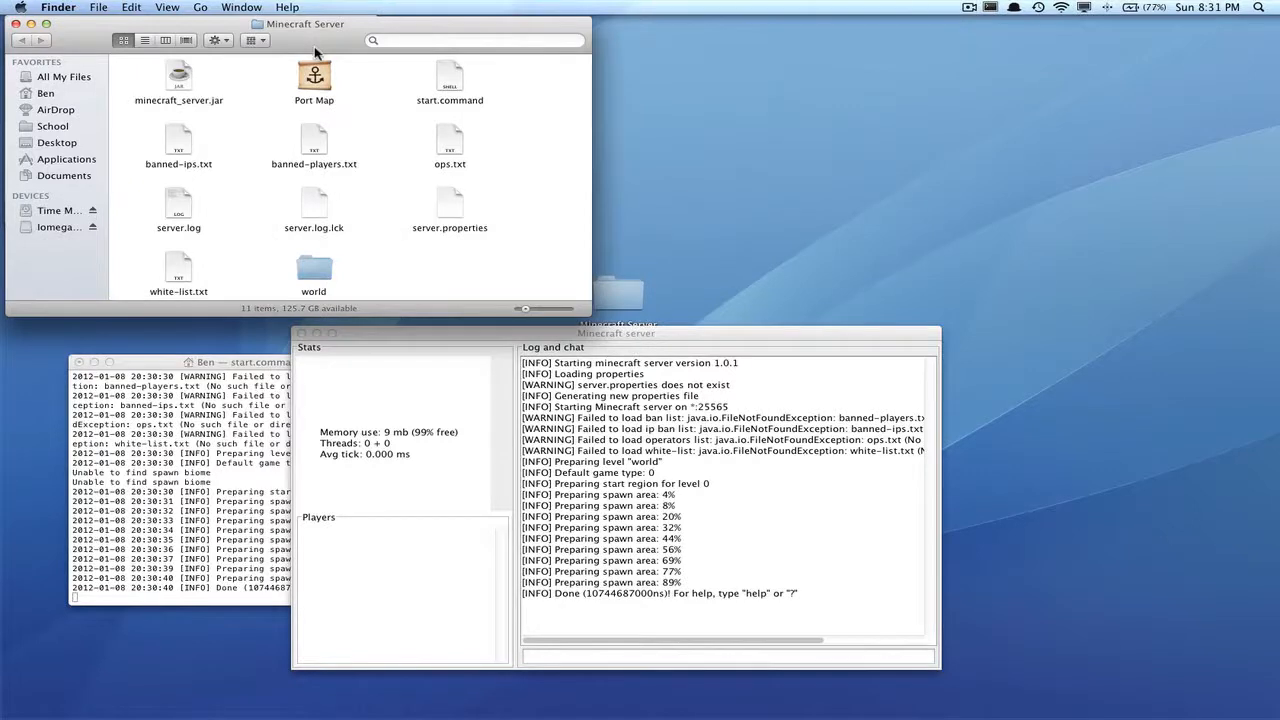
{"action": "mouse_move", "coordinate": [468, 192]}
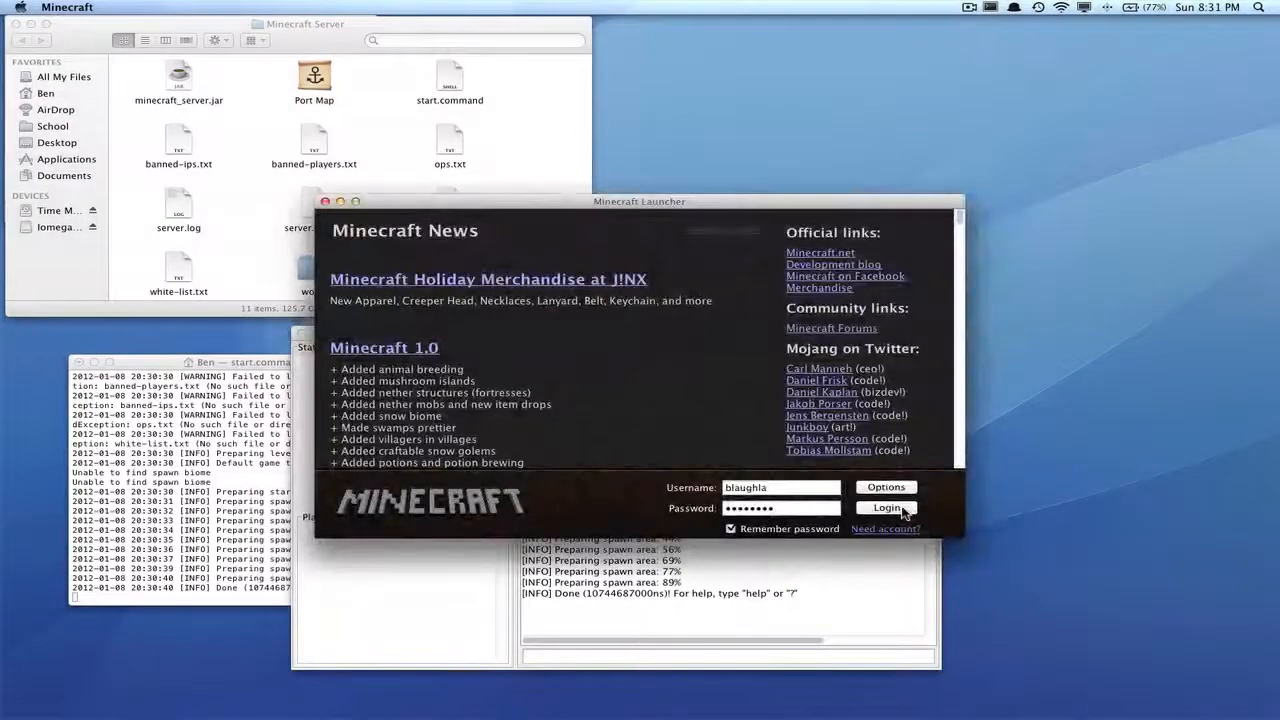
Log in to the Minecraft launcher with the saved login details.
{"action": "left_click", "coordinate": [886, 508]}
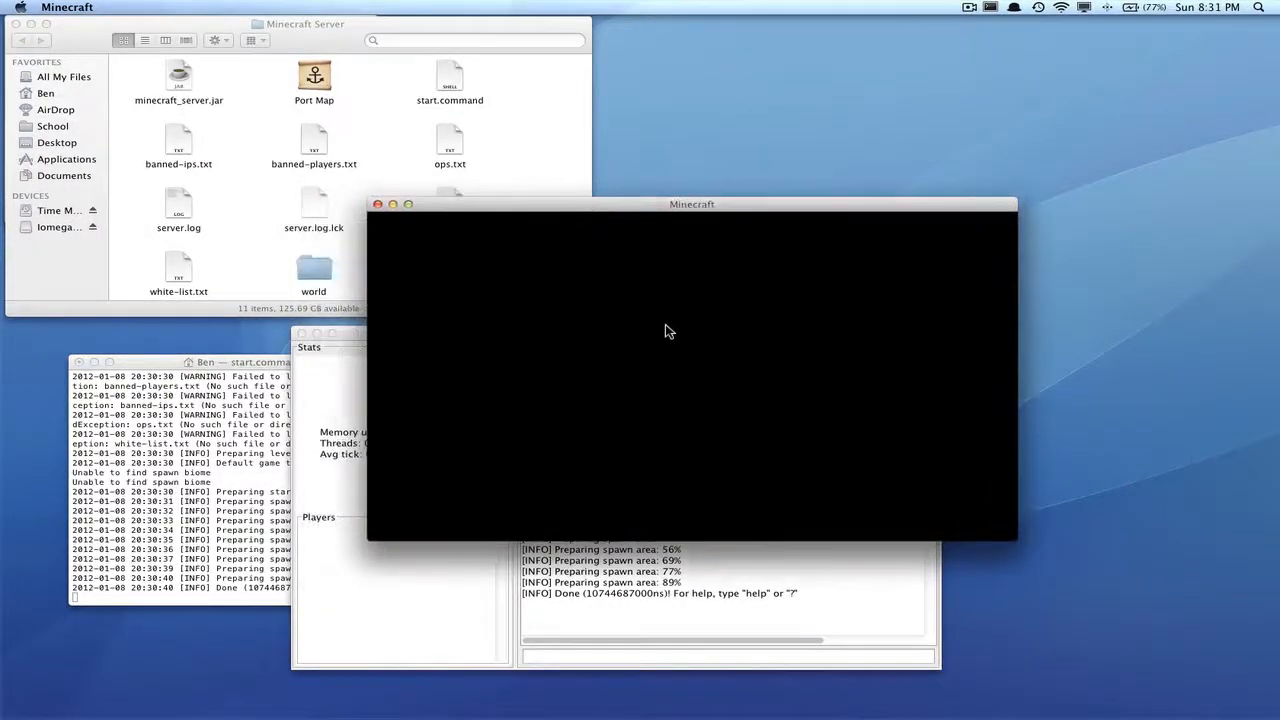
{"action": "mouse_move", "coordinate": [671, 357]}
{"action": "type", "text": "Mi"}
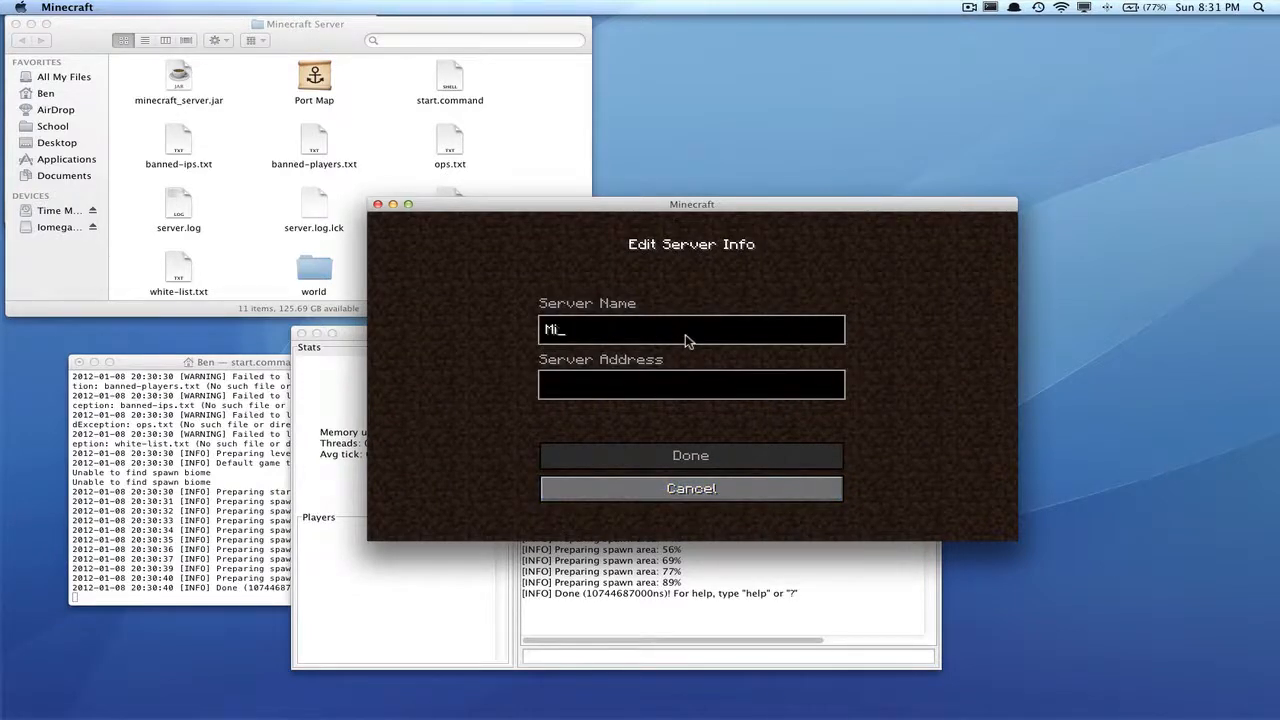
Save the server 'My Server' with the local IP address and join it.
{"action": "type", "text": "y Server"}
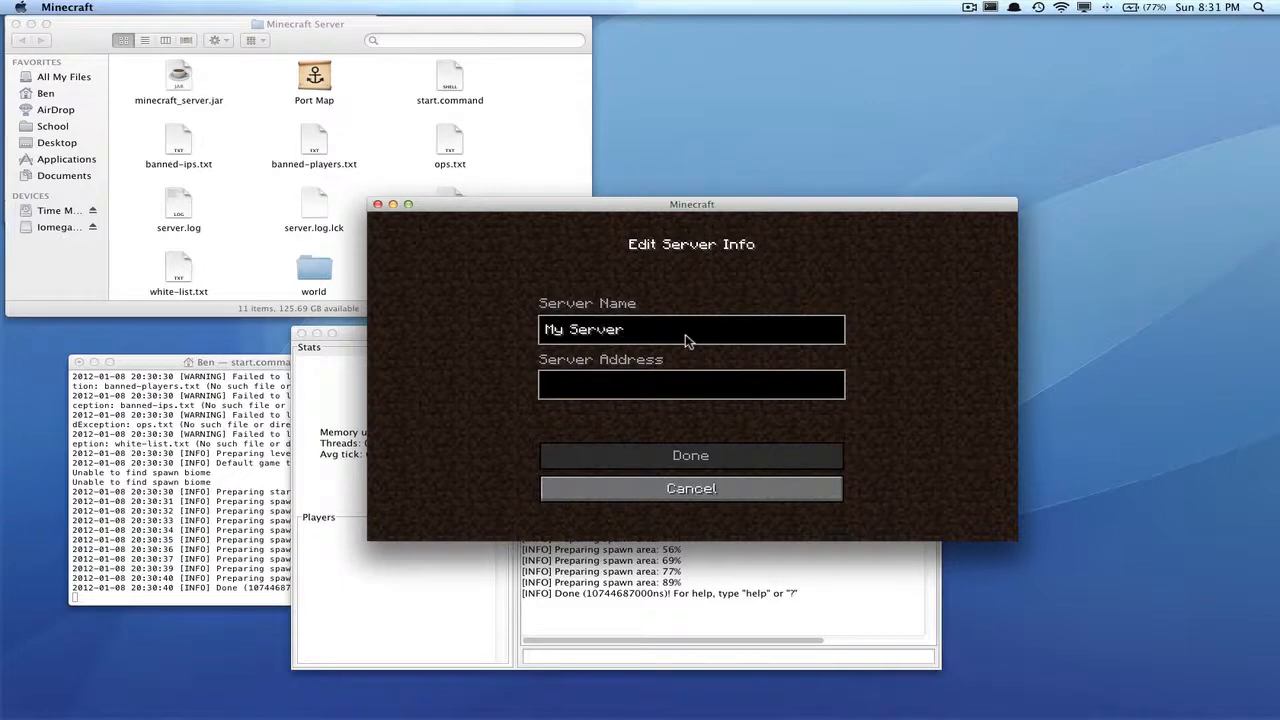
{"action": "left_click", "coordinate": [691, 385]}
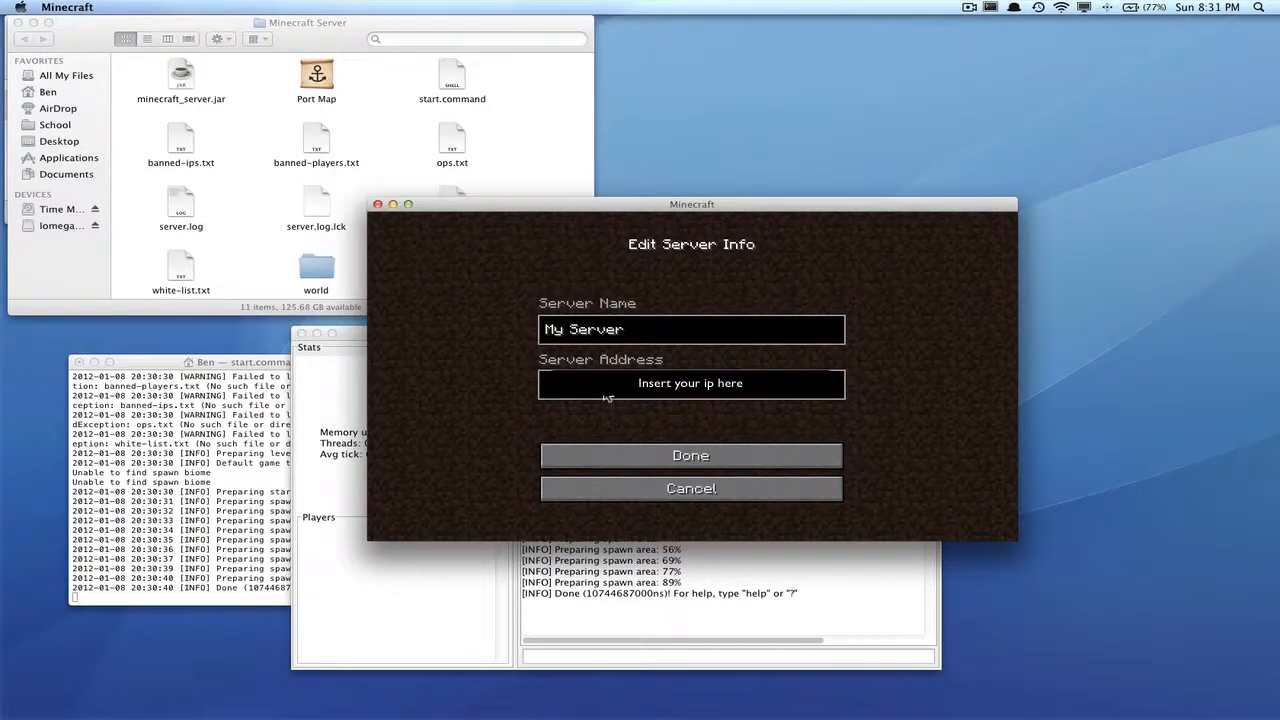
{"action": "mouse_move", "coordinate": [680, 450]}
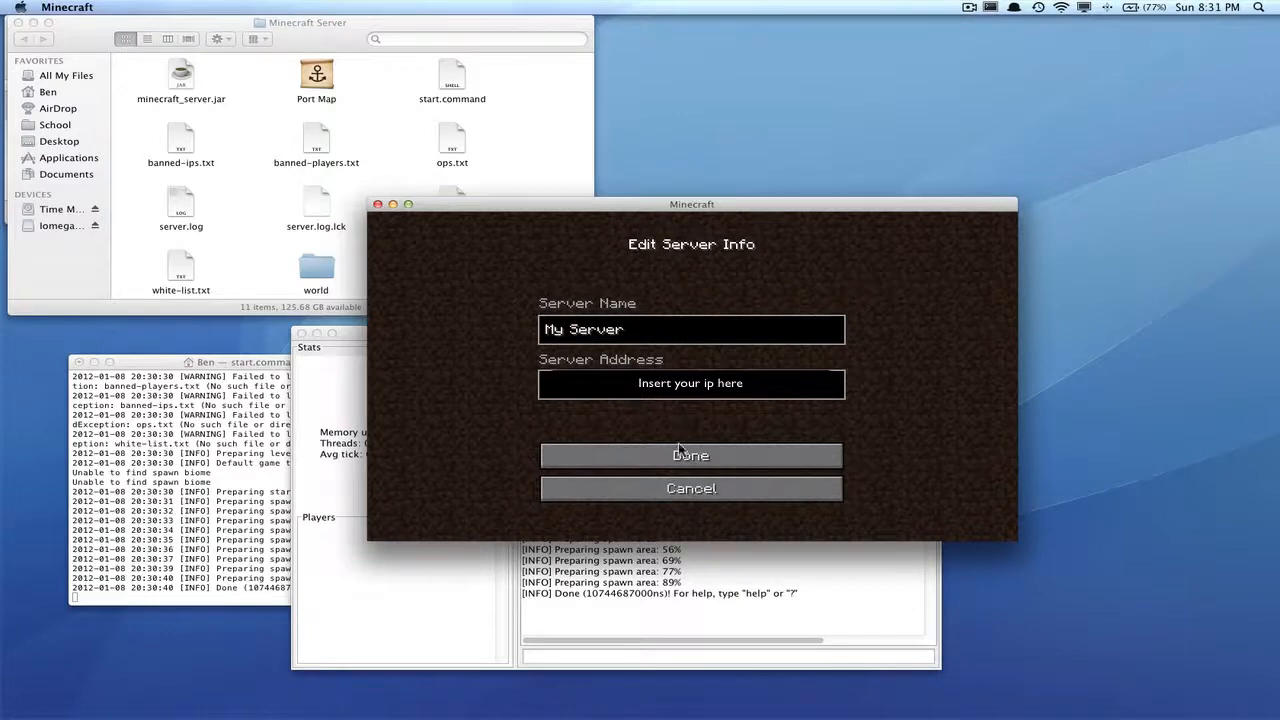
{"action": "left_click", "coordinate": [690, 455]}
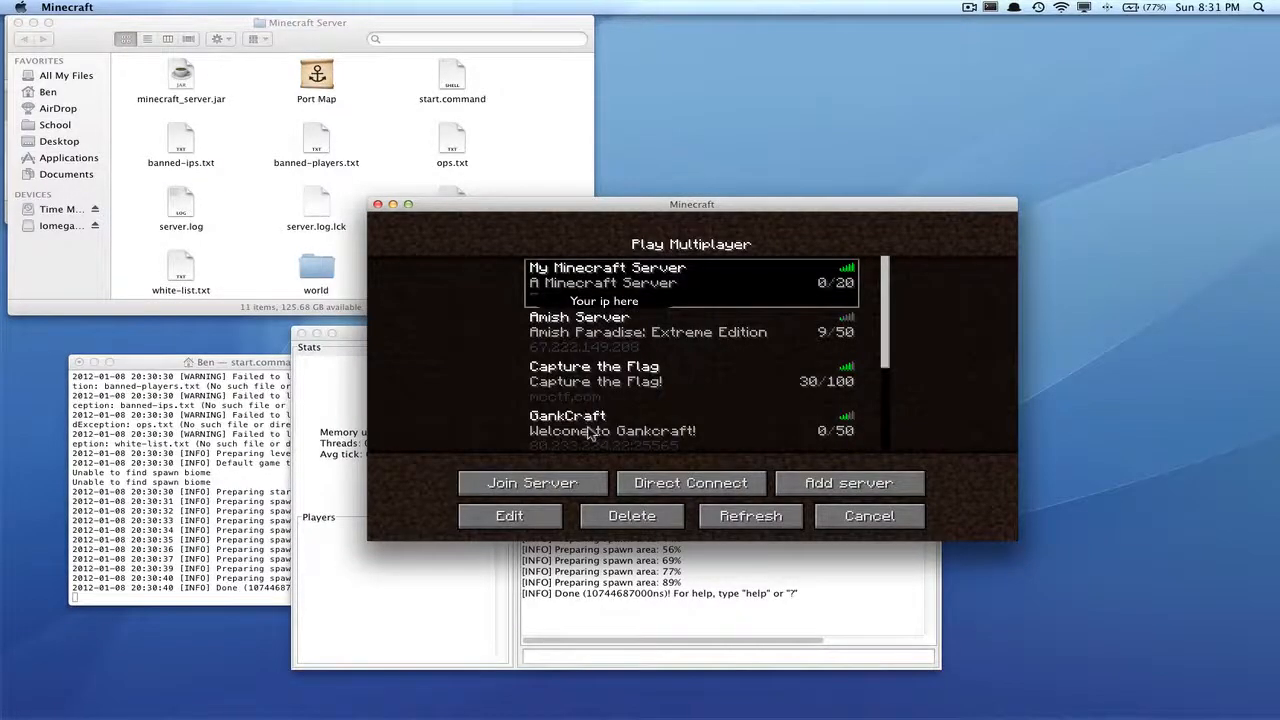
{"action": "left_click", "coordinate": [532, 483]}
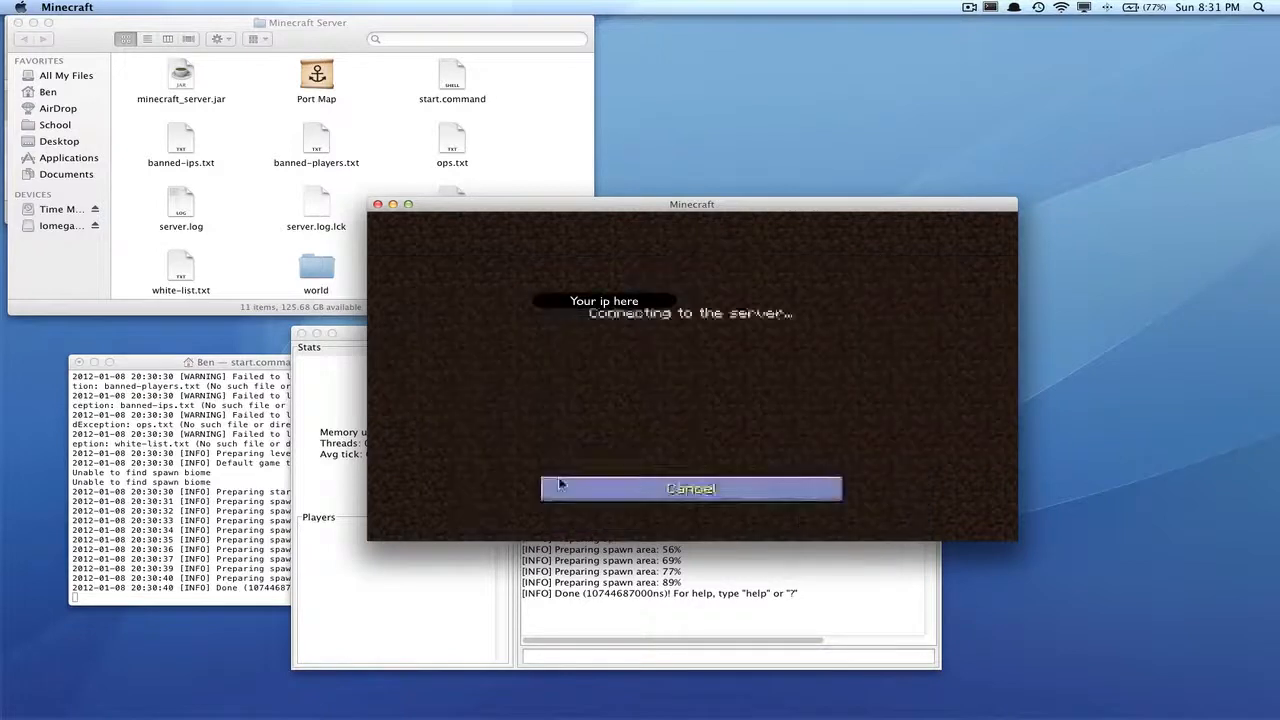